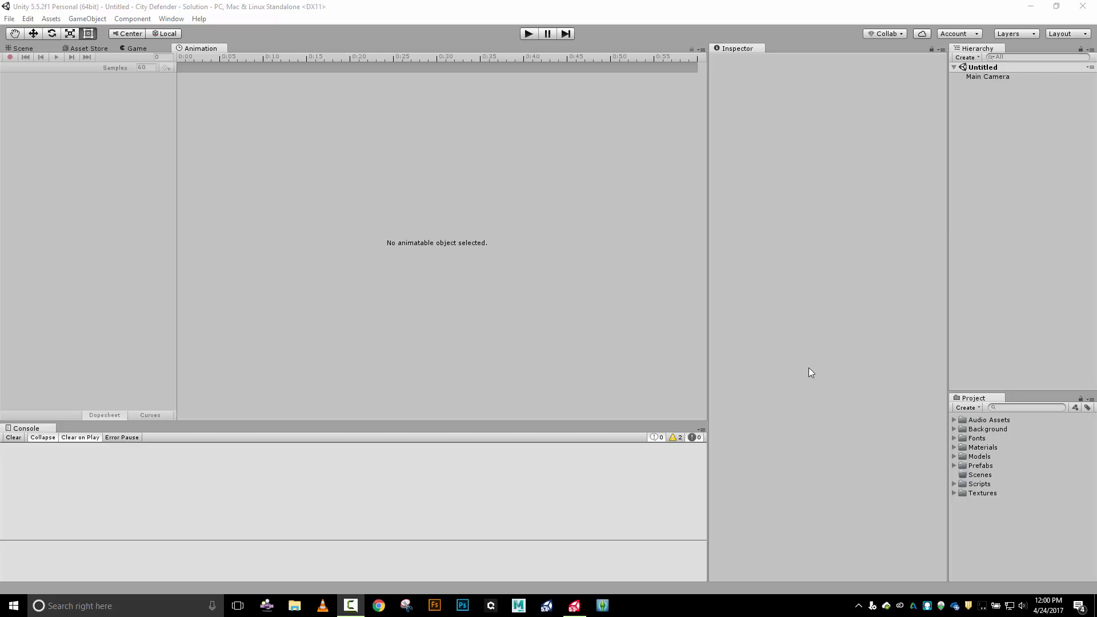
# - Drag the Inspector divider right and the Console divider down to enlarge the work area
pyautogui.moveTo(708, 288); pyautogui.dragTo(808, 288)
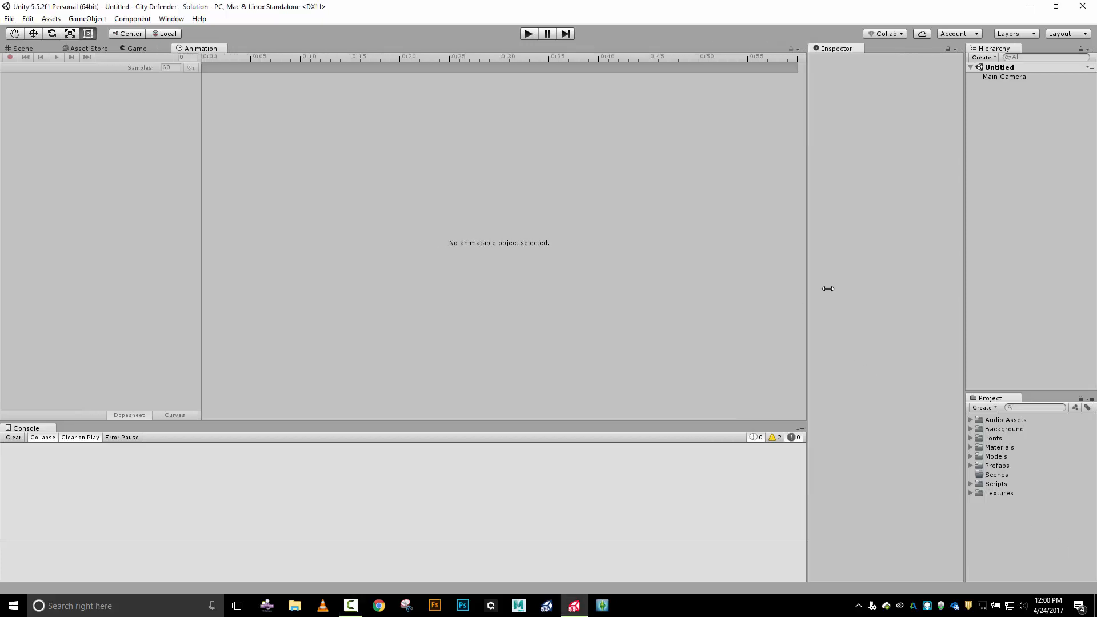
pyautogui.moveTo(489, 423)
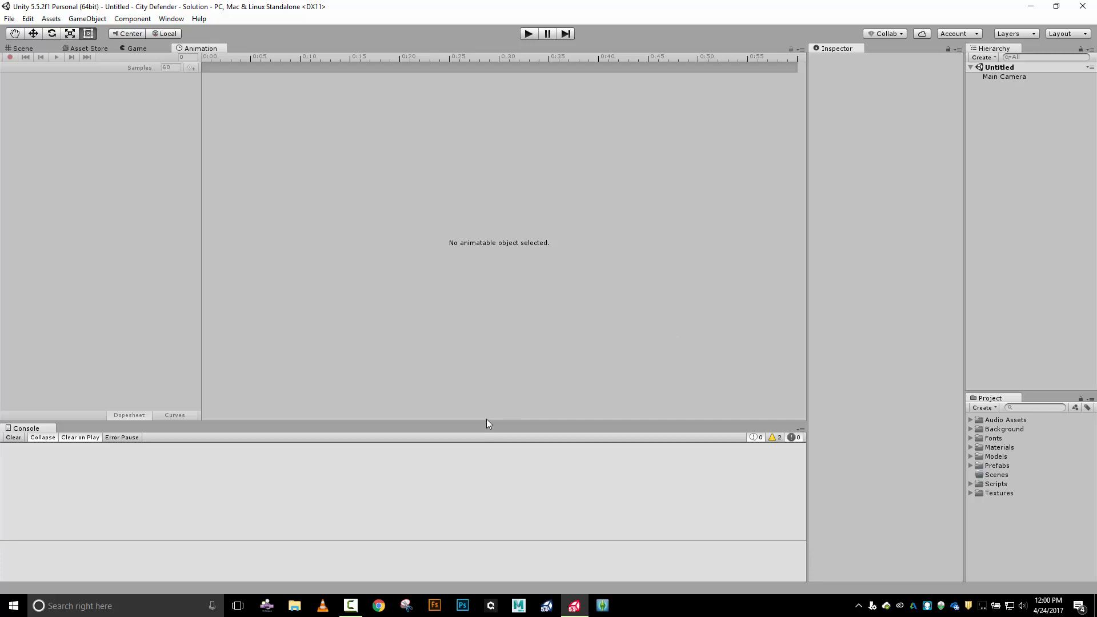
pyautogui.moveTo(488, 429); pyautogui.dragTo(492, 476)
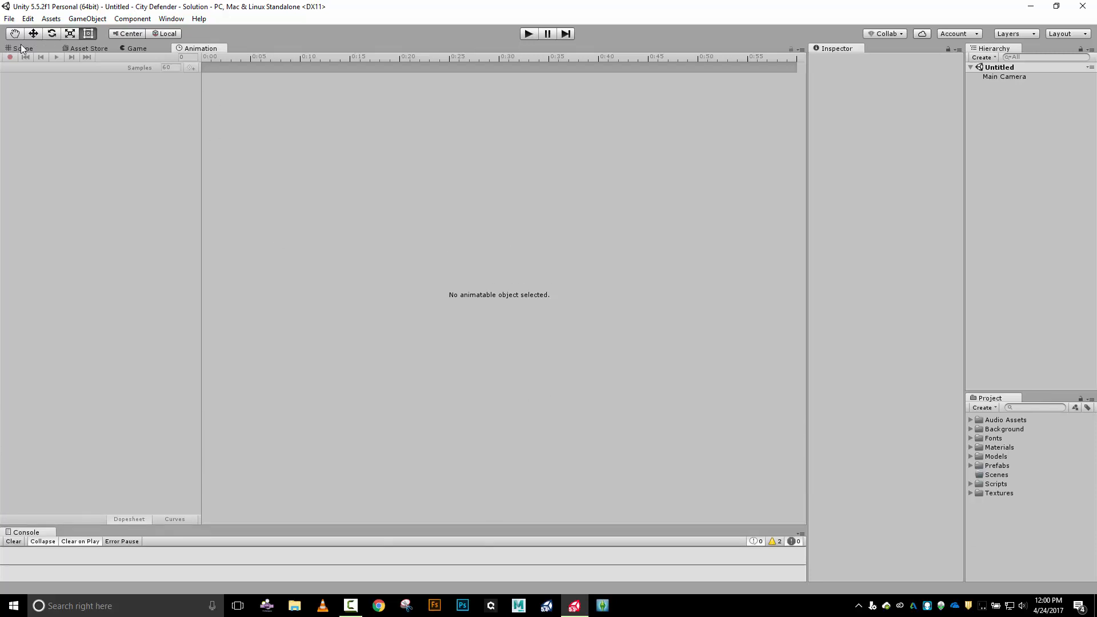
# - Switch to the Scene view showing the Main Camera's frame
pyautogui.click(23, 48)
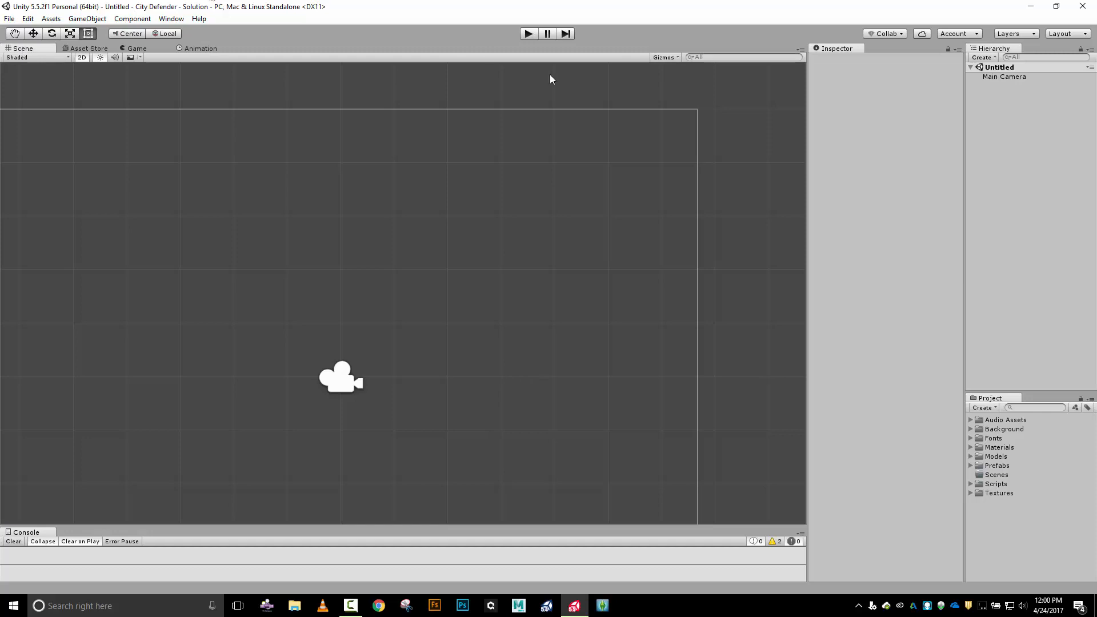
pyautogui.moveTo(679, 231)
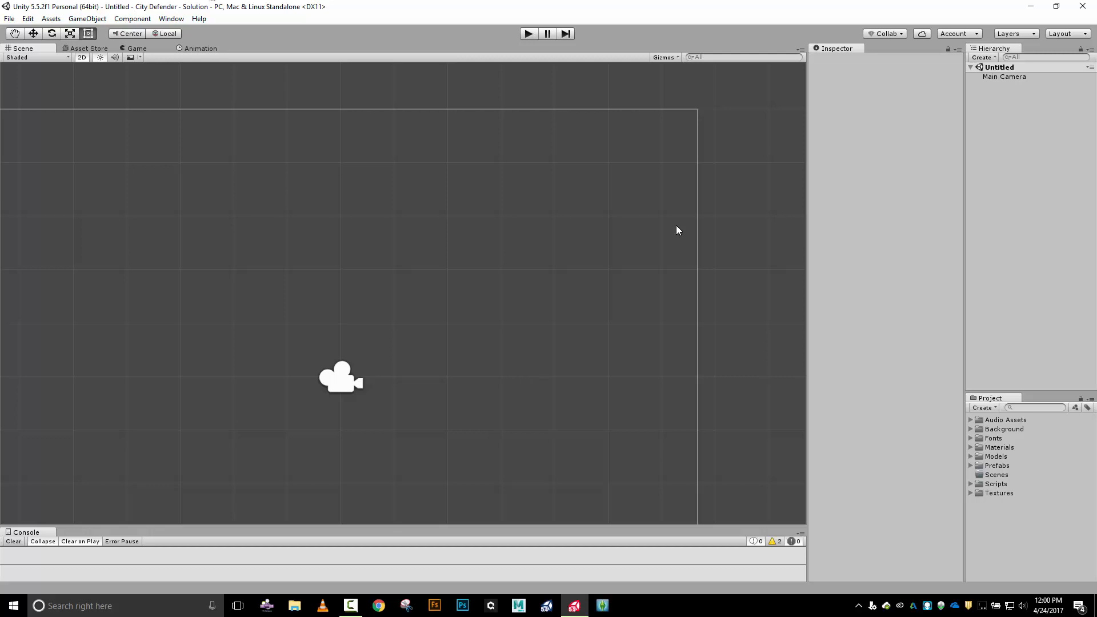
pyautogui.moveTo(1086, 322)
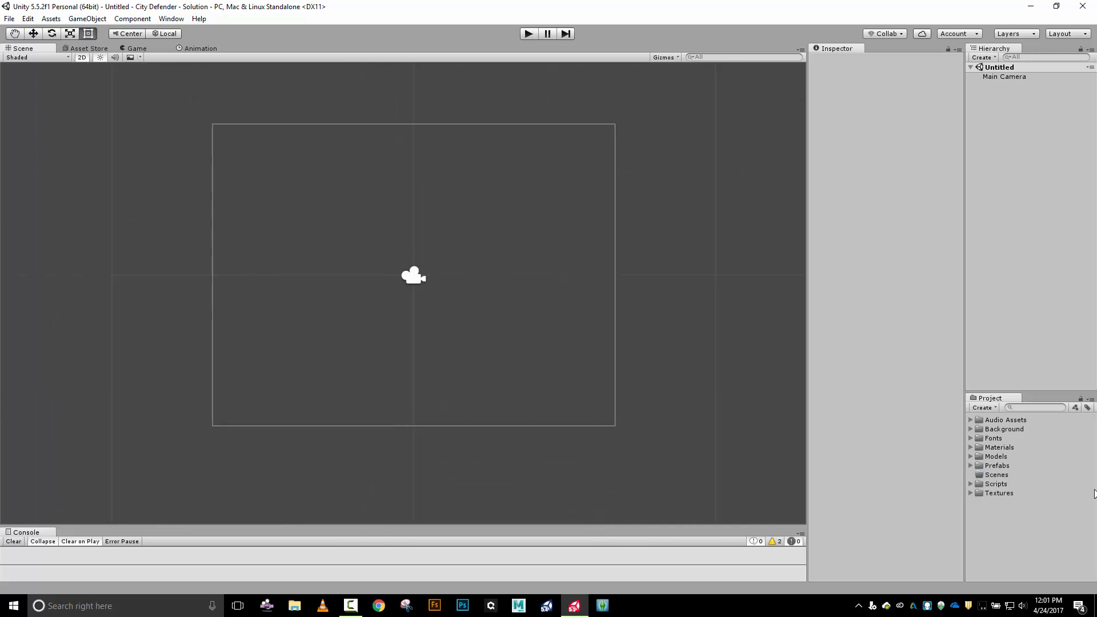
pyautogui.moveTo(1001, 441)
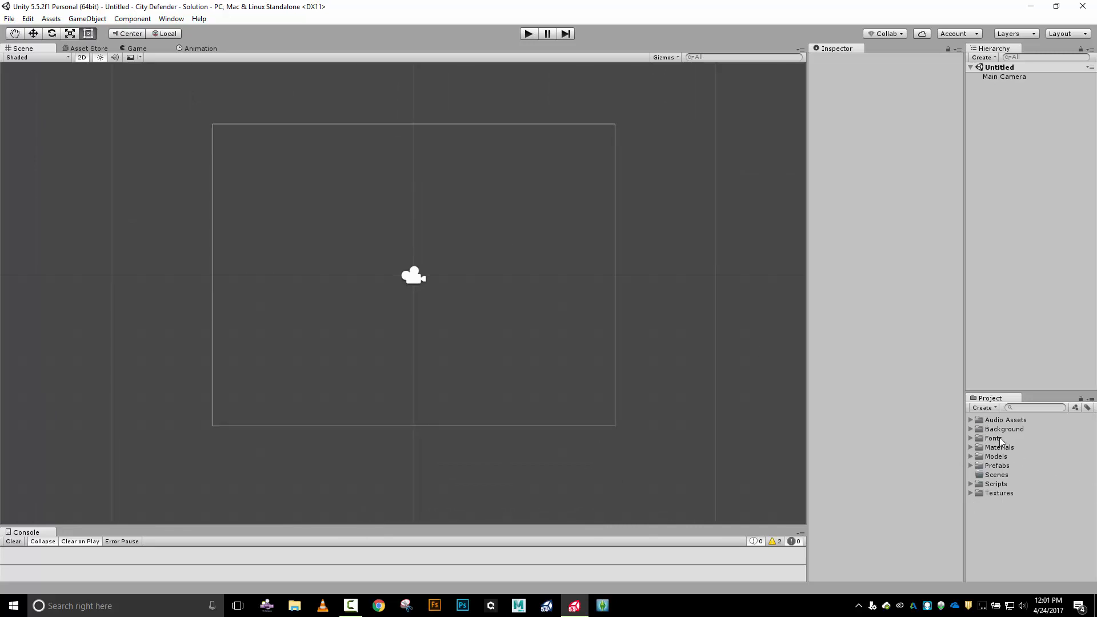
pyautogui.moveTo(975, 434)
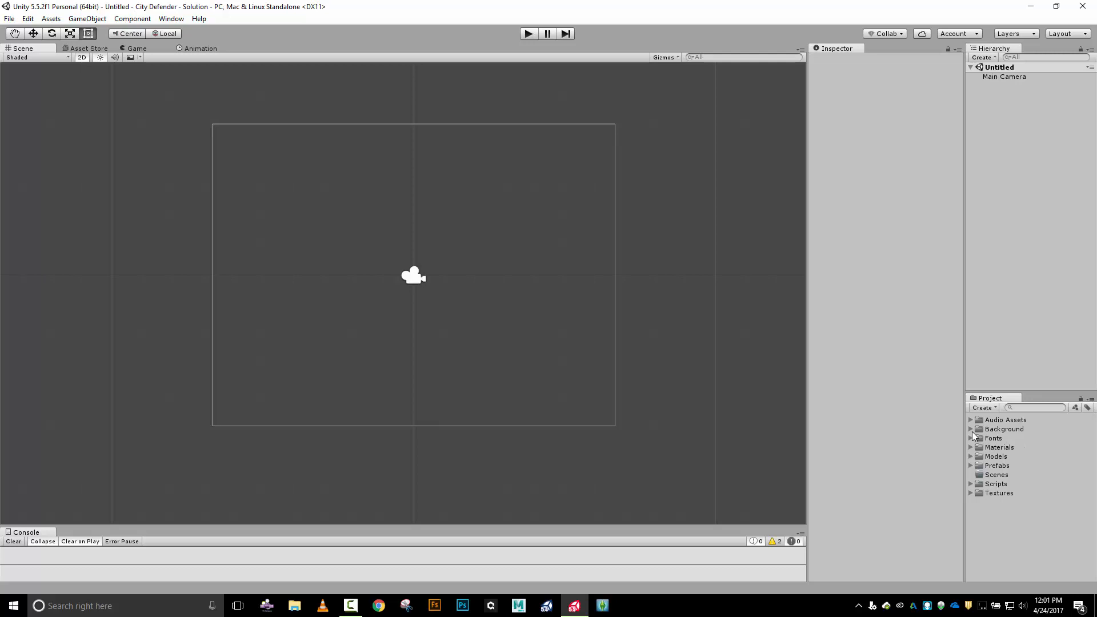
# - Place the Background sprite from the Background folder into the scene and move the skyline down into the camera frame
pyautogui.click(971, 428)
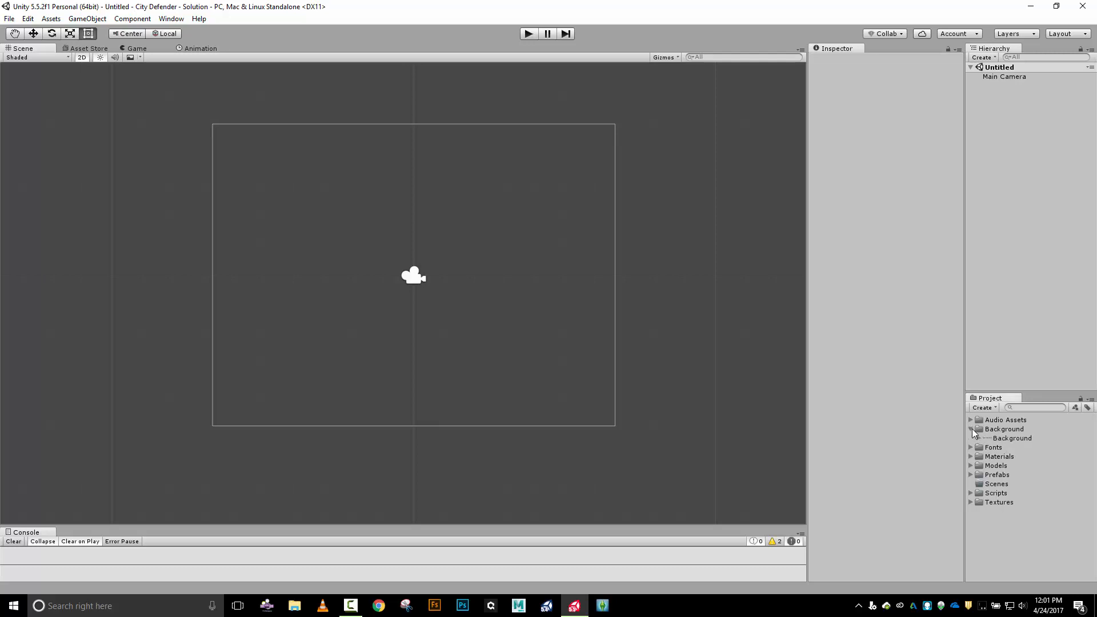
pyautogui.click(1012, 438)
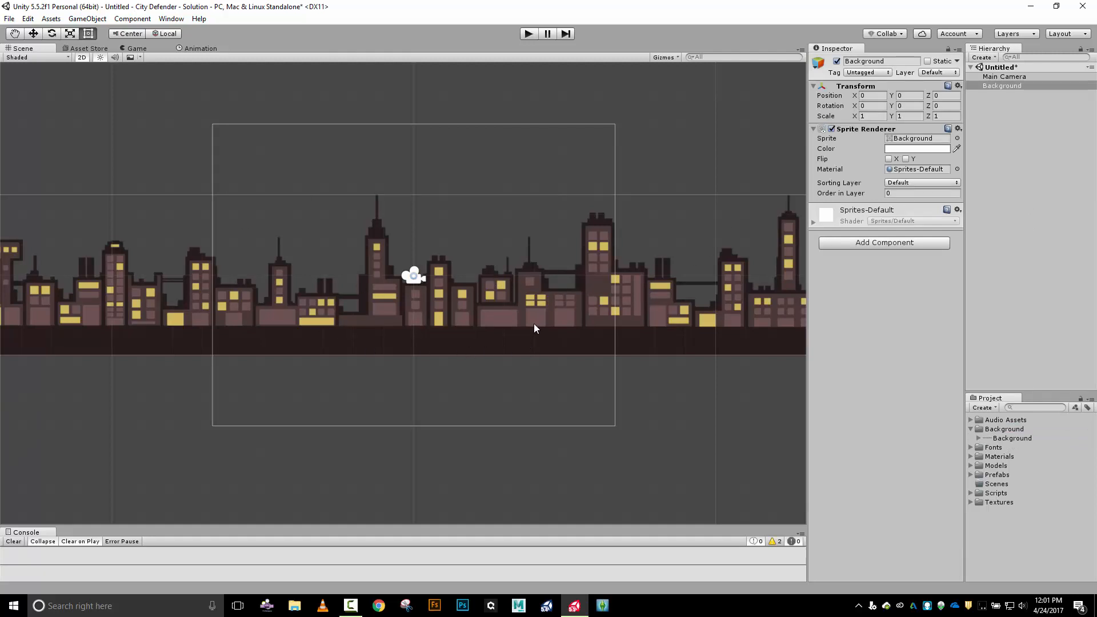
pyautogui.moveTo(590, 120)
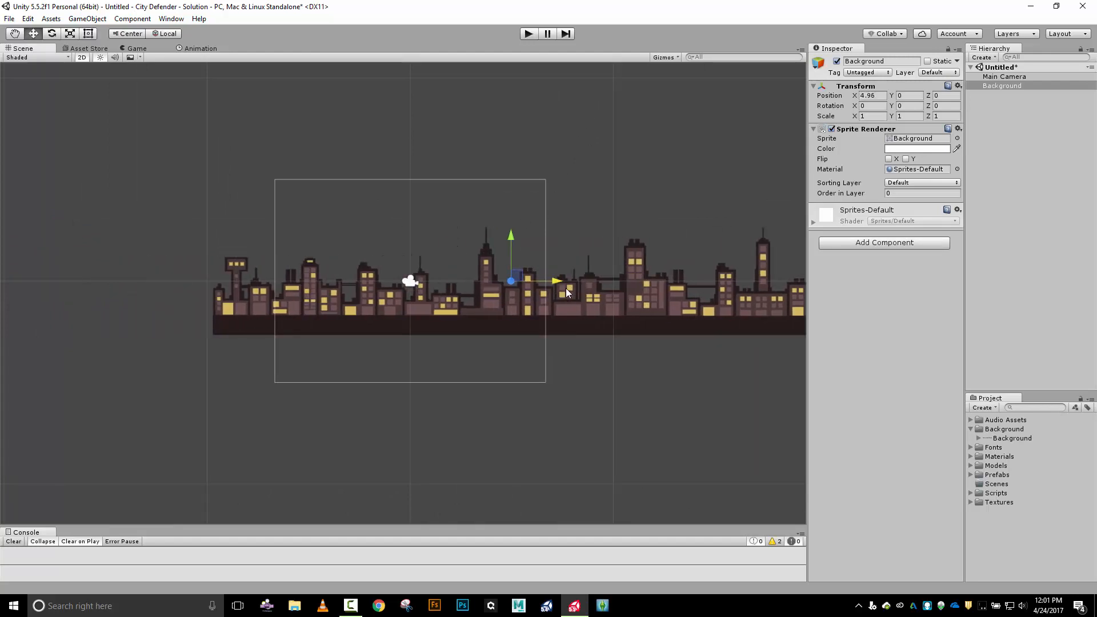
pyautogui.moveTo(511, 281); pyautogui.dragTo(566, 281)
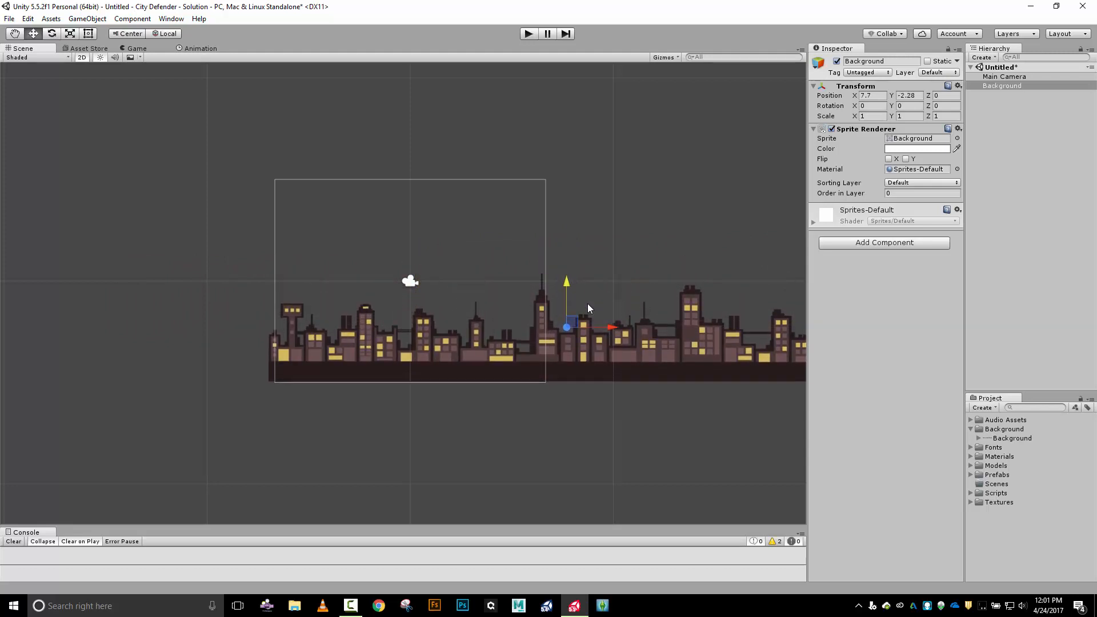
pyautogui.moveTo(322, 373)
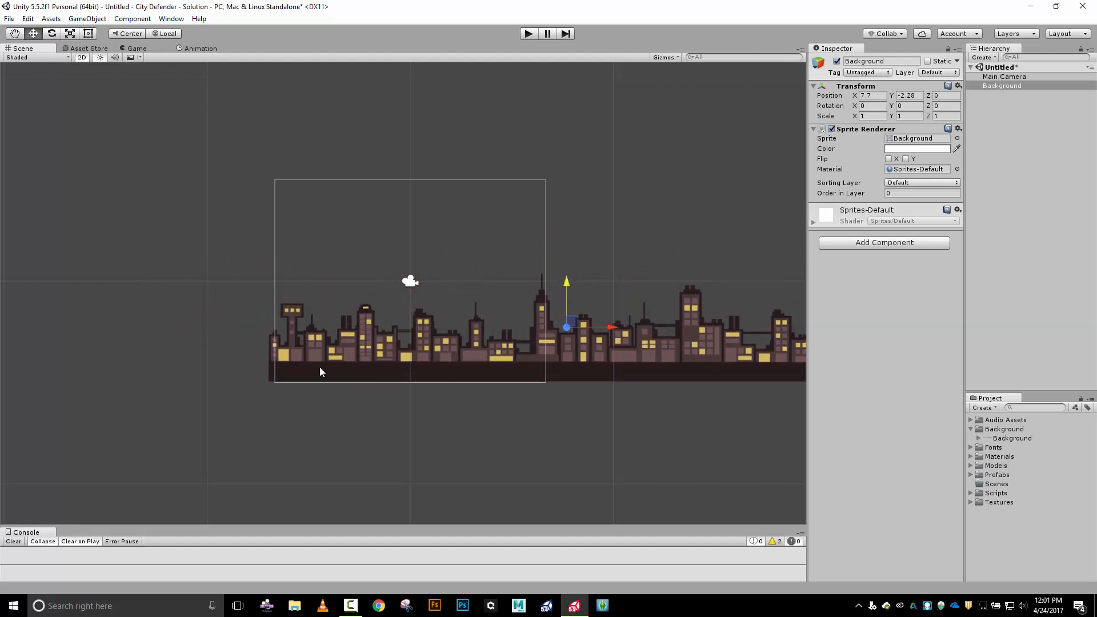
pyautogui.moveTo(615, 322)
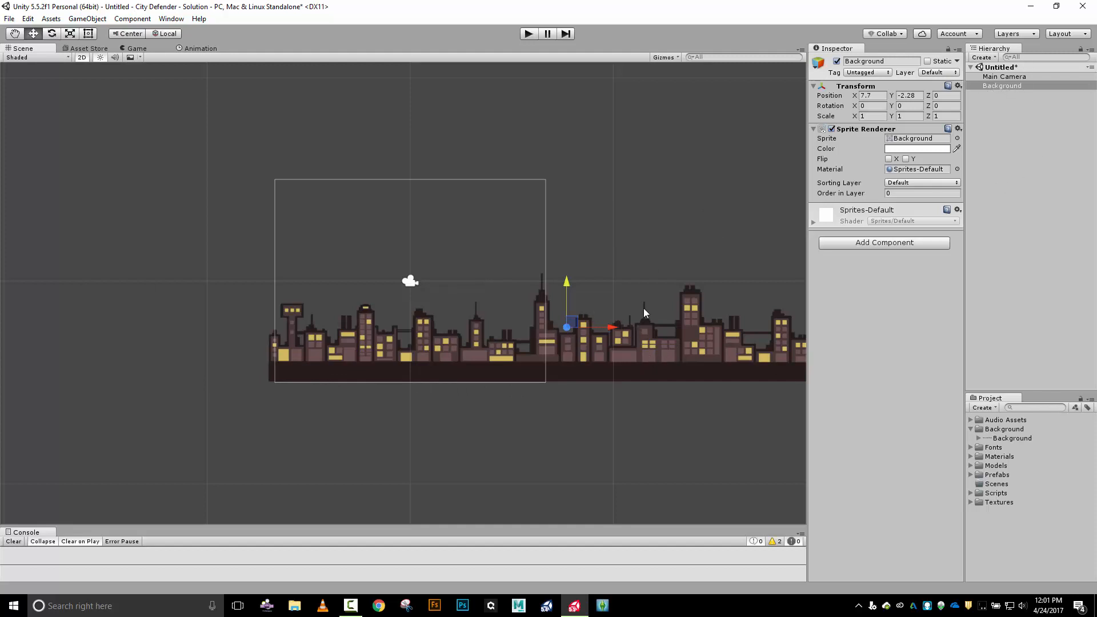
# - Select Main Camera and dock the Game view beside the Scene view to preview the shot
pyautogui.click(1005, 75)
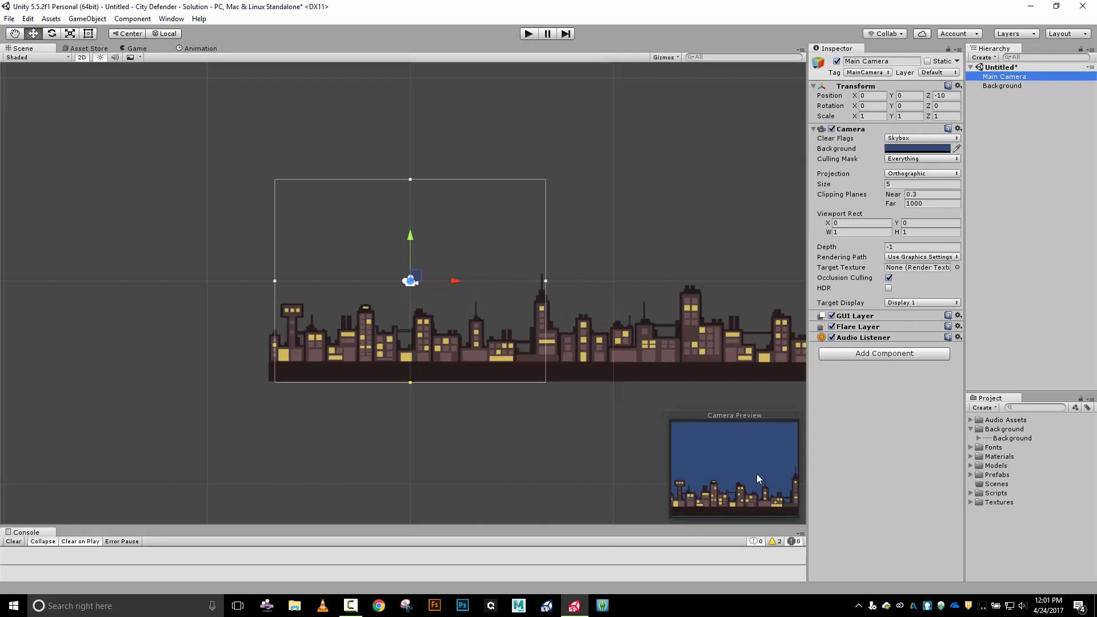
pyautogui.moveTo(436, 225)
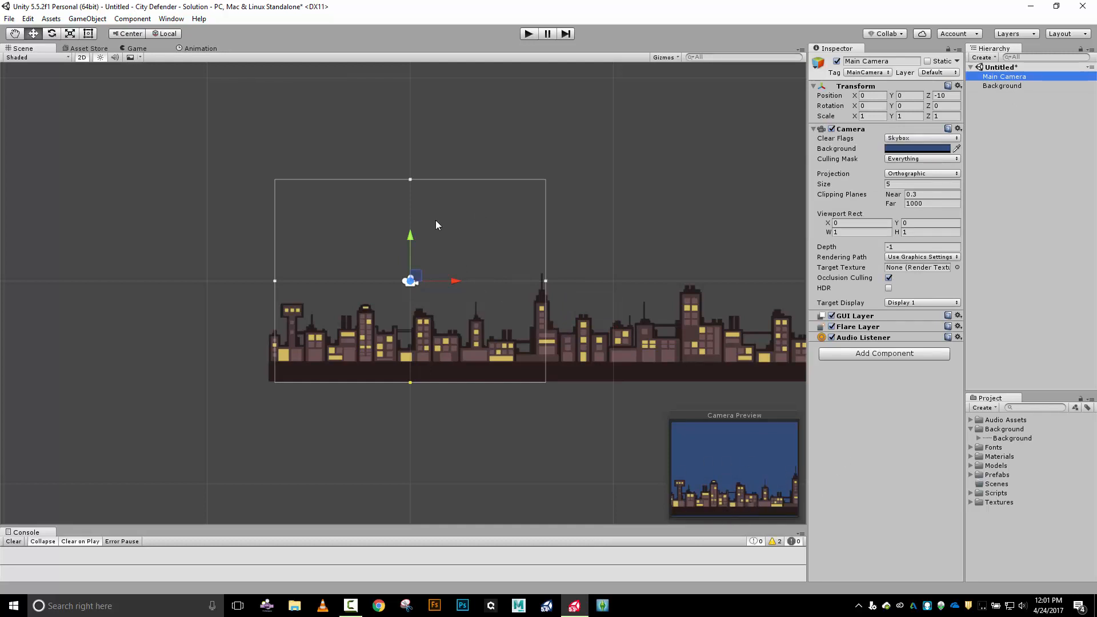
pyautogui.click(135, 48)
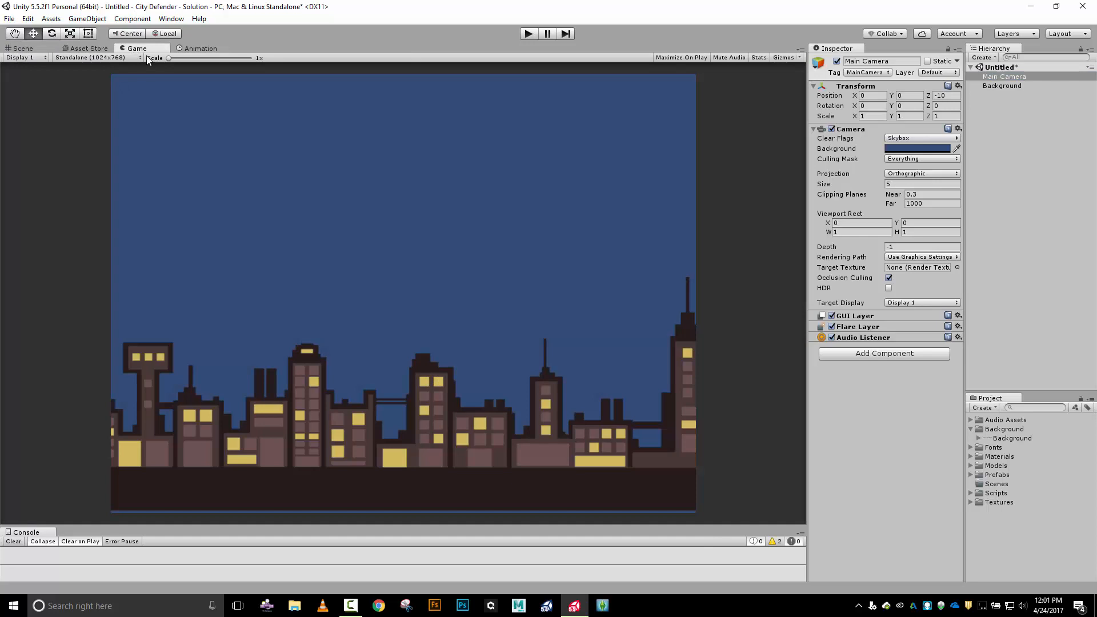
pyautogui.click(19, 48)
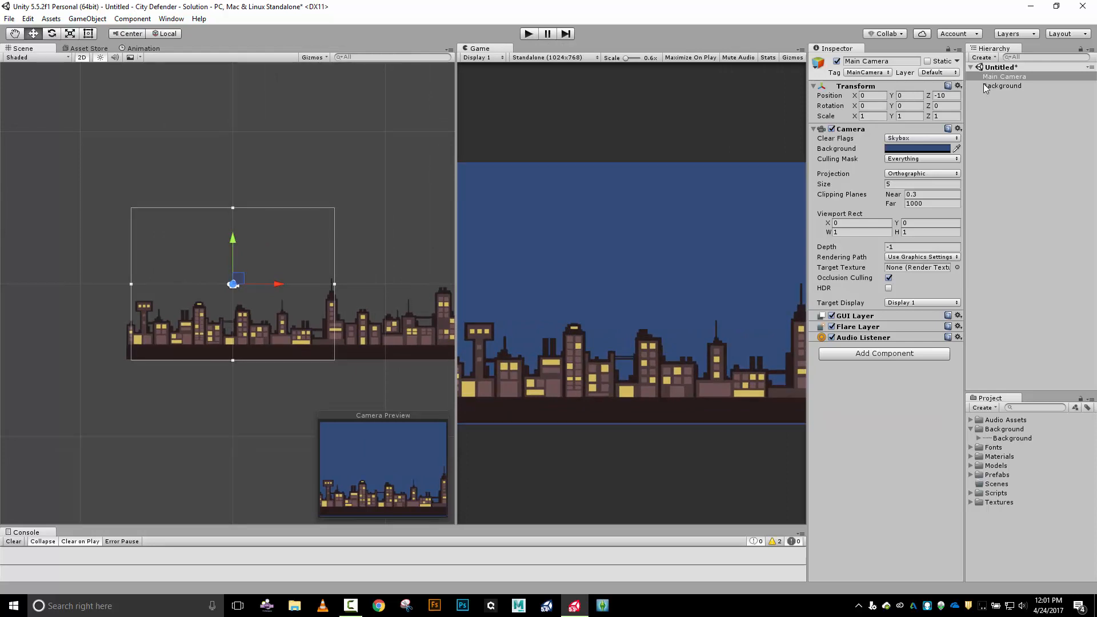
# - Select the Background object in the Hierarchy to adjust its Transform position
pyautogui.click(1006, 85)
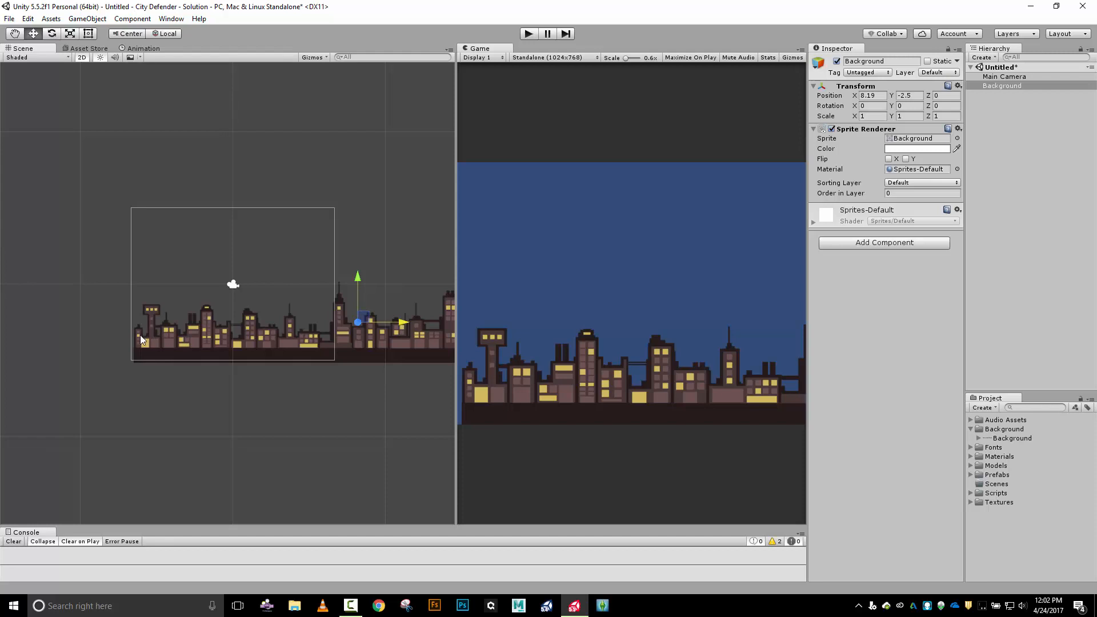
pyautogui.moveTo(131, 308)
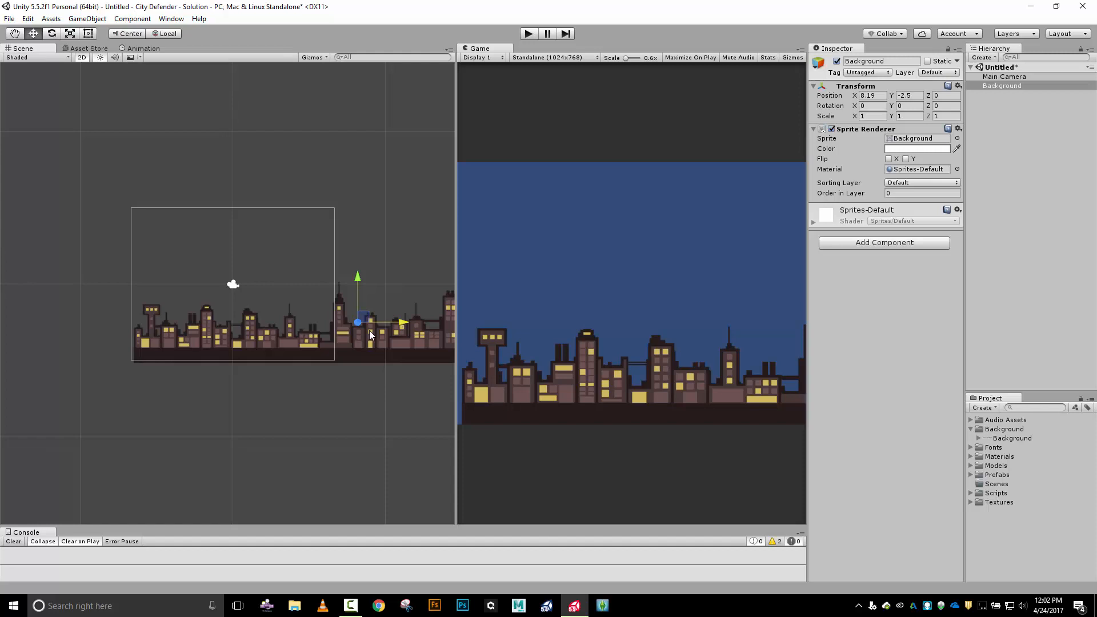
pyautogui.moveTo(452, 306)
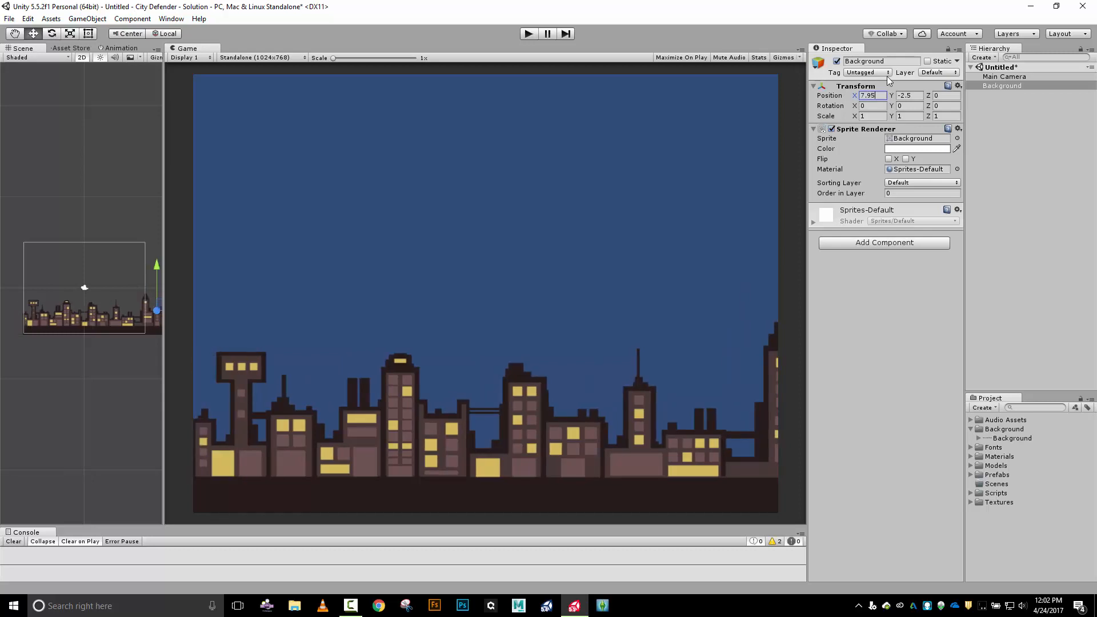
# - Try a Position X offset of 7 for the skyline, then edit X back toward 0
pyautogui.write('7')
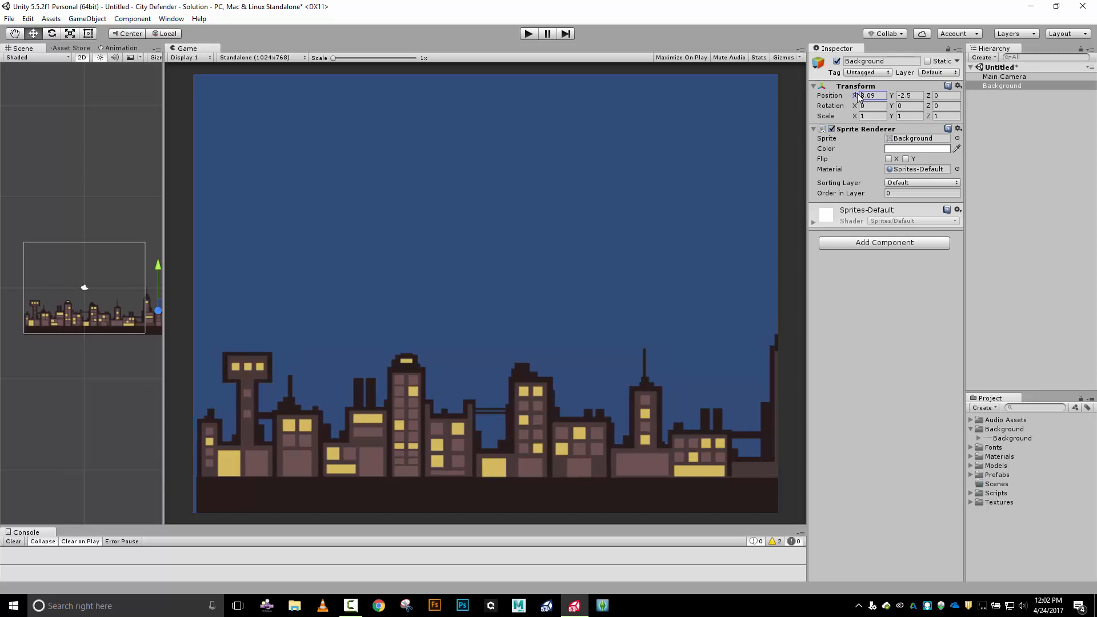
pyautogui.click(870, 96)
pyautogui.write('0')
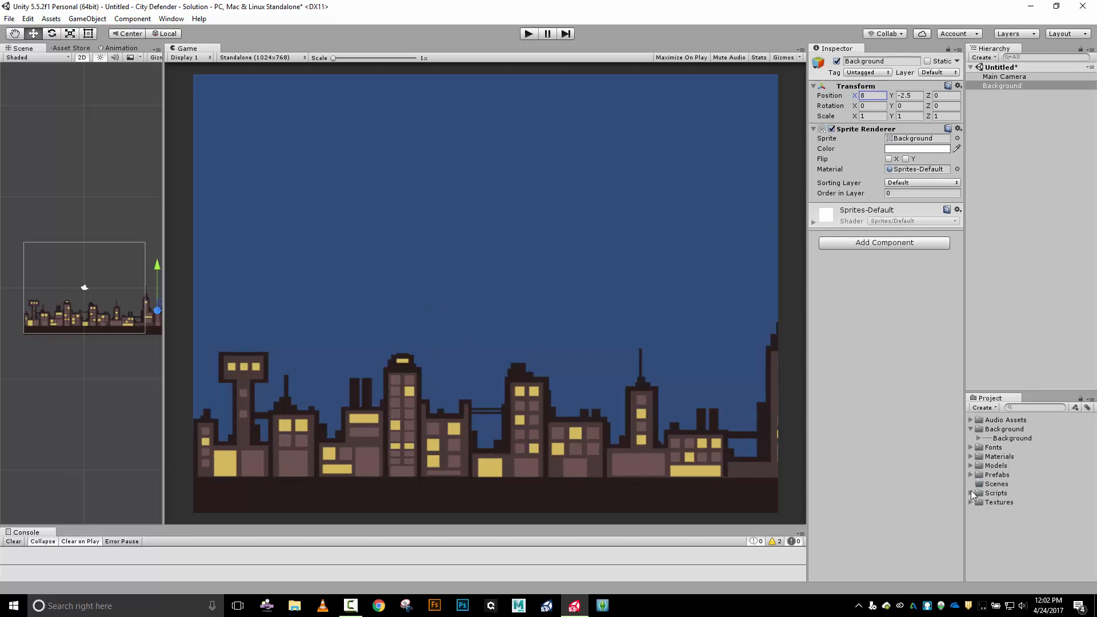
# - Create a new C# script named BGScroller in the Scripts folder and open it in Visual Studio
pyautogui.click(971, 493)
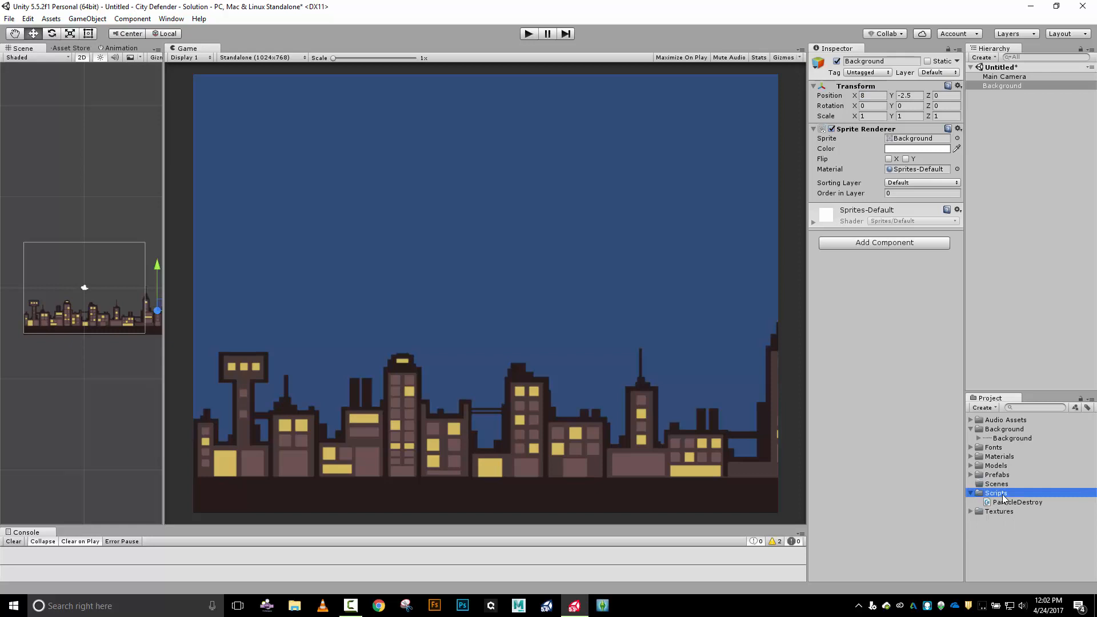
pyautogui.rightClick(997, 493)
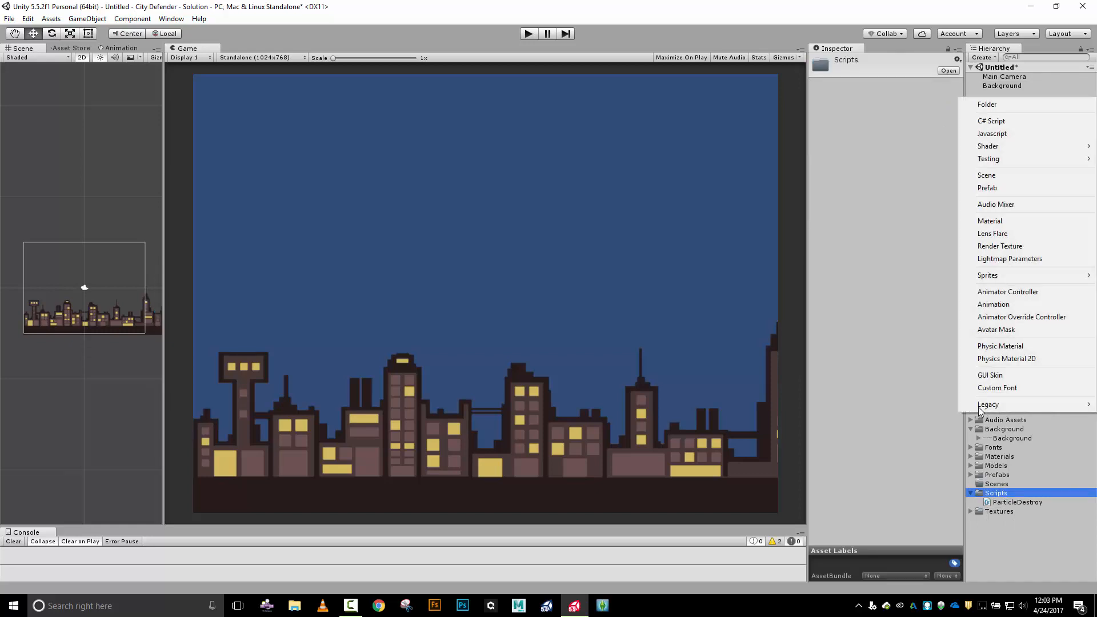
pyautogui.click(991, 122)
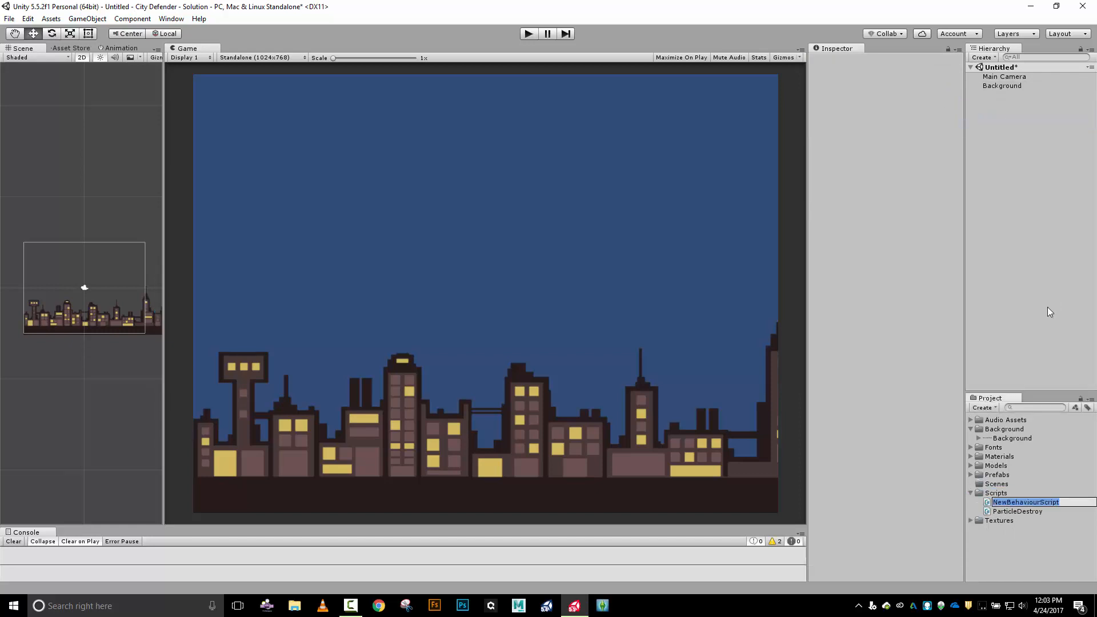
pyautogui.write('BGScroller')
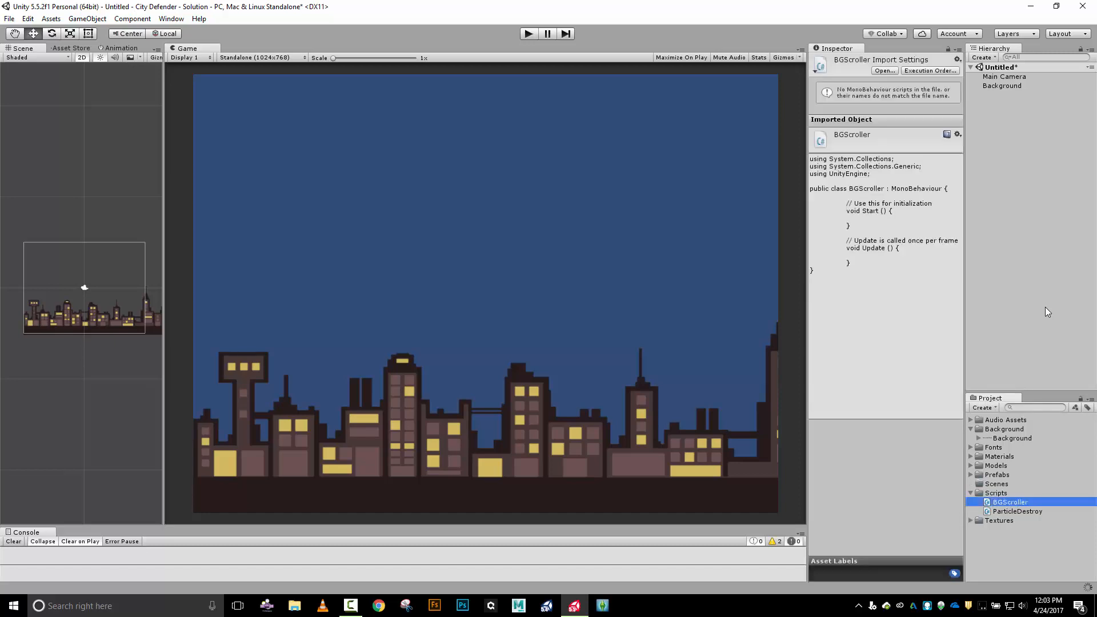
pyautogui.doubleClick(1010, 502)
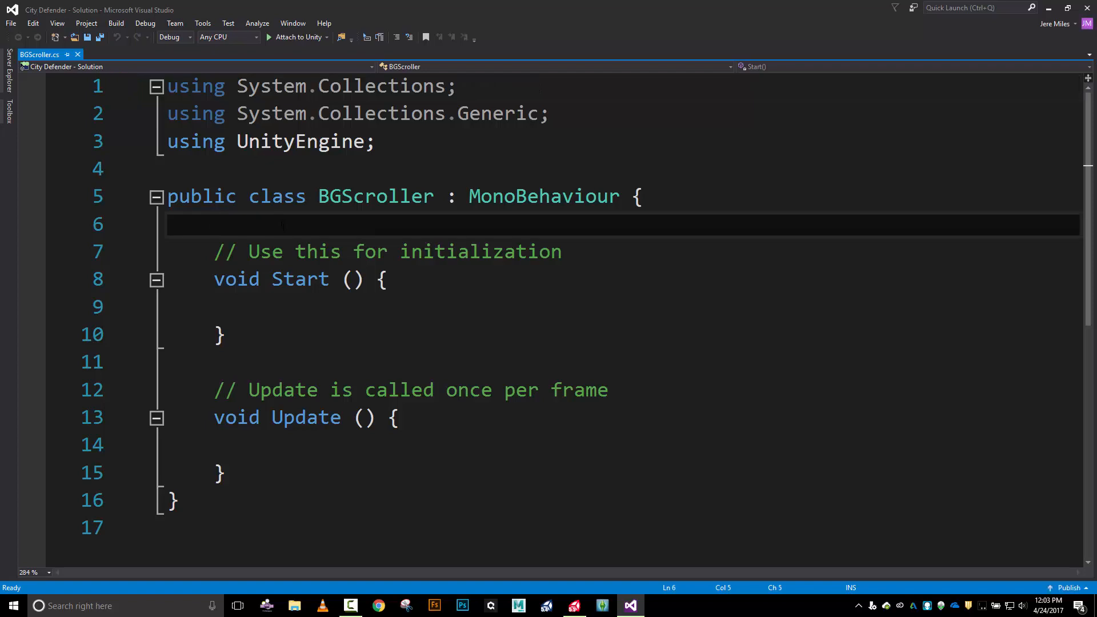
# - Declare 'public float speed;' and 'Vector3 startPOS;' fields above Start()
pyautogui.write('public floa')
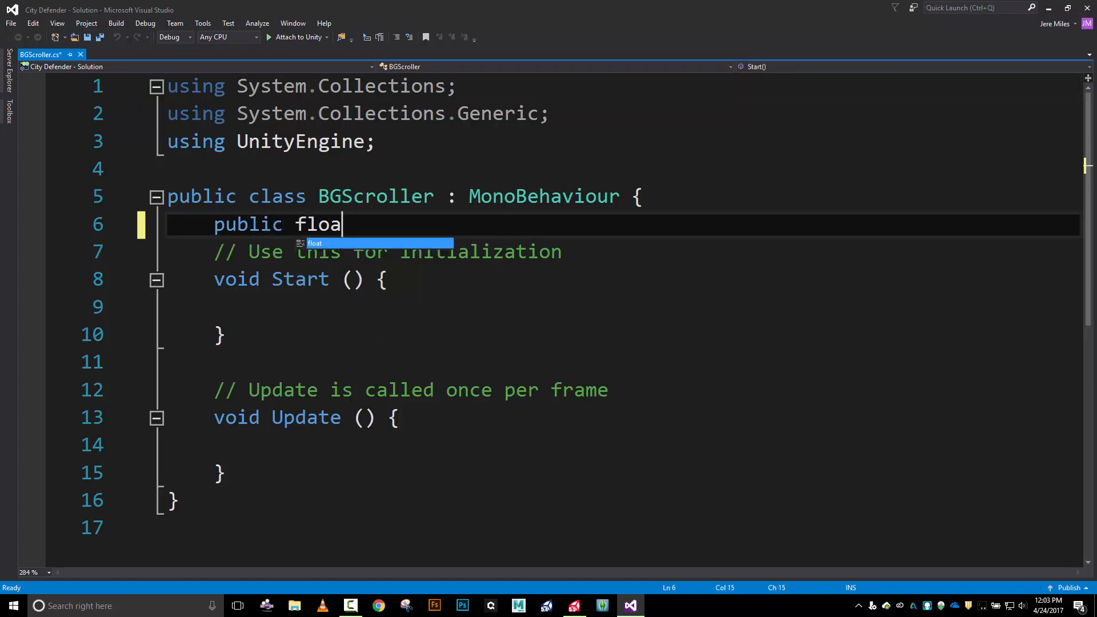
pyautogui.write('t speed;')
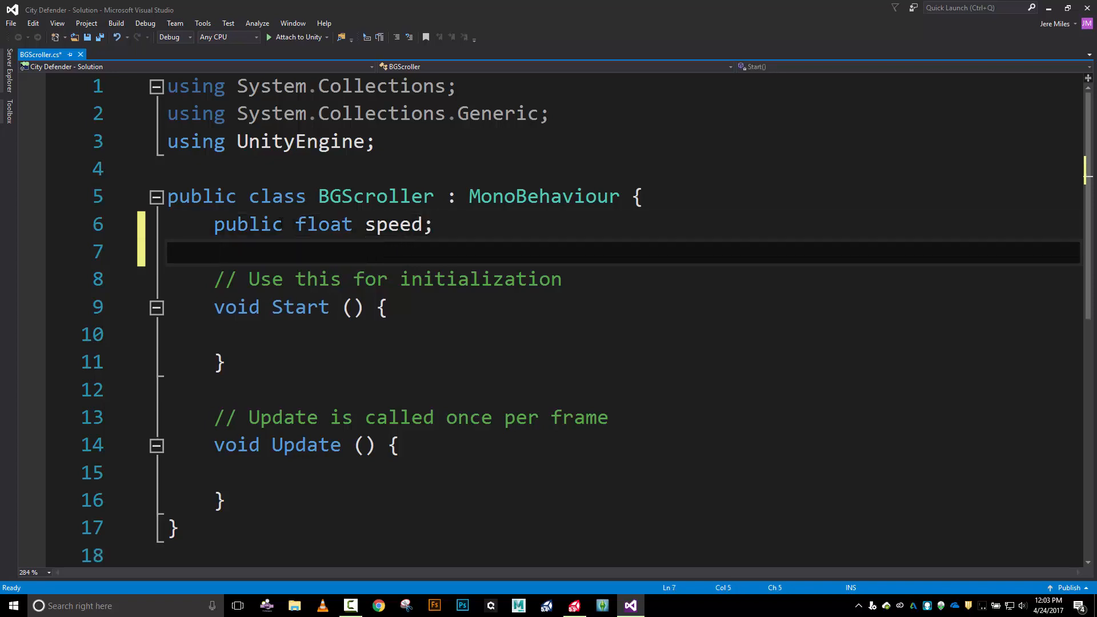
pyautogui.write('vector')
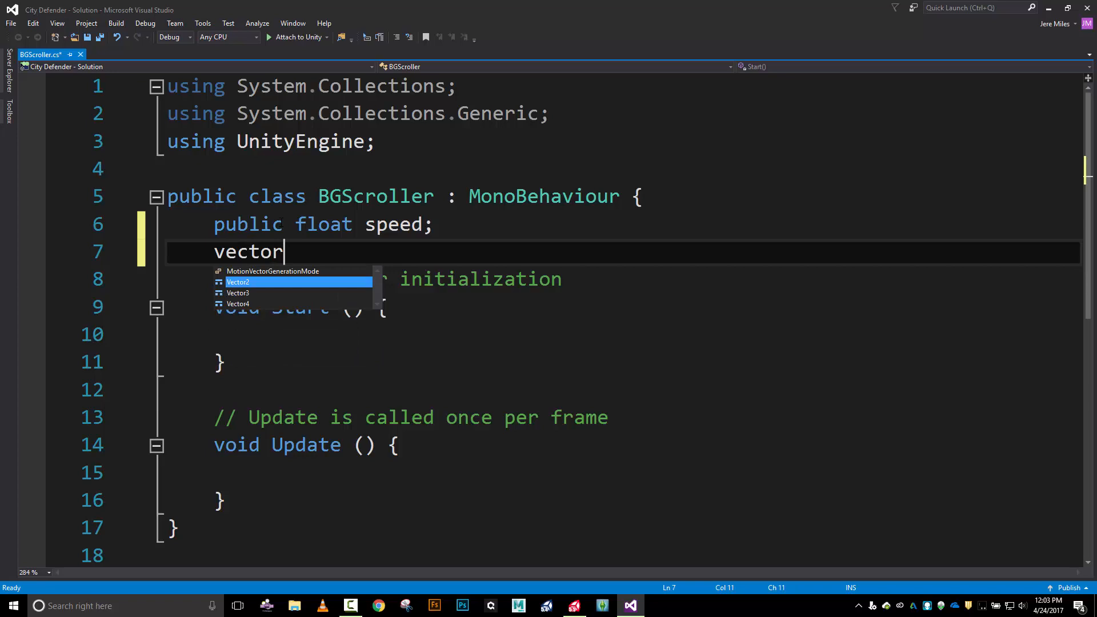
pyautogui.press('Tab')
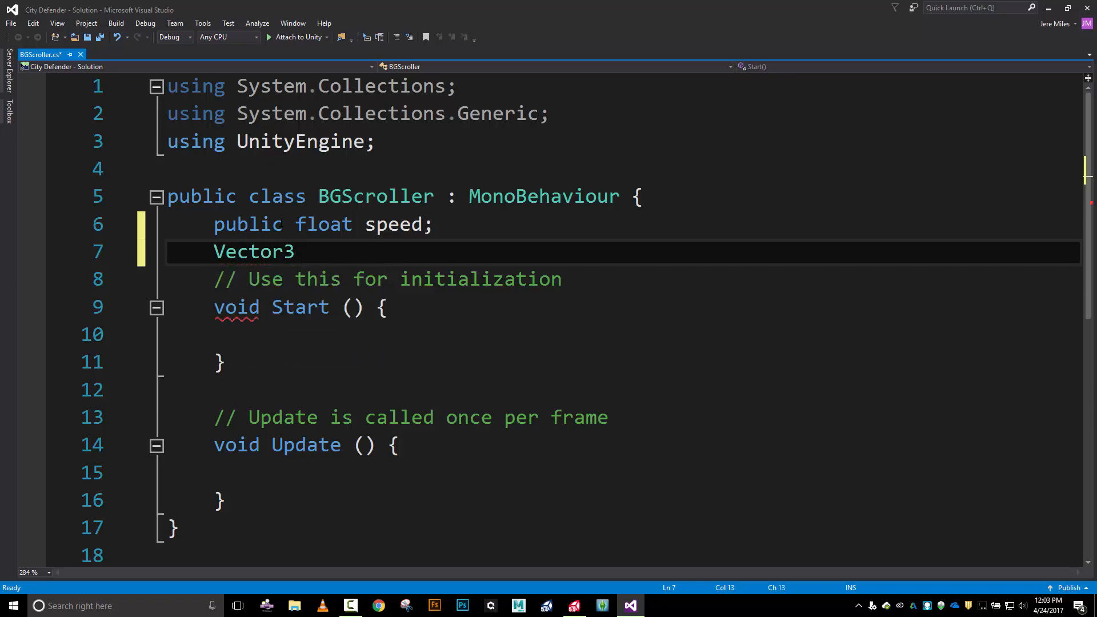
pyautogui.write('start')
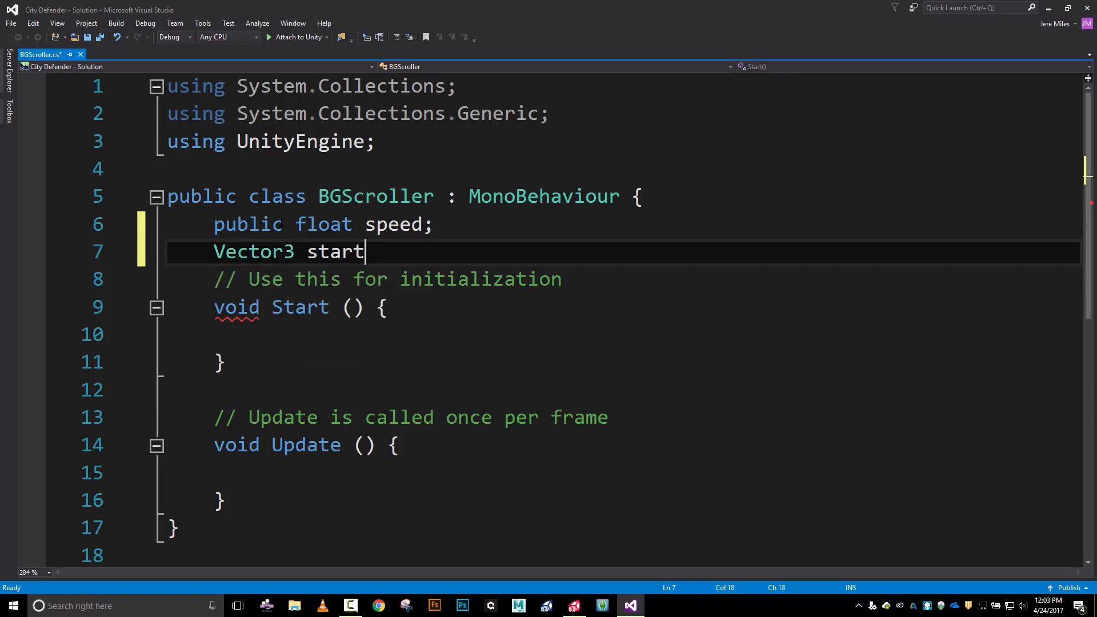
pyautogui.write('POS;')
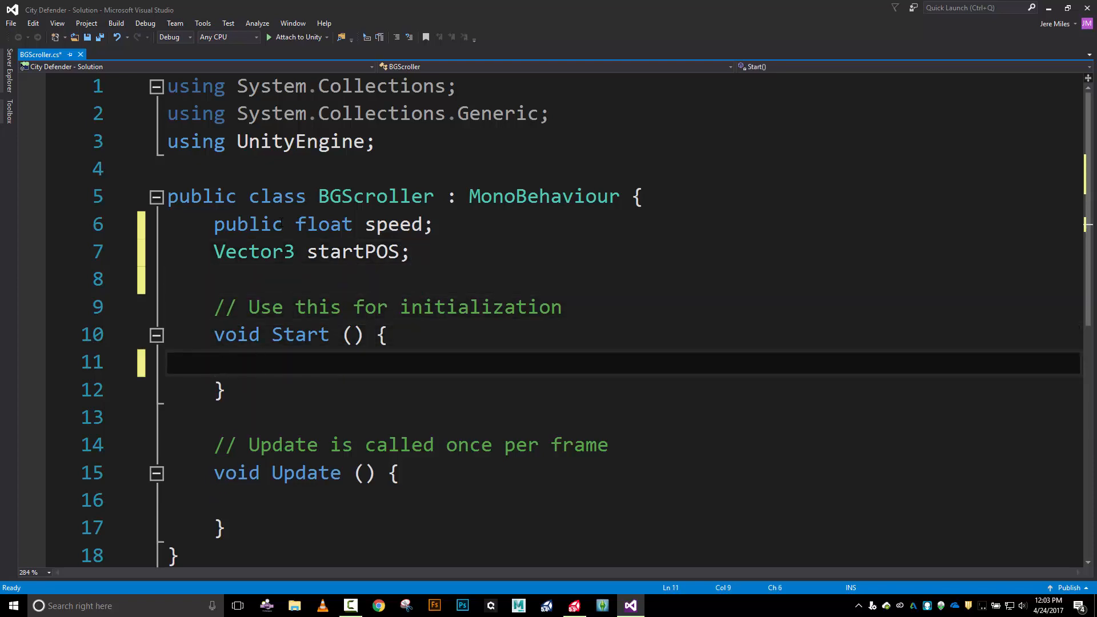
# - In Start(), write 'startPOS = transform.position;' to store the starting position
pyautogui.write('startPOS')
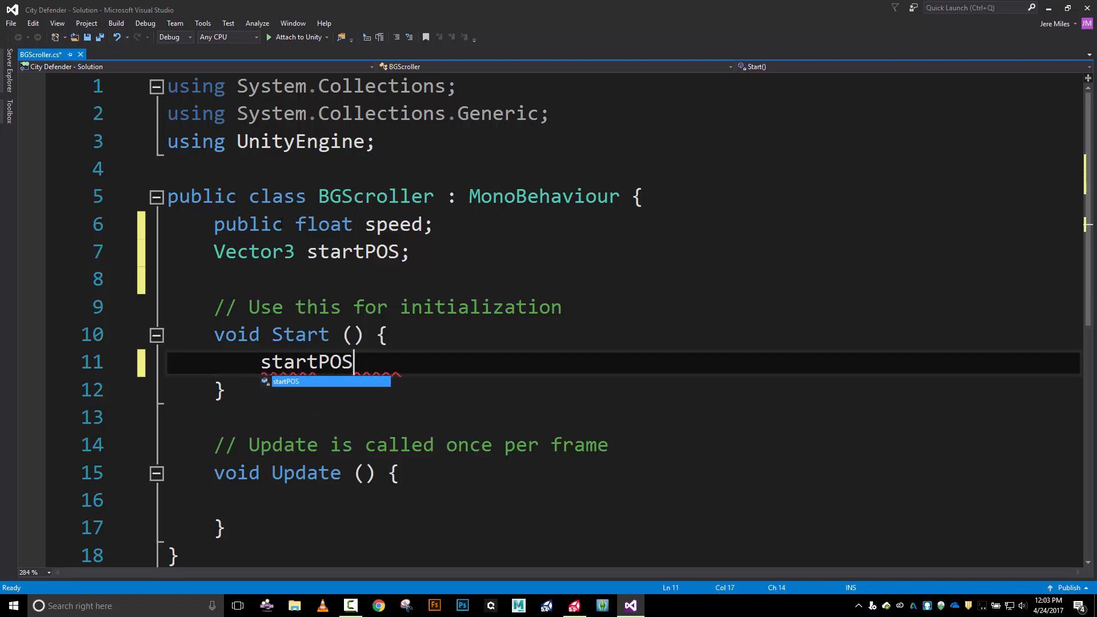
pyautogui.write('= transf')
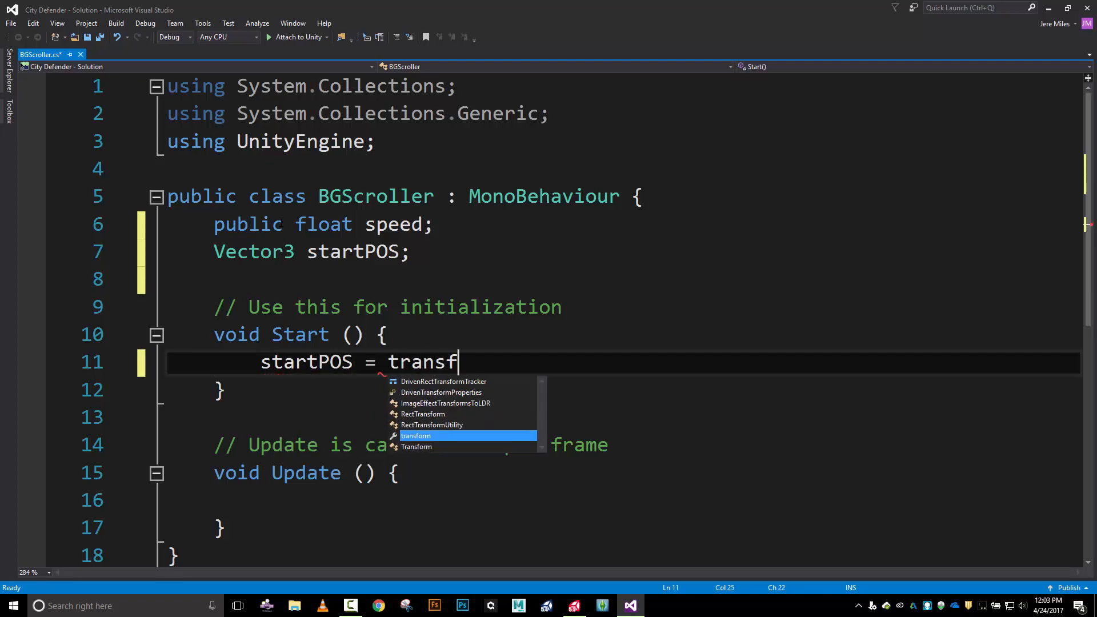
pyautogui.write('orm.position')
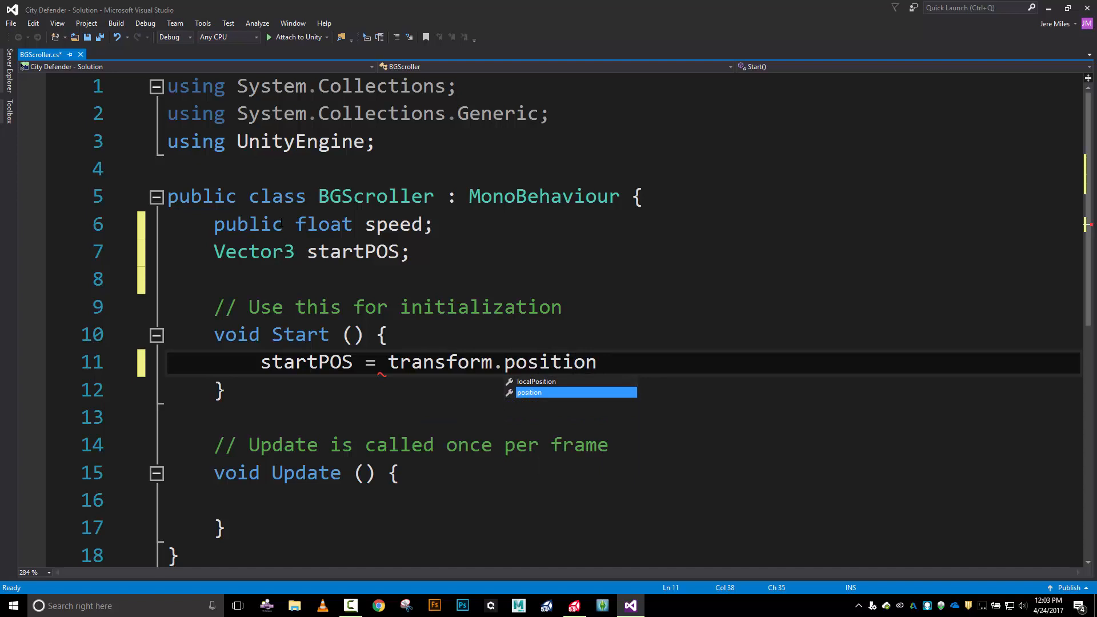
pyautogui.write(';')
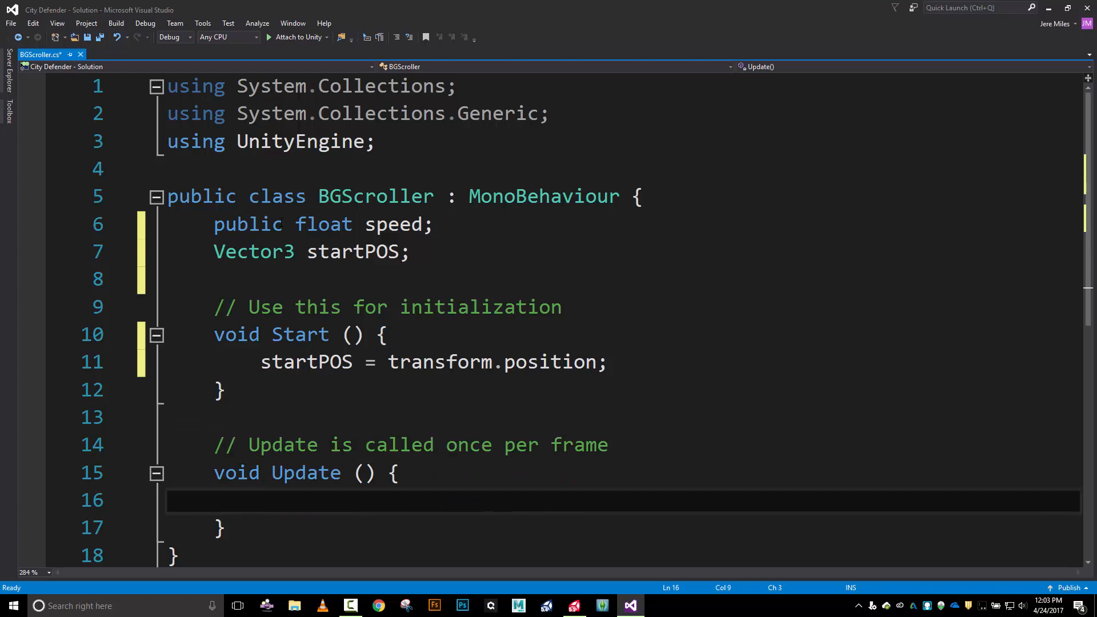
# - In Update(), begin a transform.Translate call, trying and undoing a new Vector3 moveDir argument
pyautogui.write('transf')
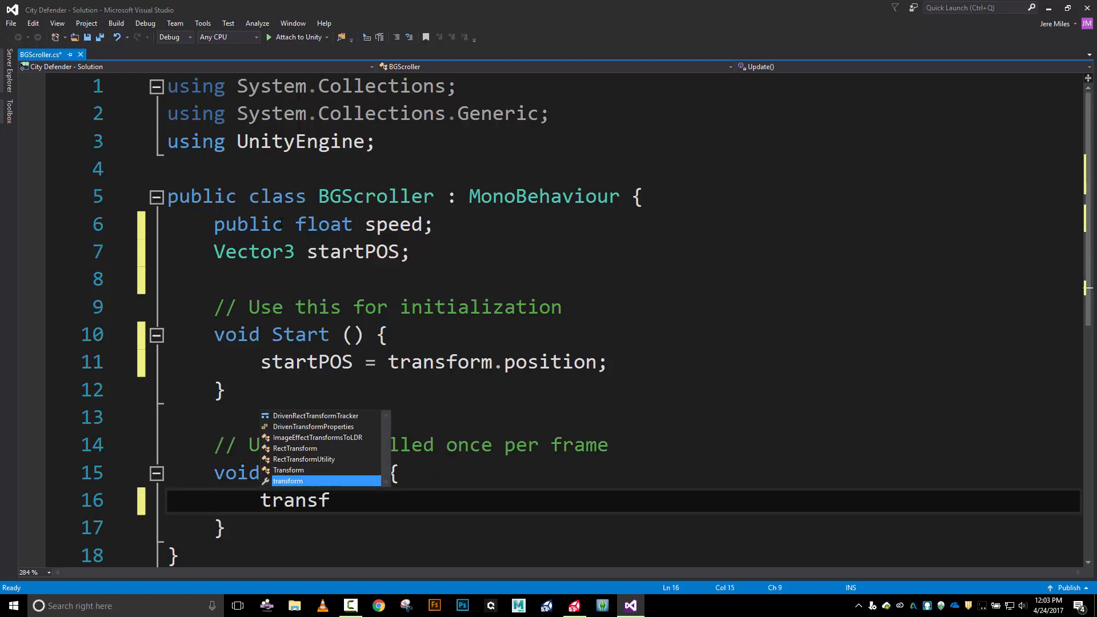
pyautogui.write('om')
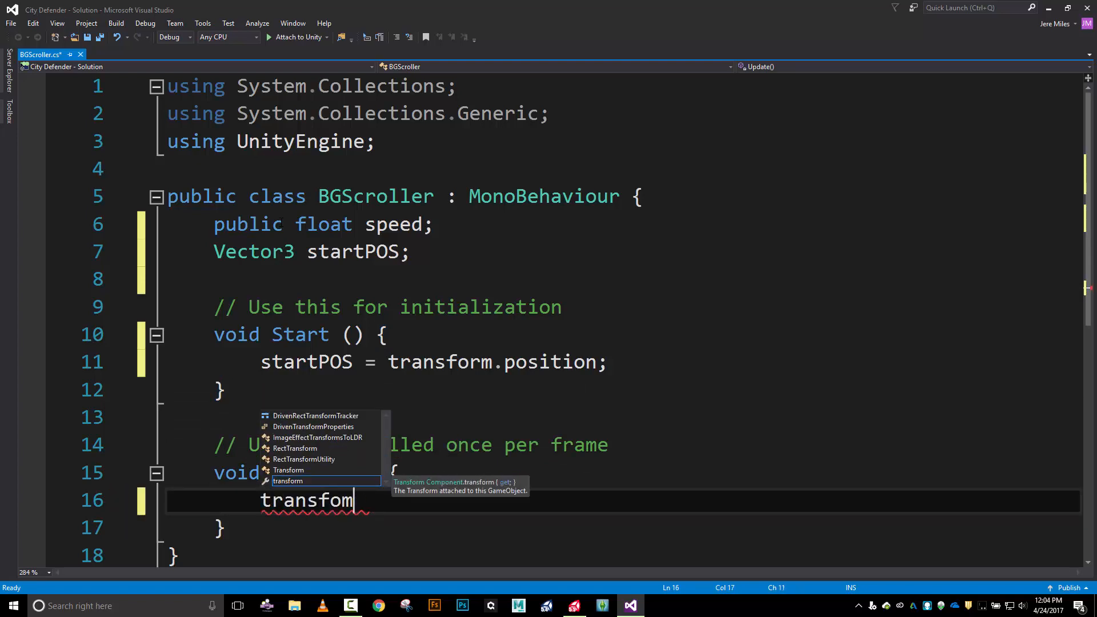
pyautogui.write('.tra')
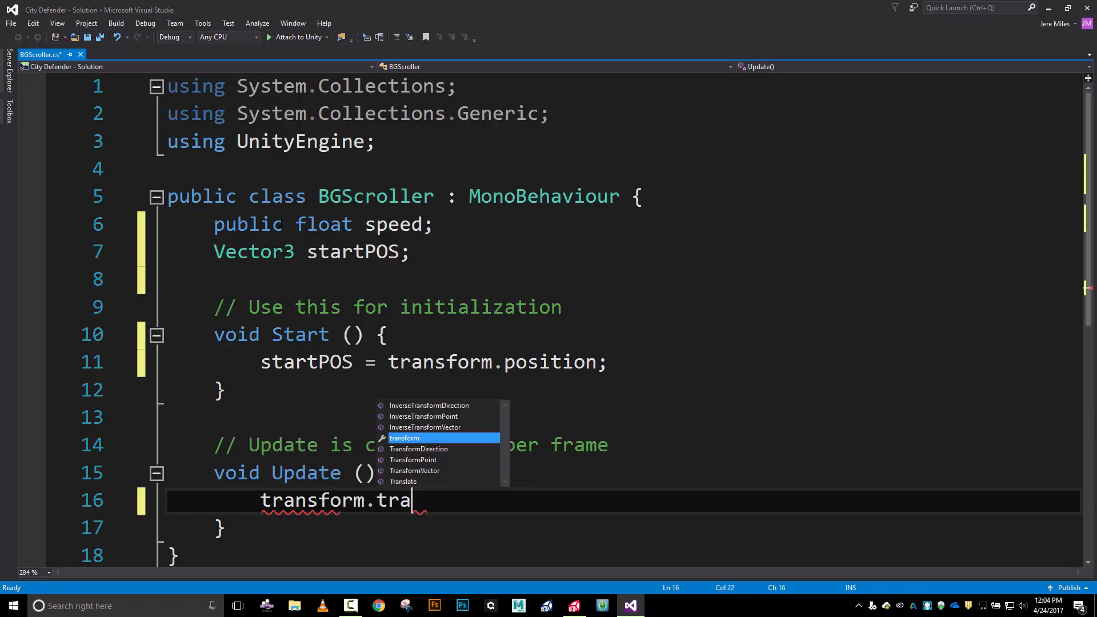
pyautogui.write('nslate(')
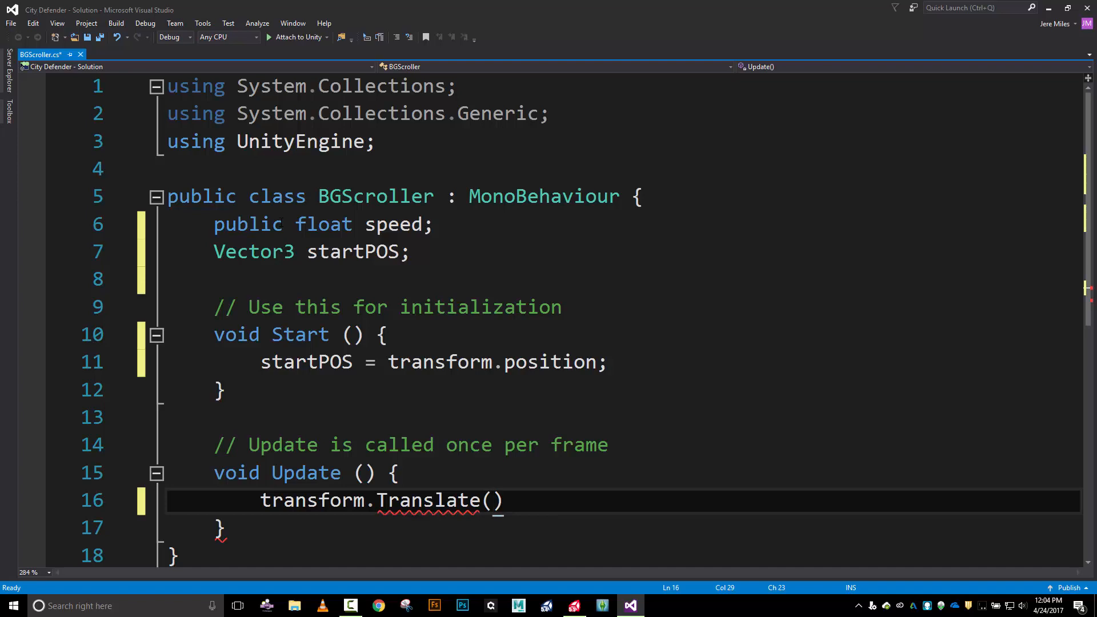
pyautogui.write('new Vector3(')
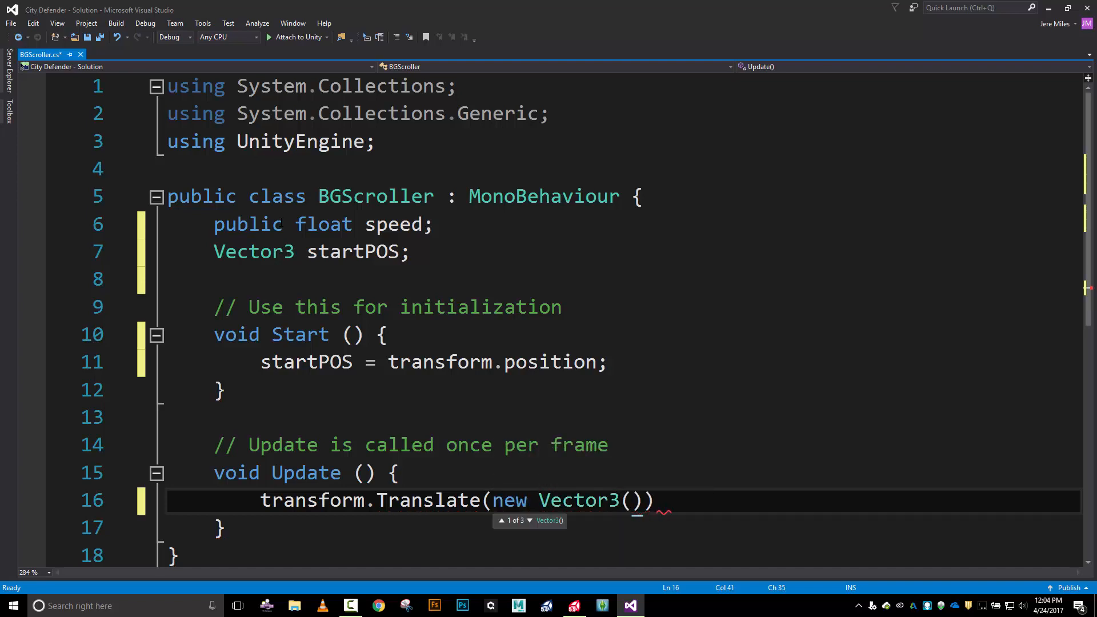
pyautogui.press('BackSpace')
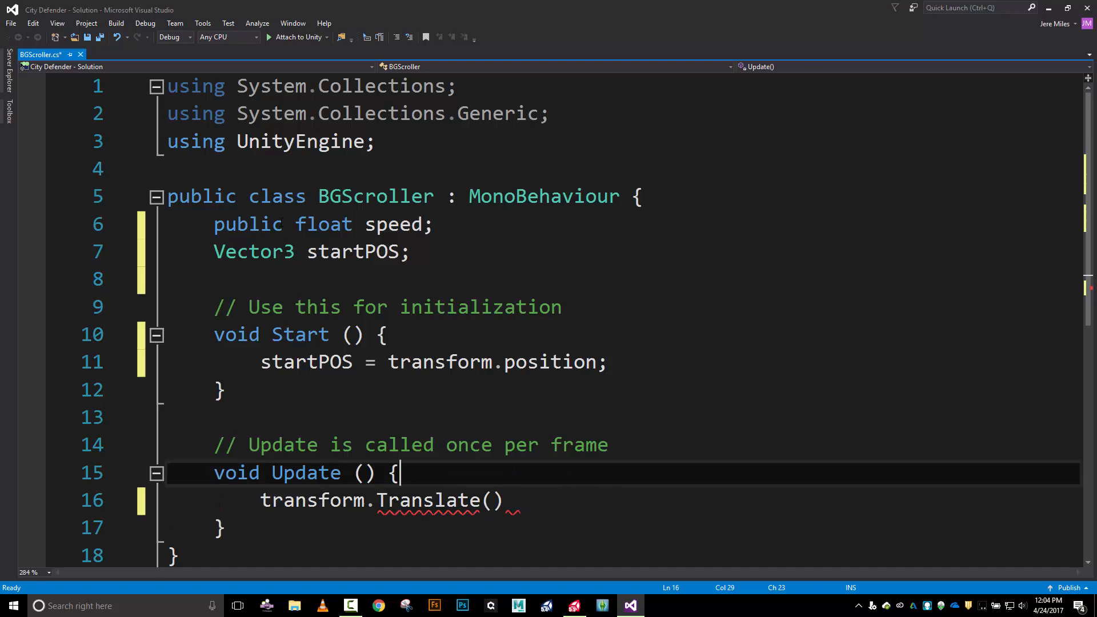
pyautogui.write('Vector3 =')
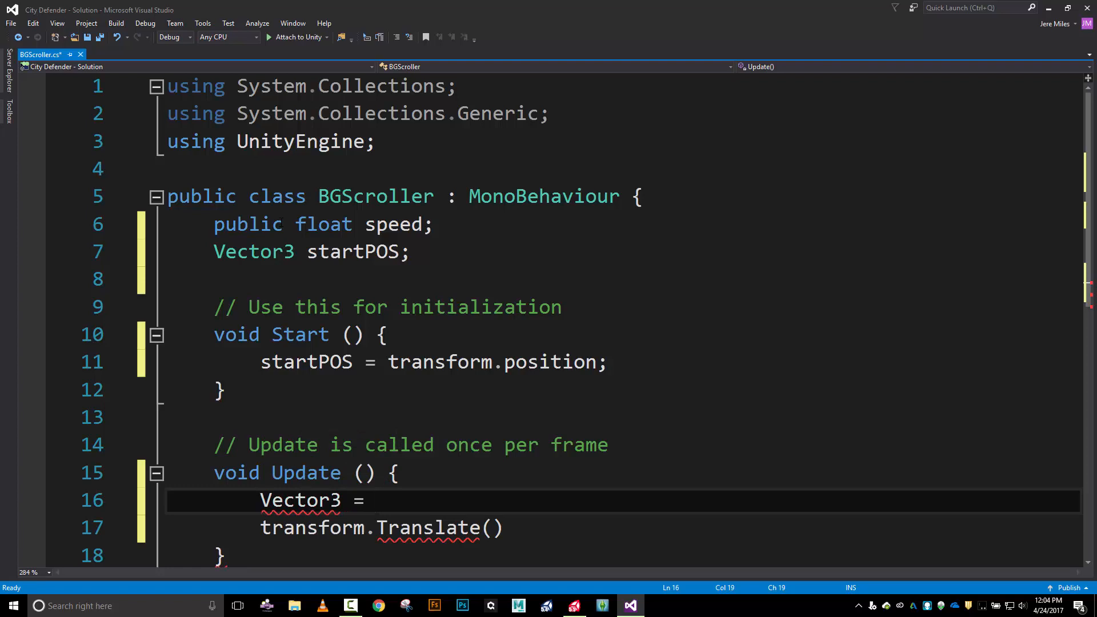
pyautogui.write('move')
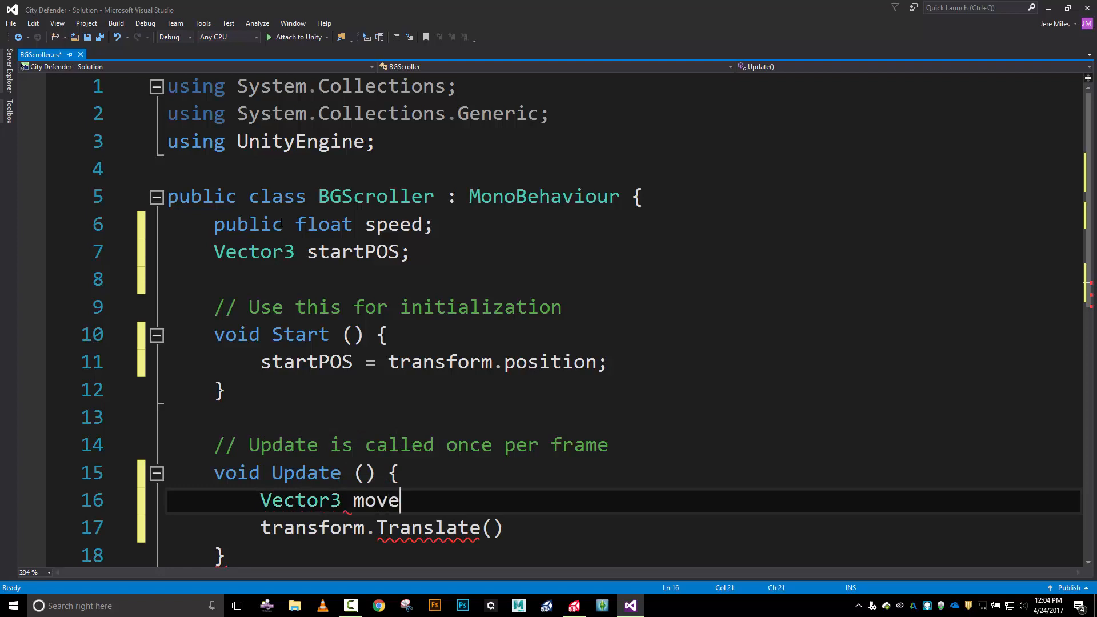
pyautogui.write('D')
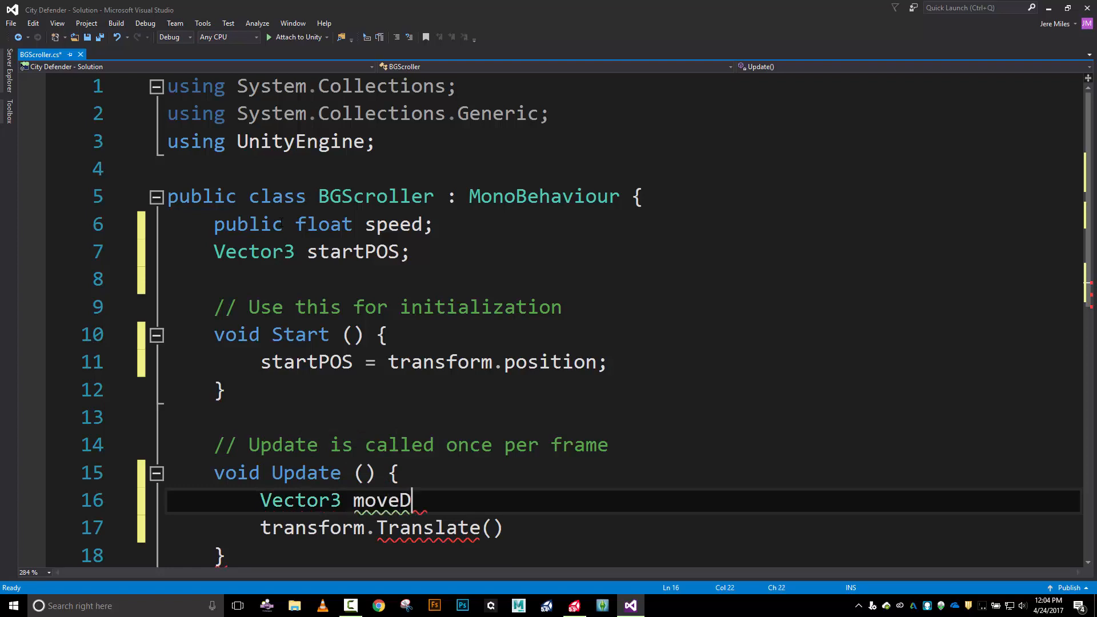
pyautogui.write('ir =')
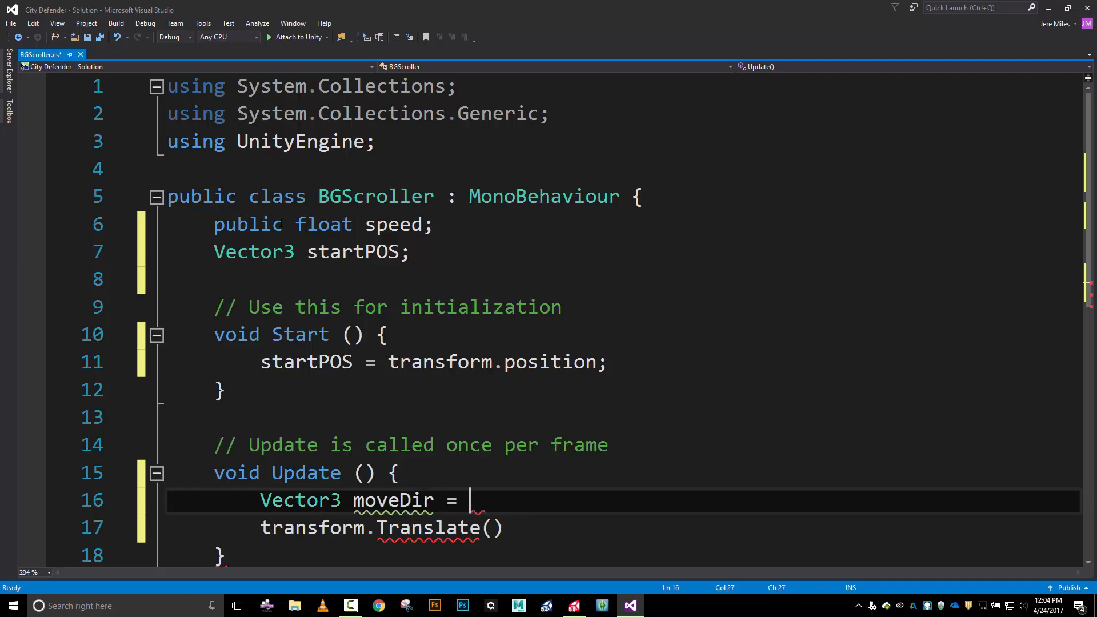
pyautogui.write('newV')
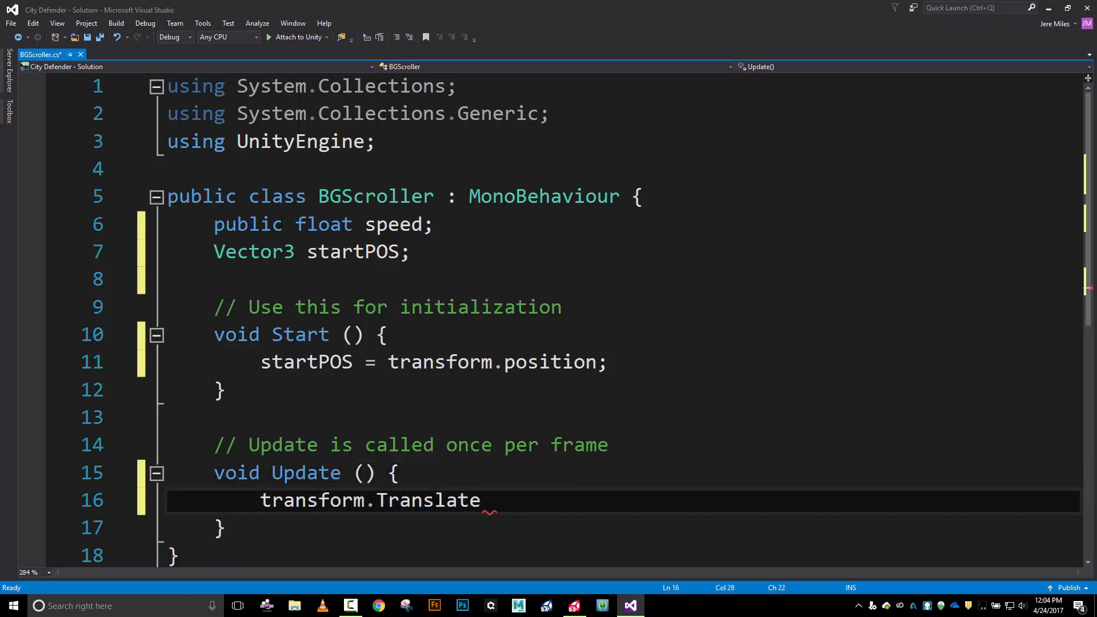
# - Give transform.Translate a leftward new Vector3(-1, 0, 0) argument
pyautogui.write('(')
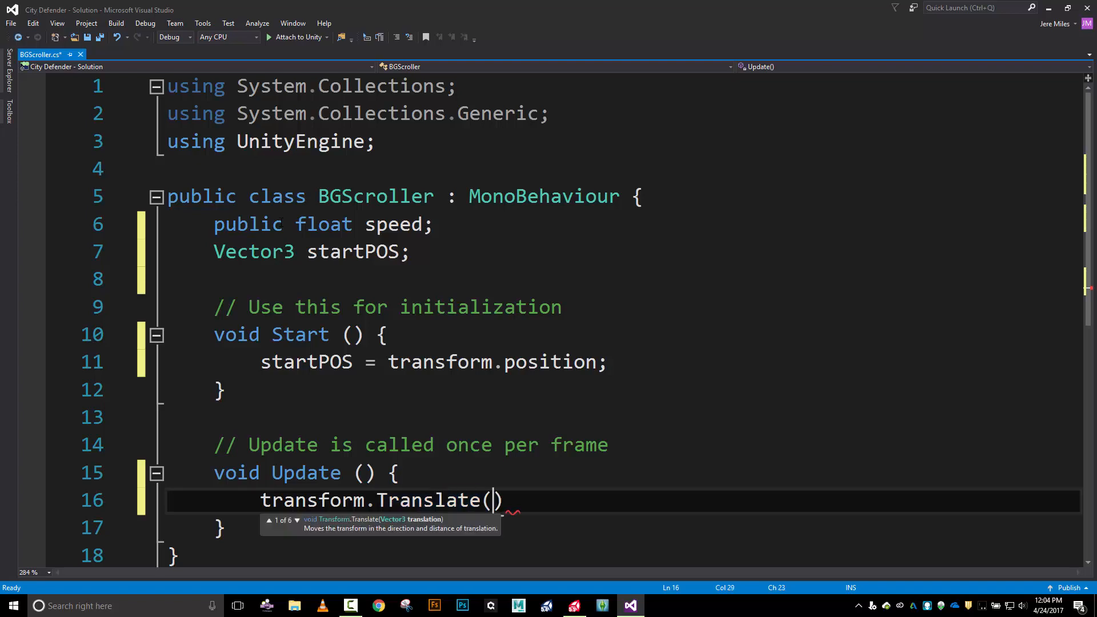
pyautogui.write('new Vector3(')
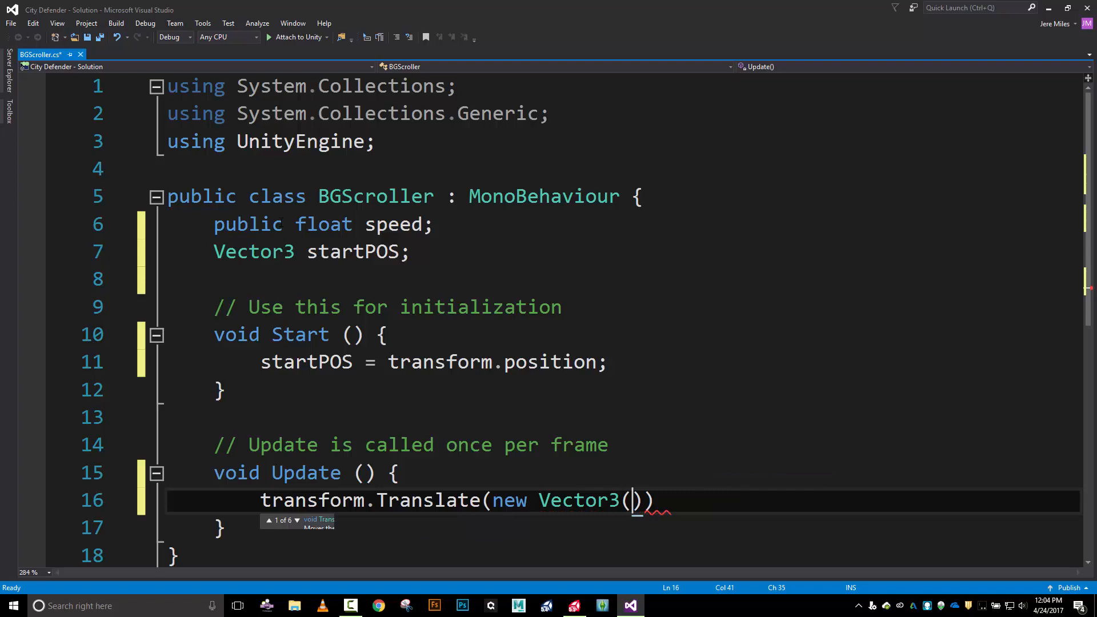
pyautogui.write('-1')
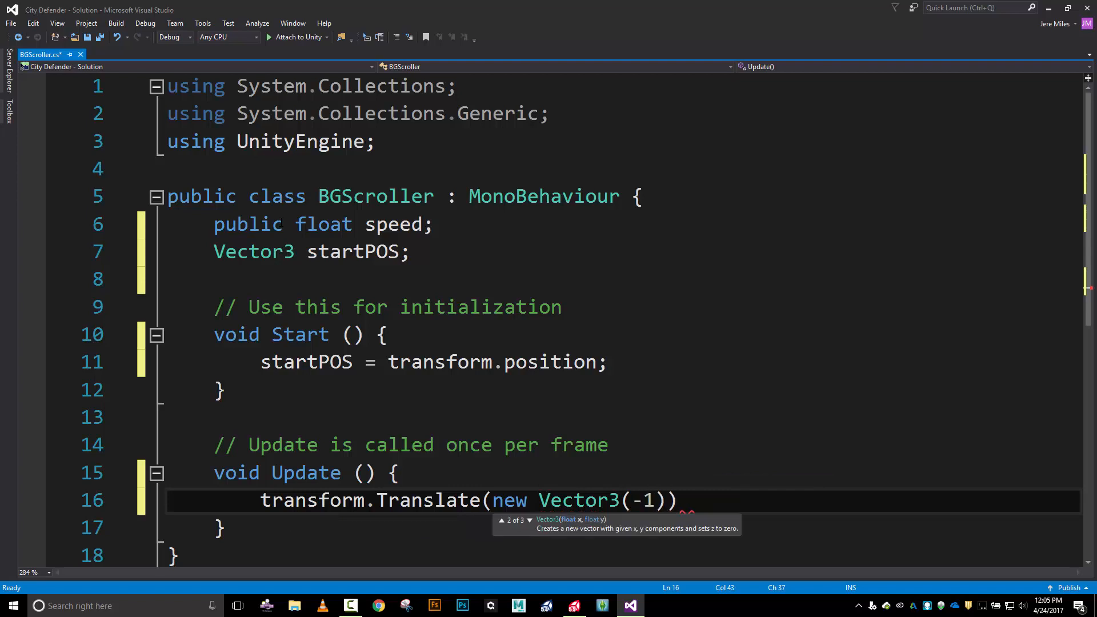
pyautogui.write(', 0, 0')
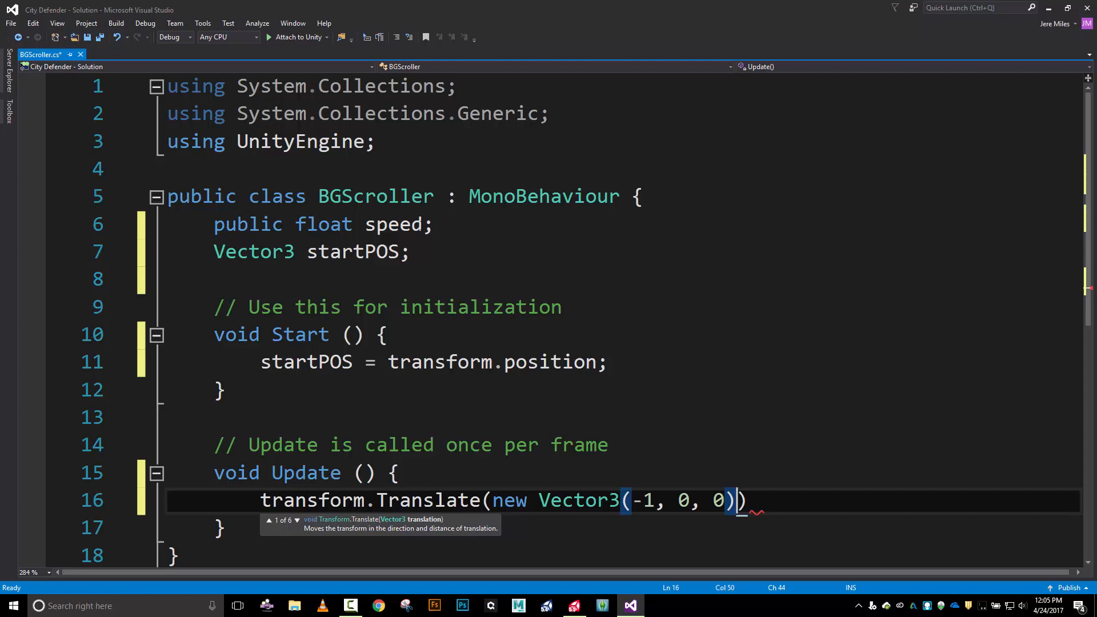
pyautogui.moveTo(806, 572)
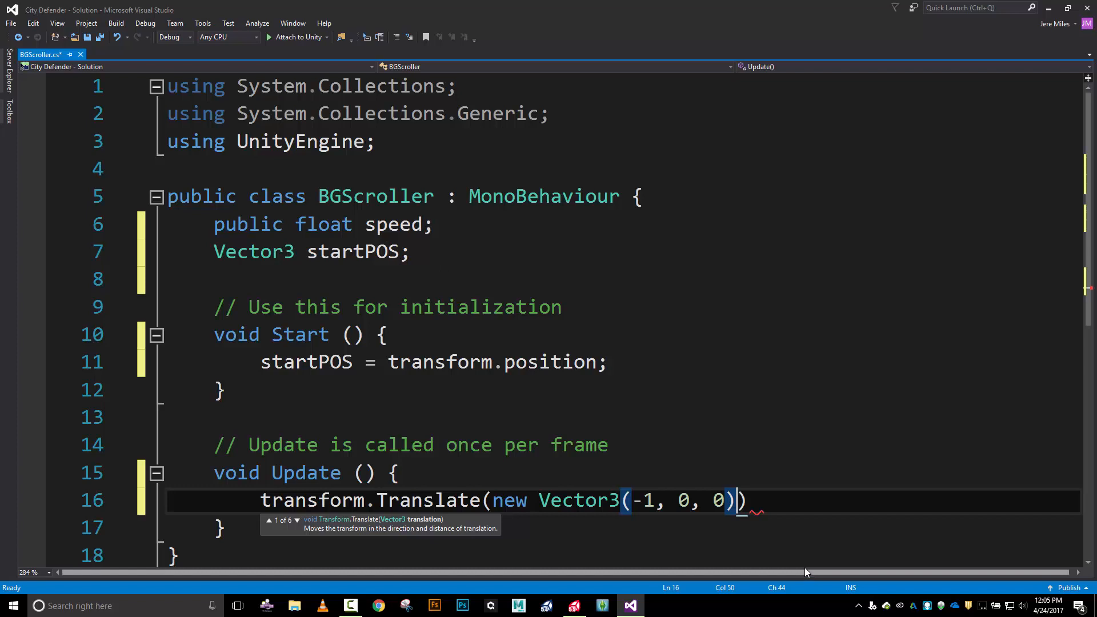
pyautogui.moveTo(959, 598)
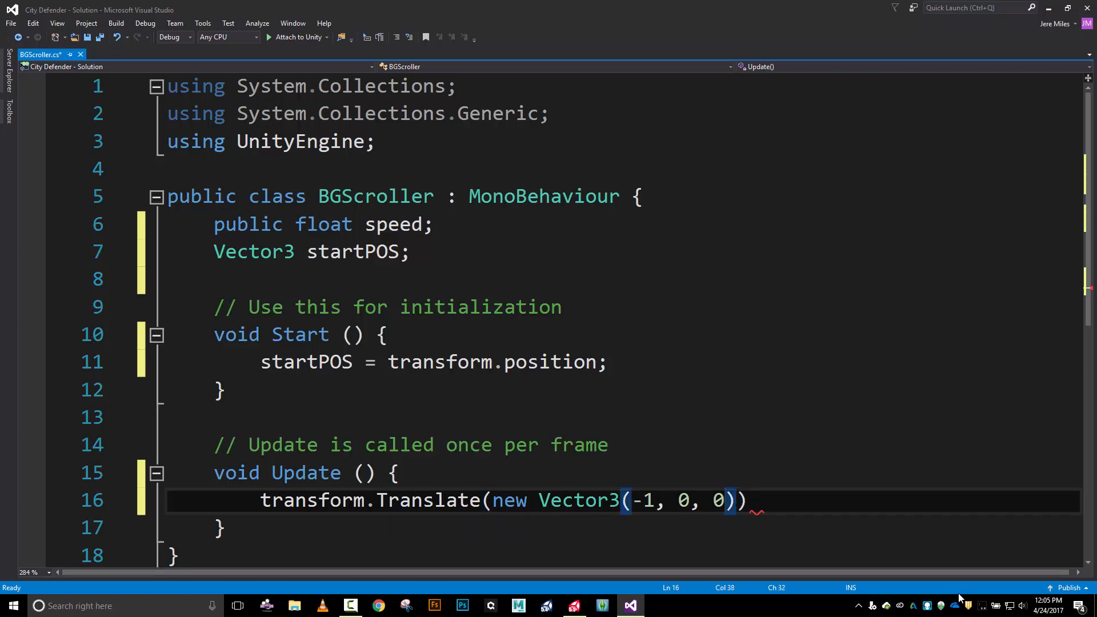
# - Multiply the vector by speed and Time.deltaTime, fix the parentheses, and save the script
pyautogui.write('(')
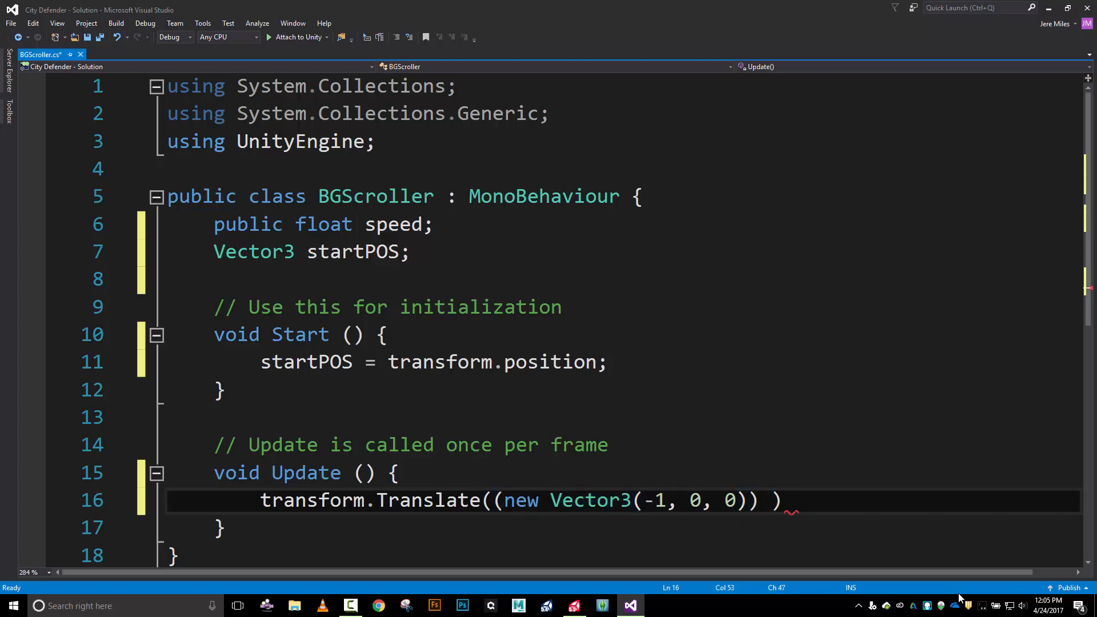
pyautogui.write('* speed *Time.deltaTime')
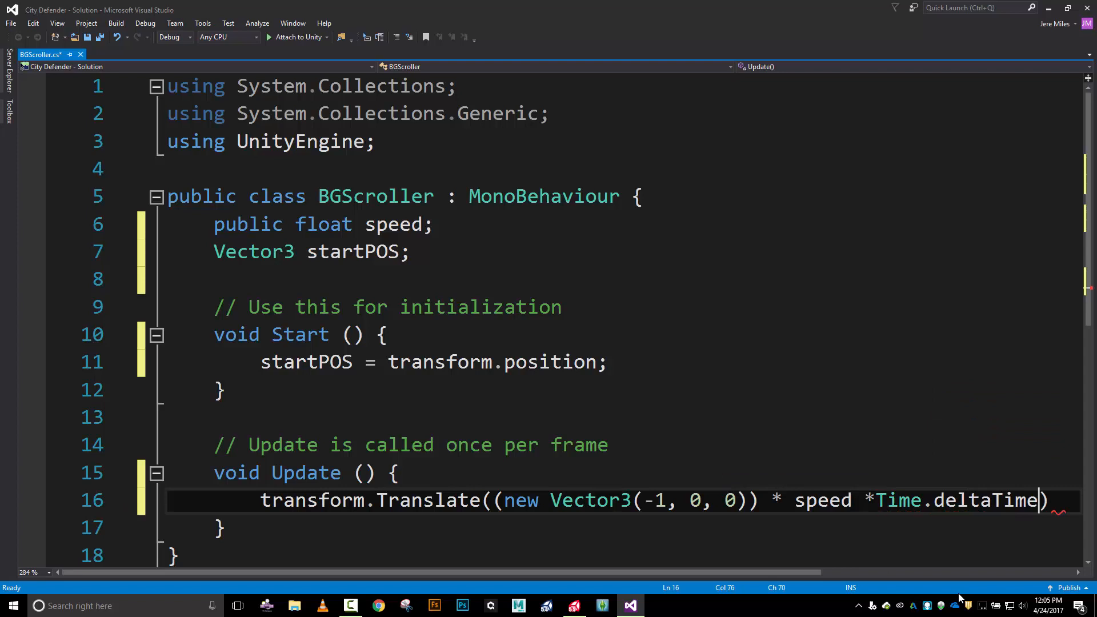
pyautogui.write(';')
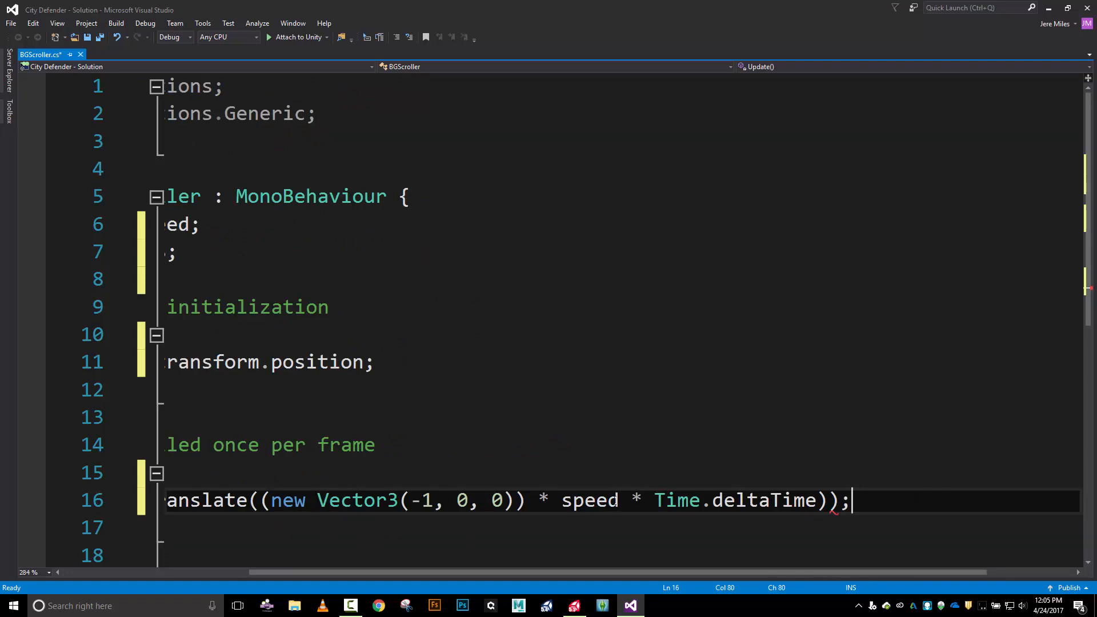
pyautogui.press('Left')
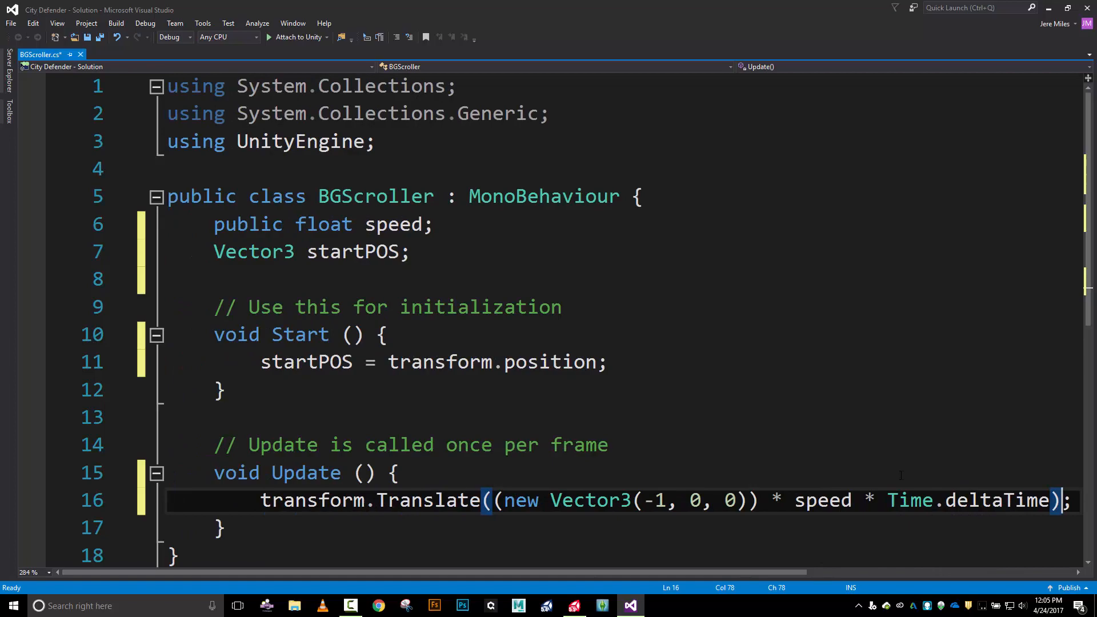
pyautogui.press('ctrl+s')
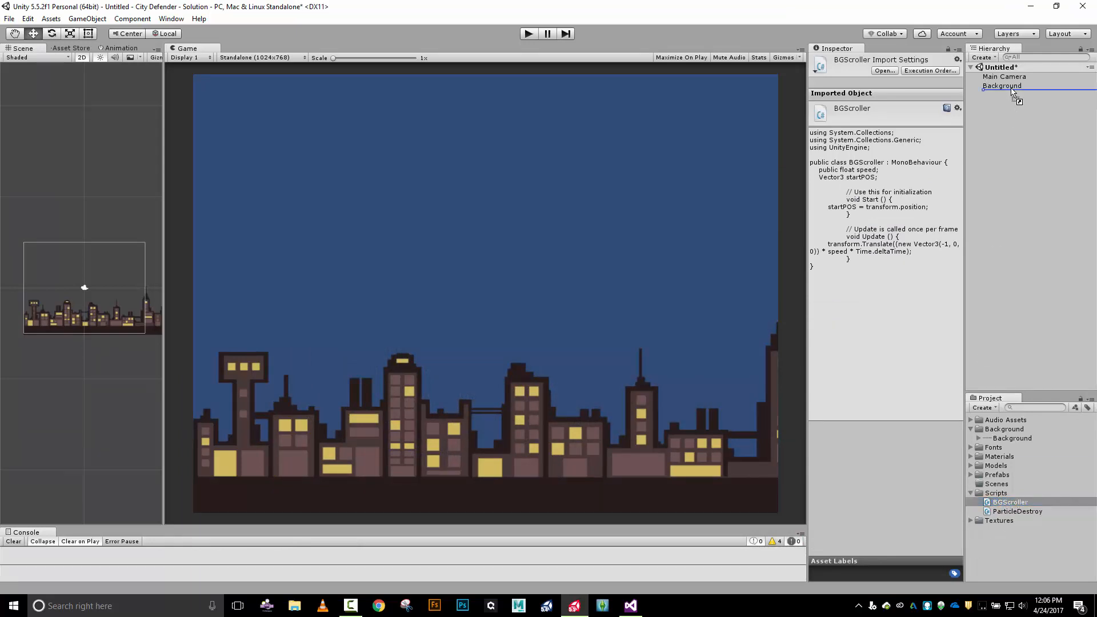
# - Give the Background's BG Scroller component a Speed of 1
pyautogui.click(1001, 85)
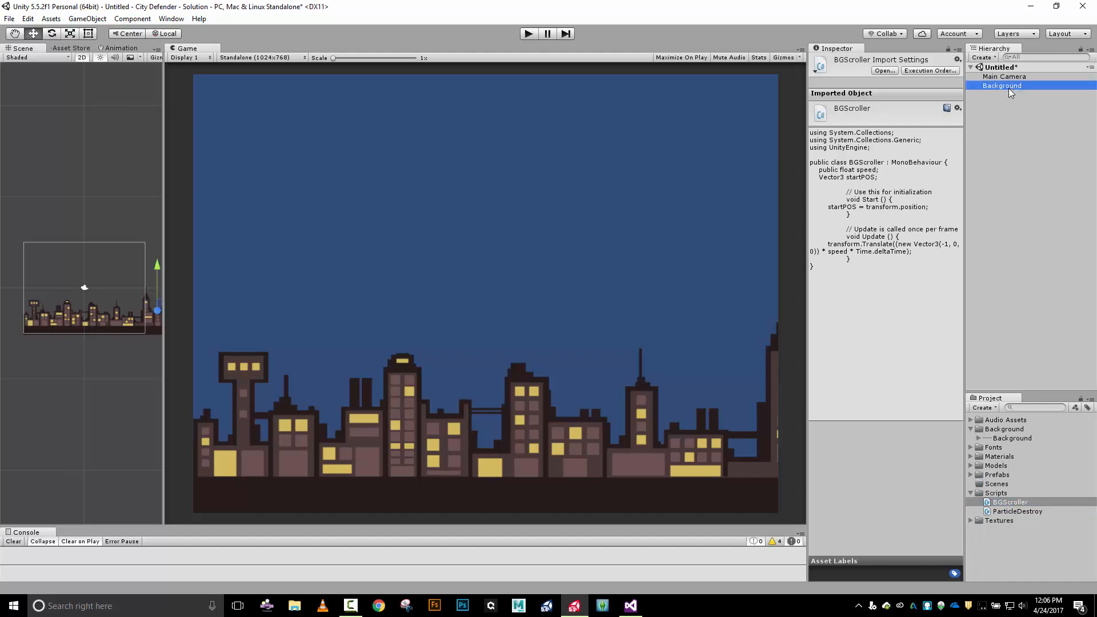
pyautogui.click(1001, 86)
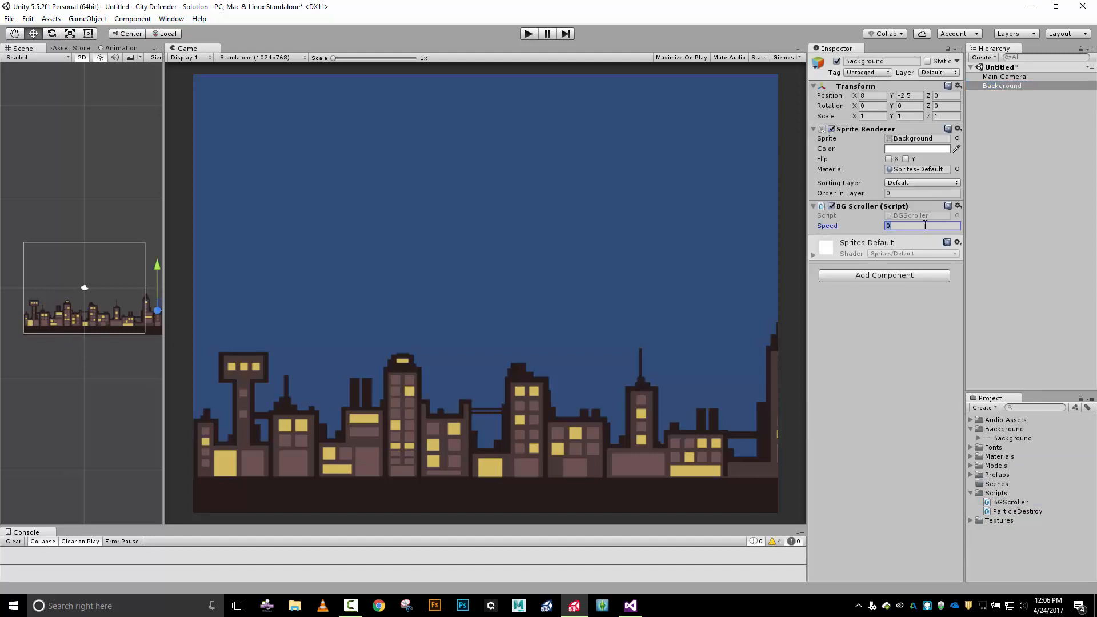
pyautogui.write('1')
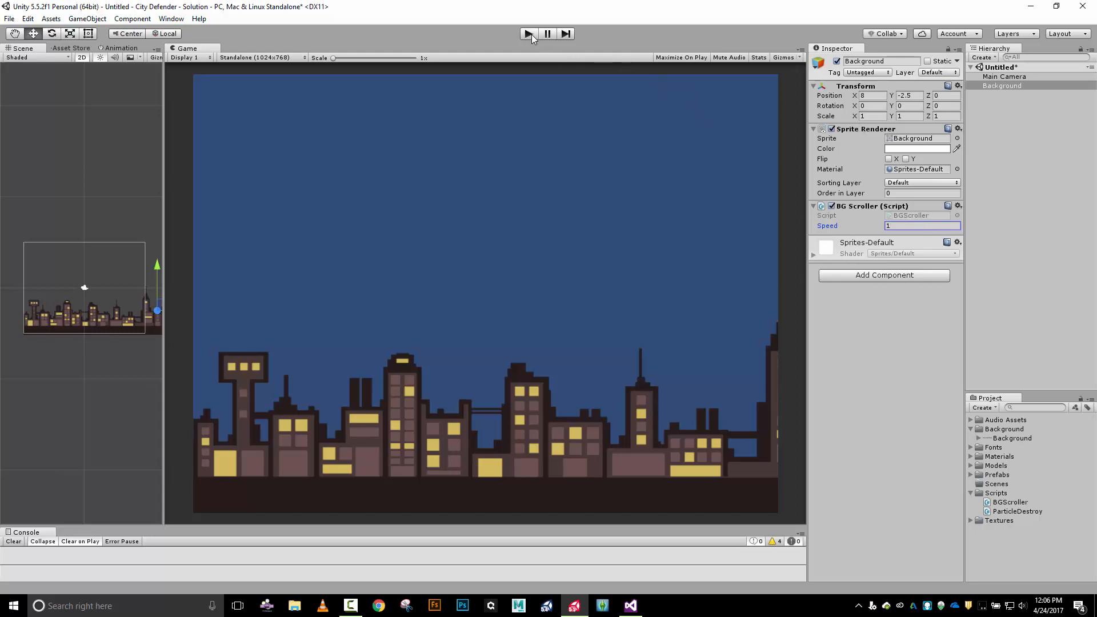
# - Play-test the scene to watch the skyline drift left, then stop the test
pyautogui.click(527, 33)
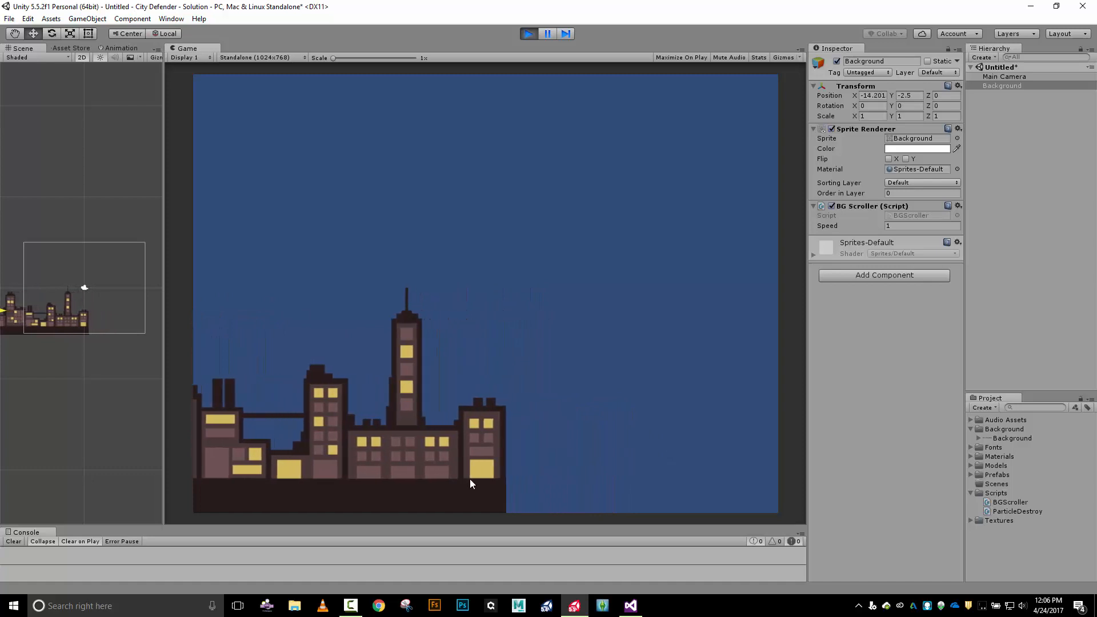
pyautogui.click(529, 34)
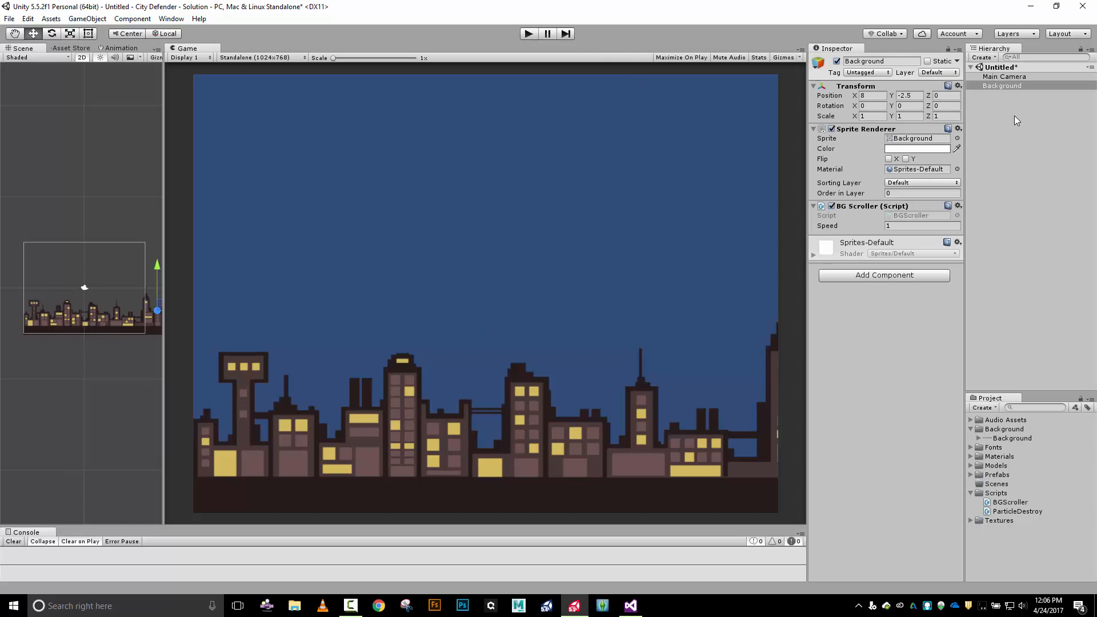
# - Duplicate Background as child Background (1) and remove its BG Scroller component
pyautogui.click(1001, 84)
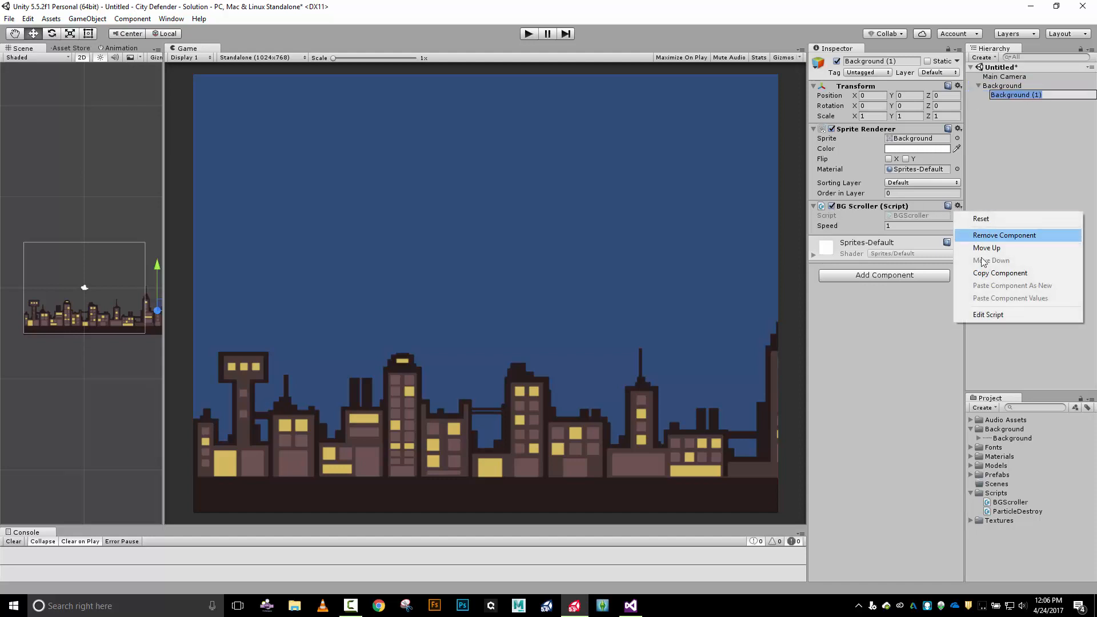
pyautogui.click(1003, 236)
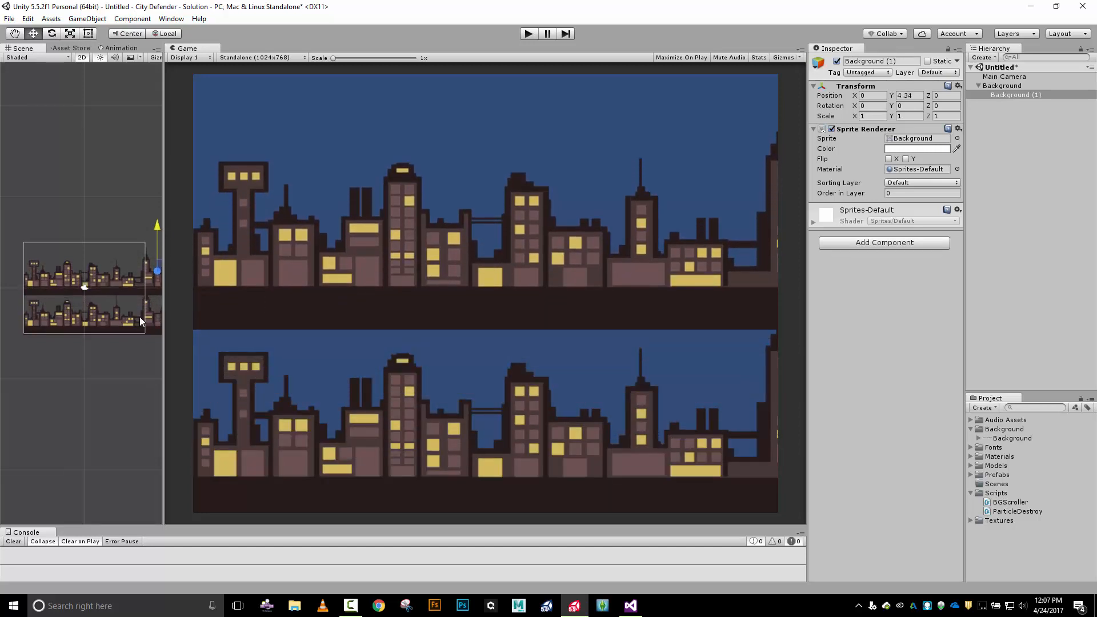
pyautogui.moveTo(59, 377)
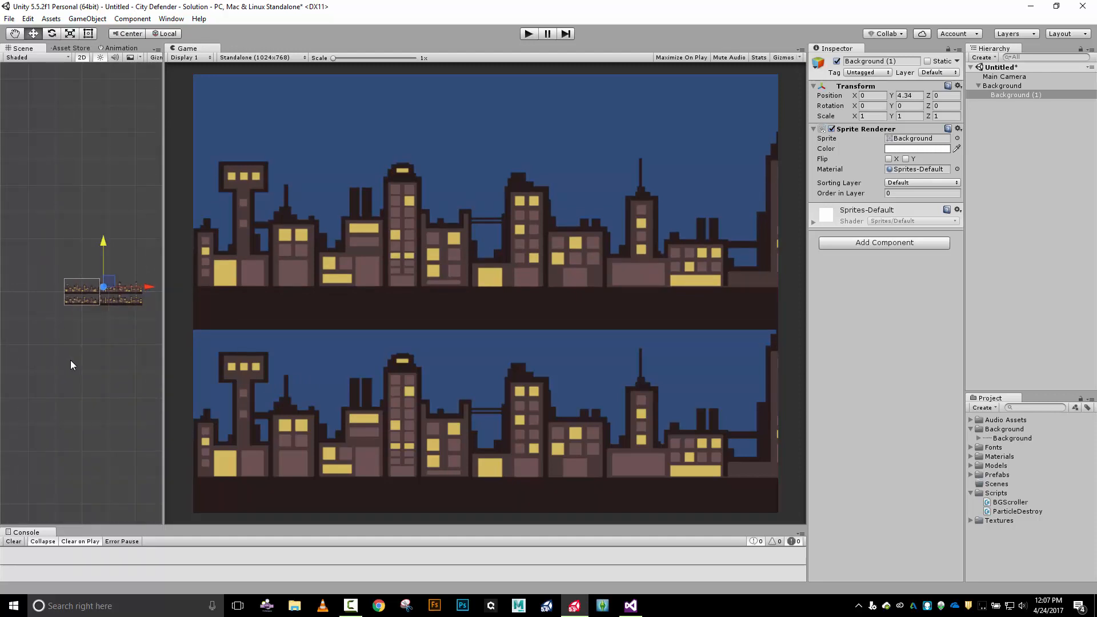
pyautogui.moveTo(135, 345)
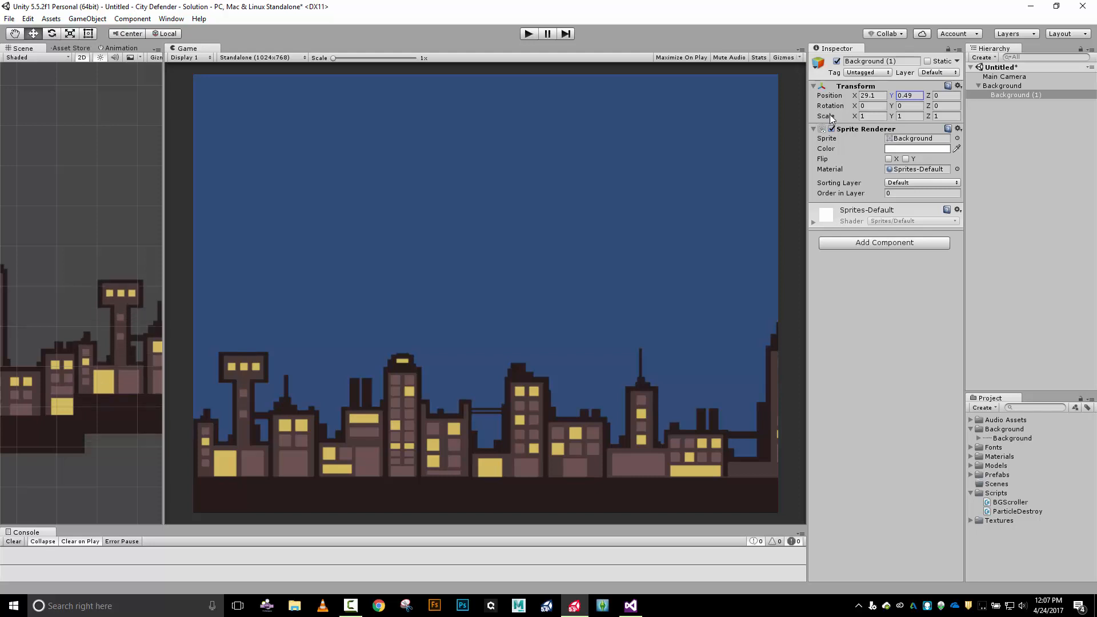
# - Adjust Background (1)'s Transform position so it sits directly right of the original skyline
pyautogui.write('0.73')
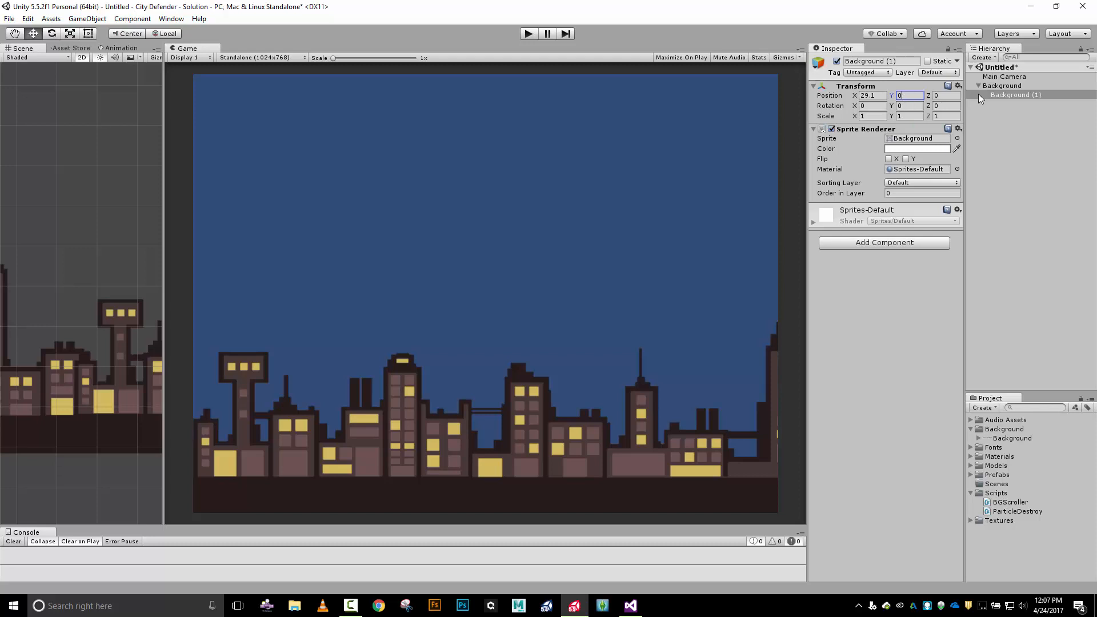
pyautogui.moveTo(997, 93)
pyautogui.write('29.37')
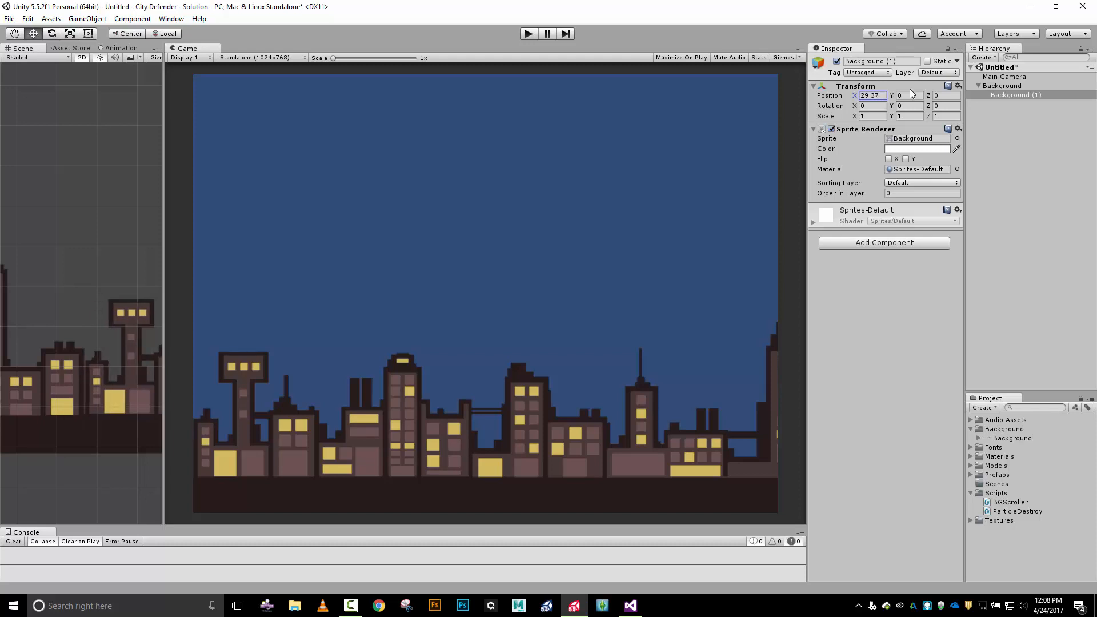
pyautogui.moveTo(106, 386)
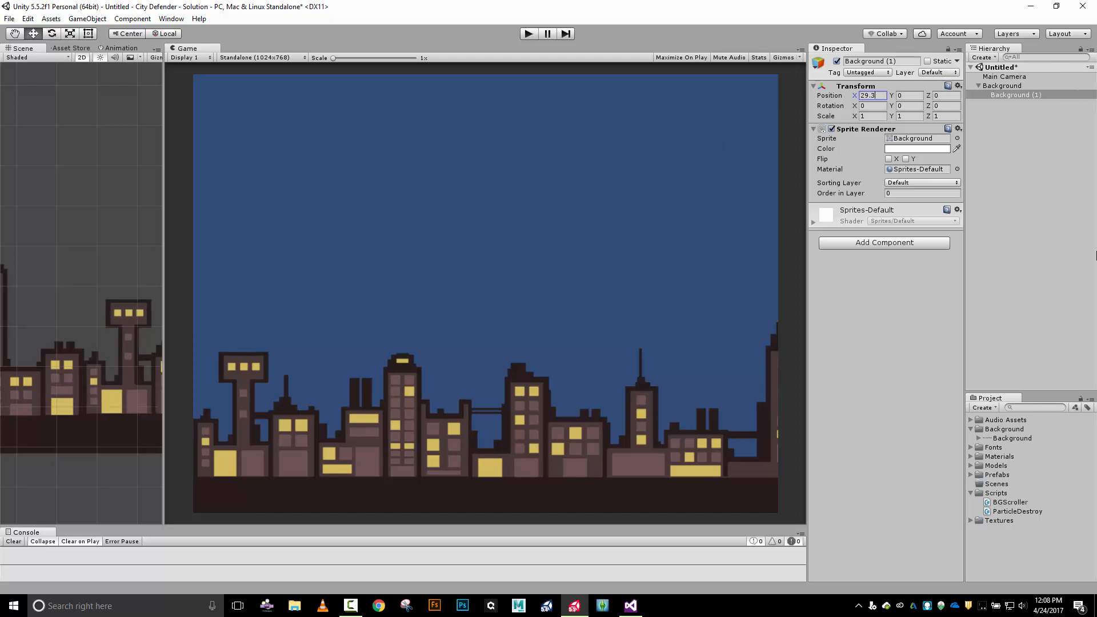
pyautogui.moveTo(960, 252)
pyautogui.write('3')
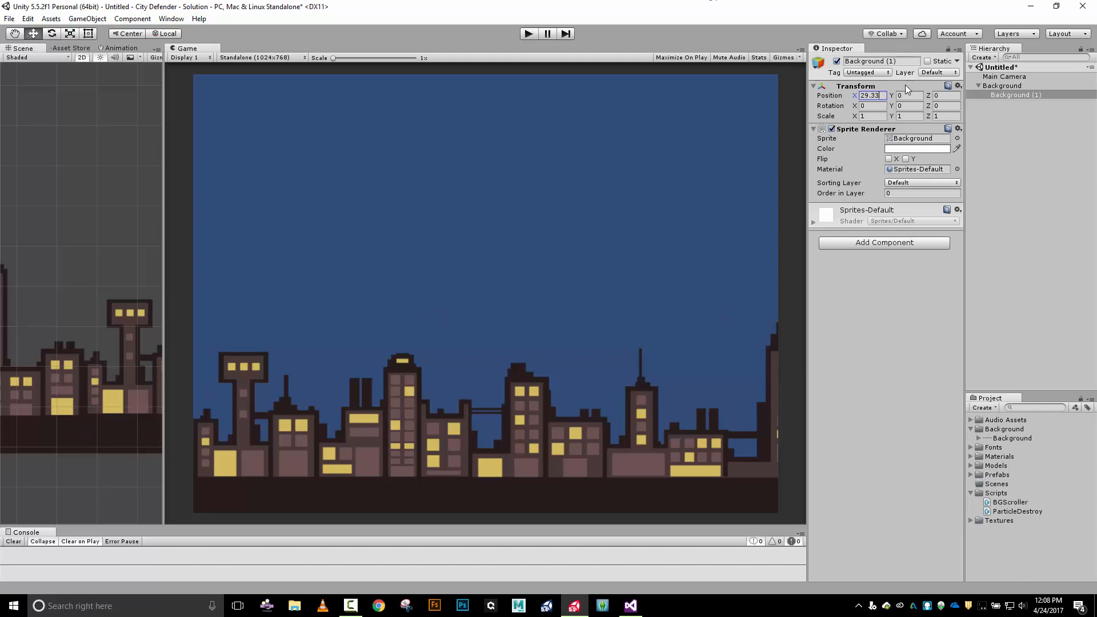
# - Set Background (1)'s Position Y to 3.9 and start a play test with both skylines
pyautogui.click(907, 96)
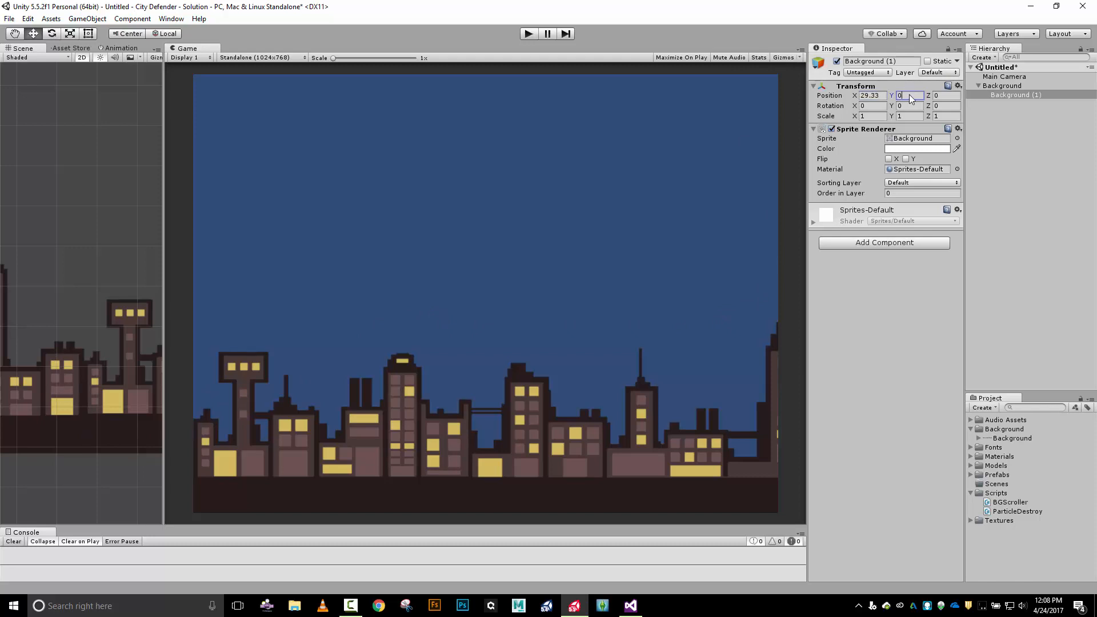
pyautogui.write('3.9')
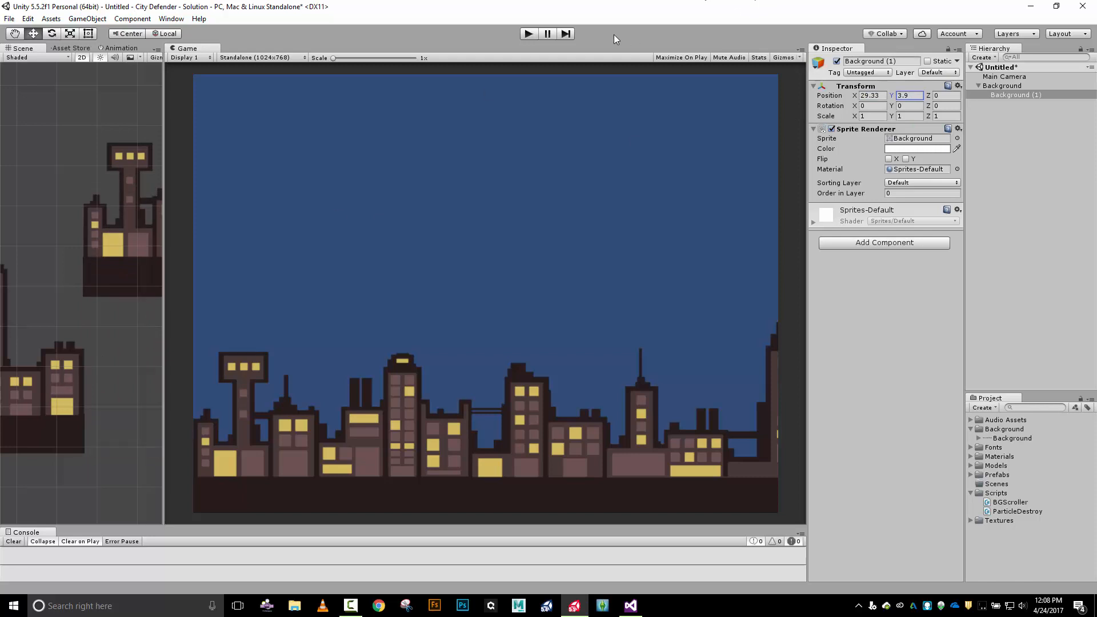
pyautogui.click(1002, 86)
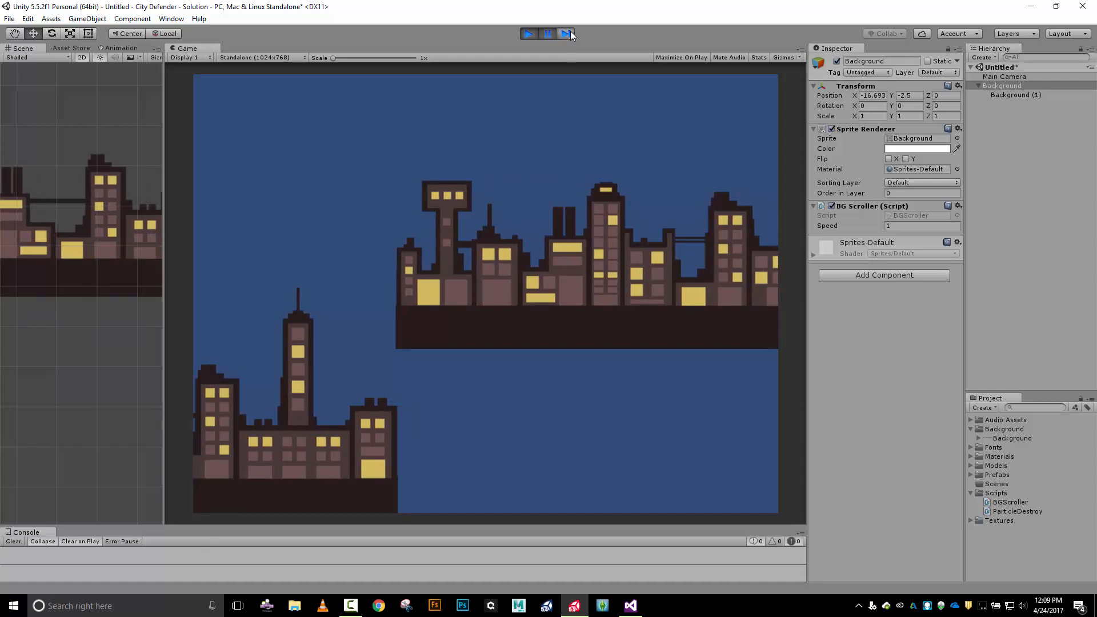
# - Inspect the scroll with the play controls, then exit Play mode to reset the Background
pyautogui.click(528, 34)
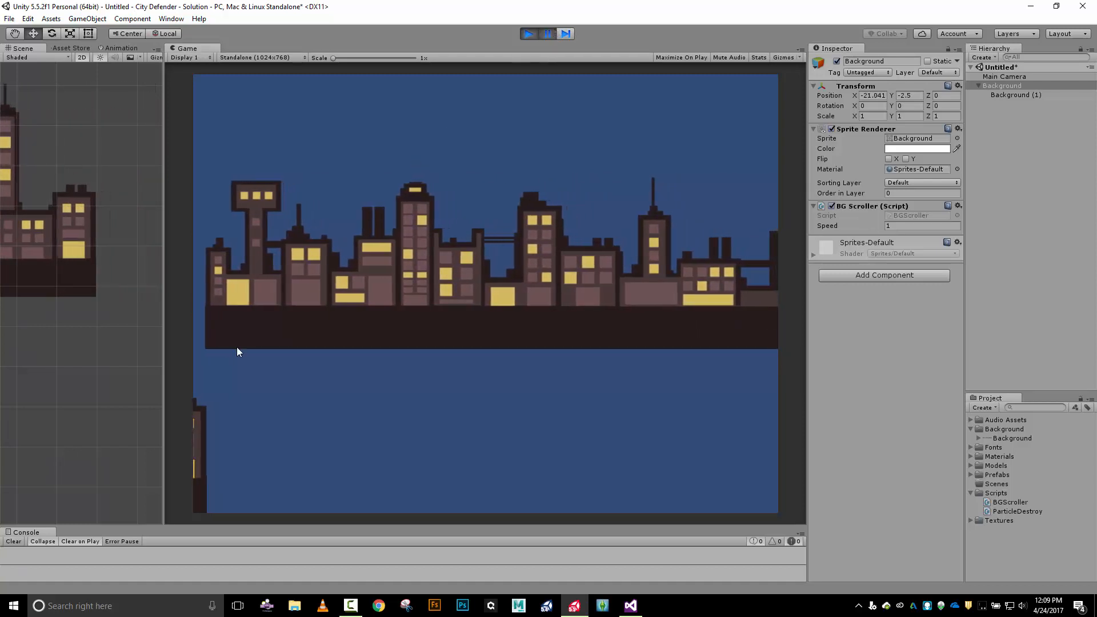
pyautogui.moveTo(209, 281)
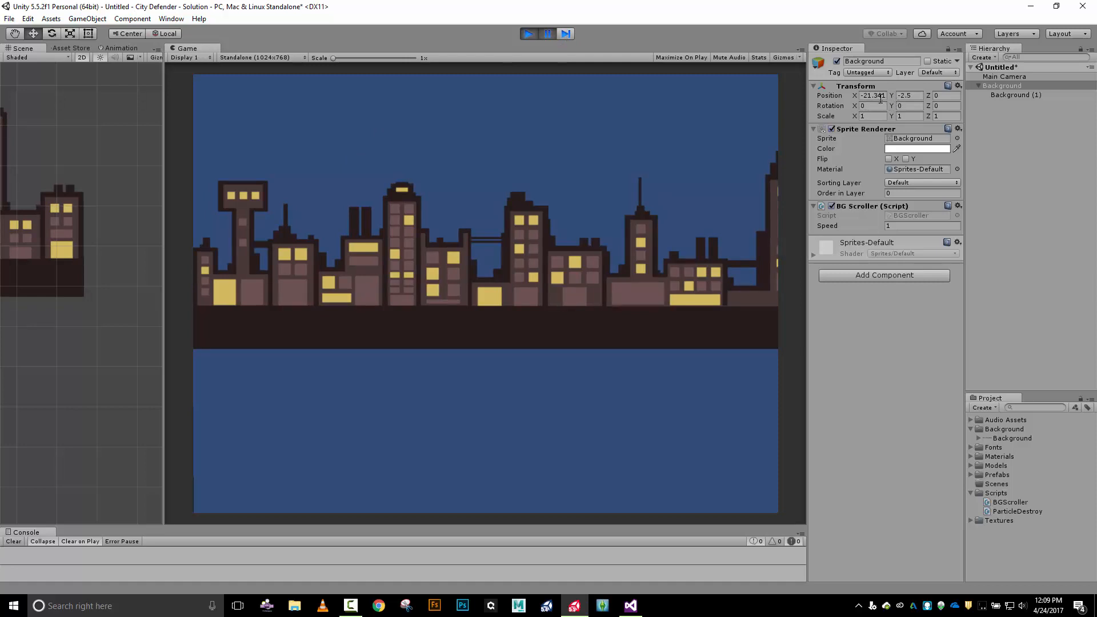
pyautogui.click(529, 33)
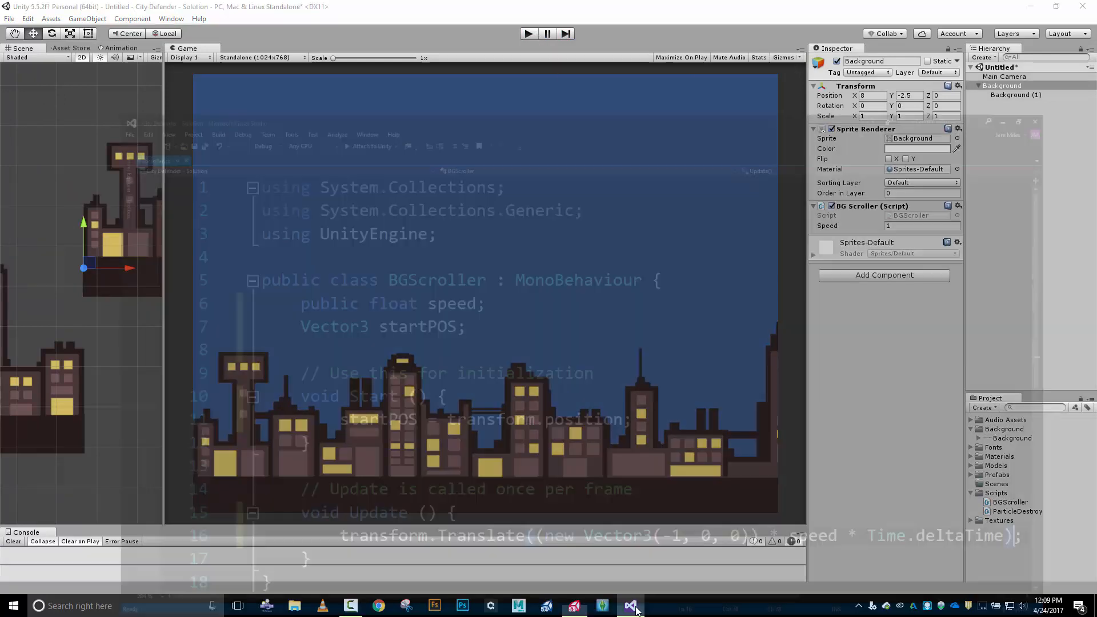
# - In Update, begin an if testing transform.position.y < -21.34
pyautogui.click(631, 606)
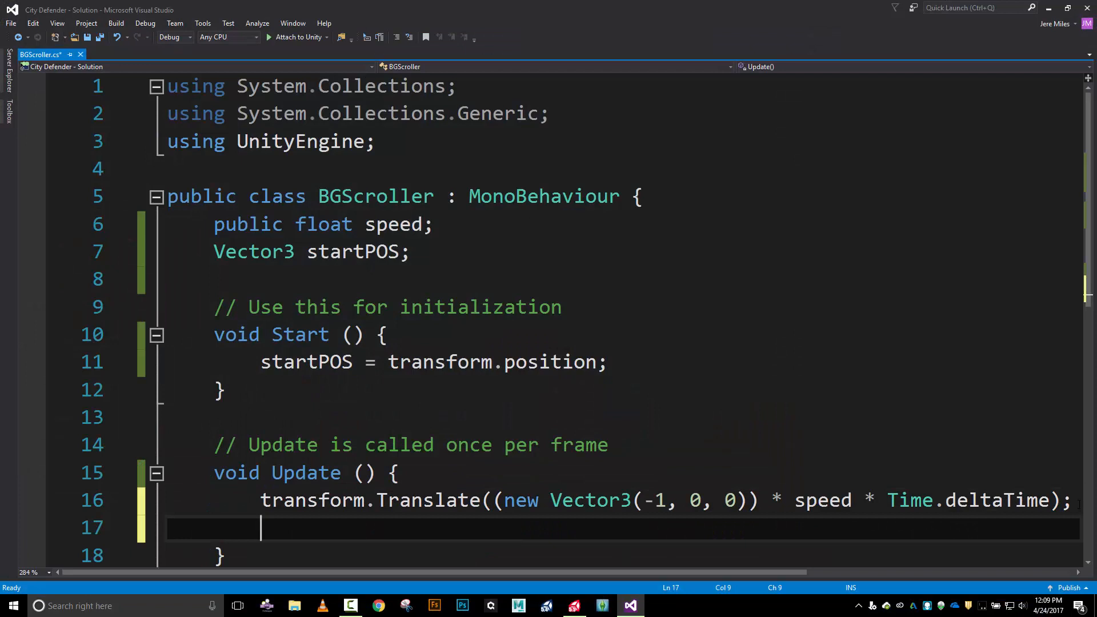
pyautogui.write('if')
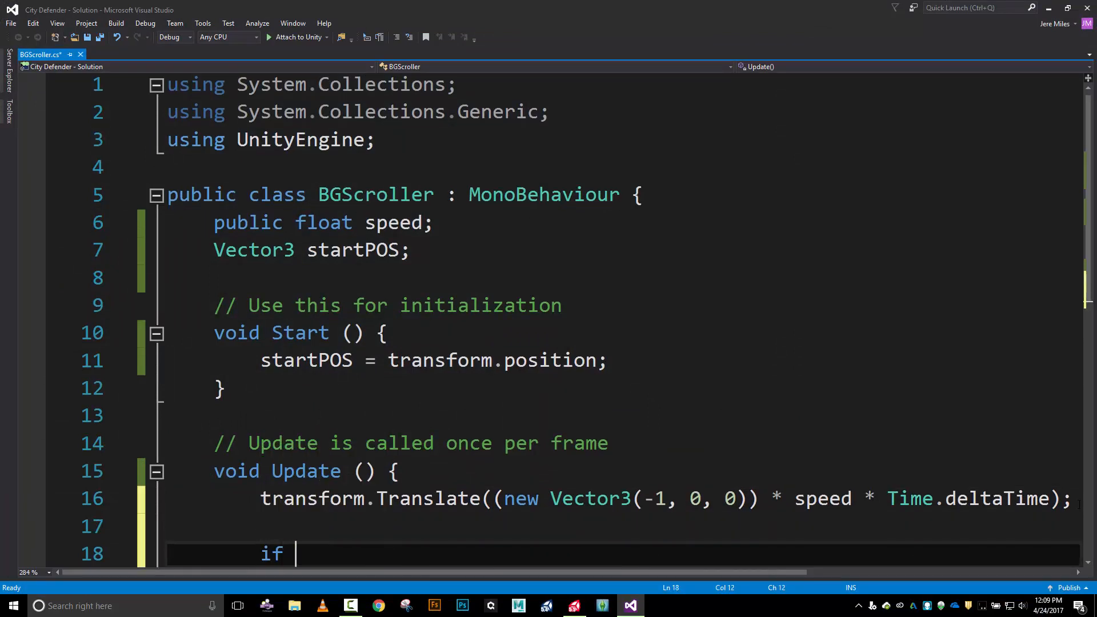
pyautogui.write('(transform.position.y')
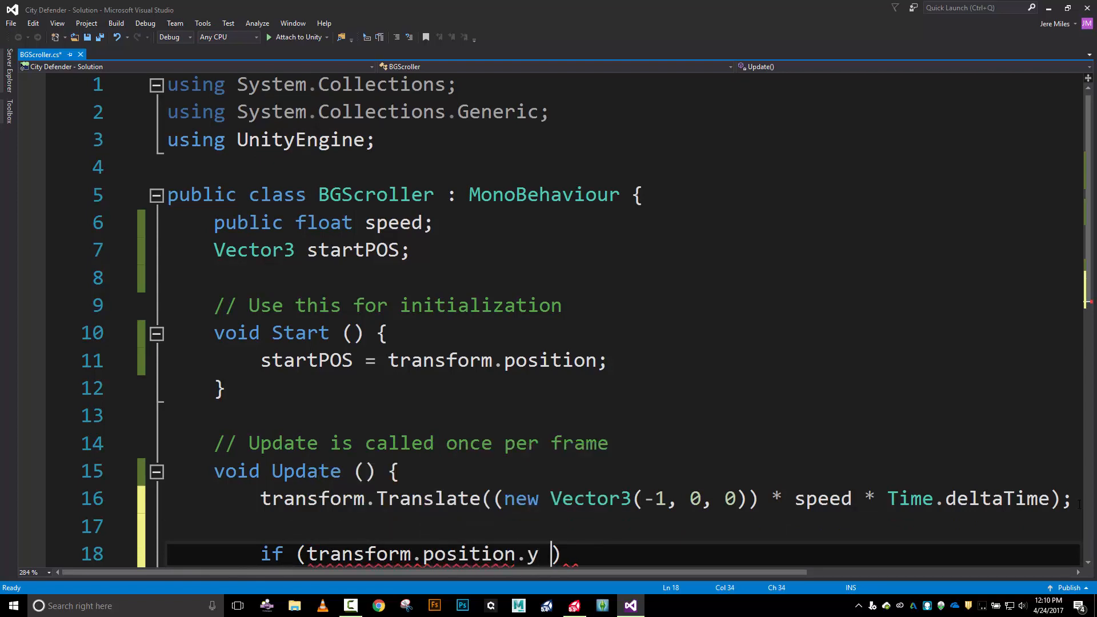
pyautogui.write('<')
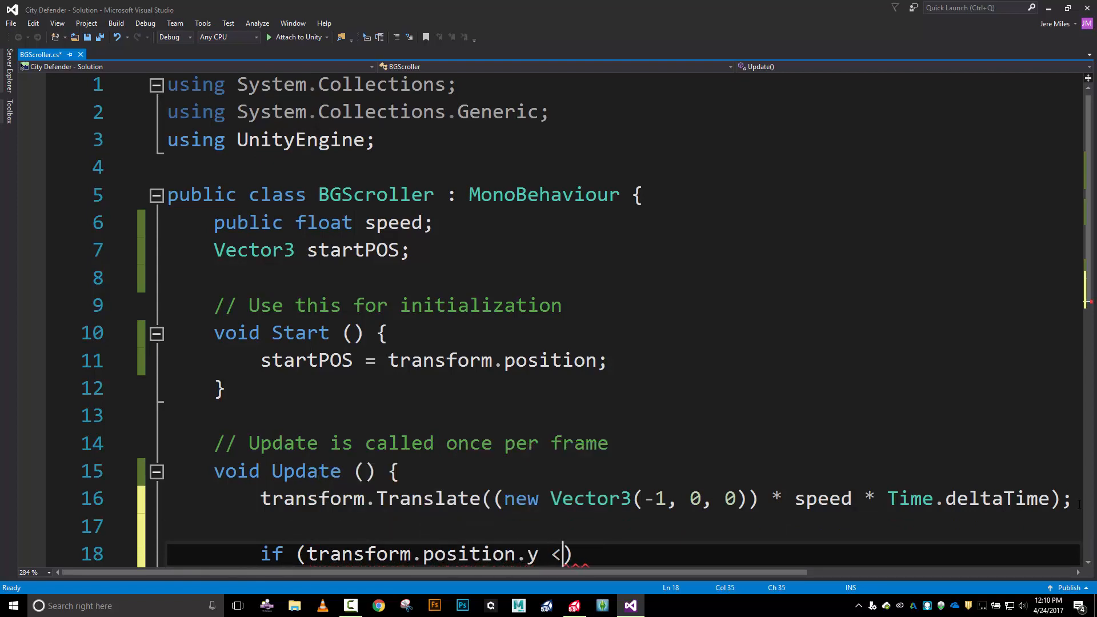
pyautogui.write('-21.')
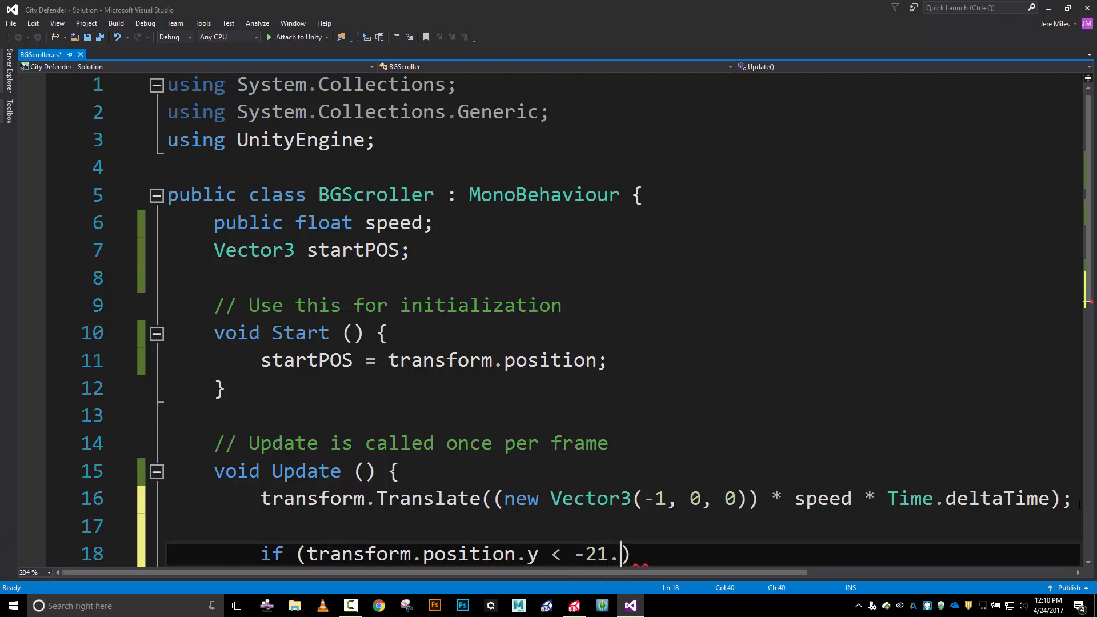
pyautogui.write('34')
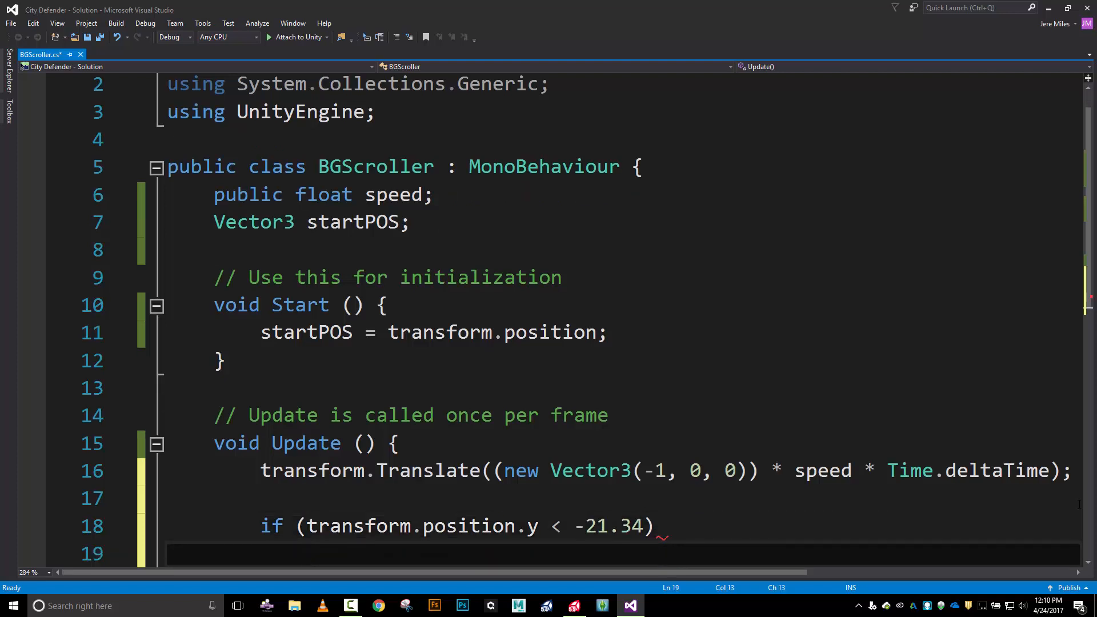
# - Have the if body set transform.position = startPOS, then save the script
pyautogui.write('tran')
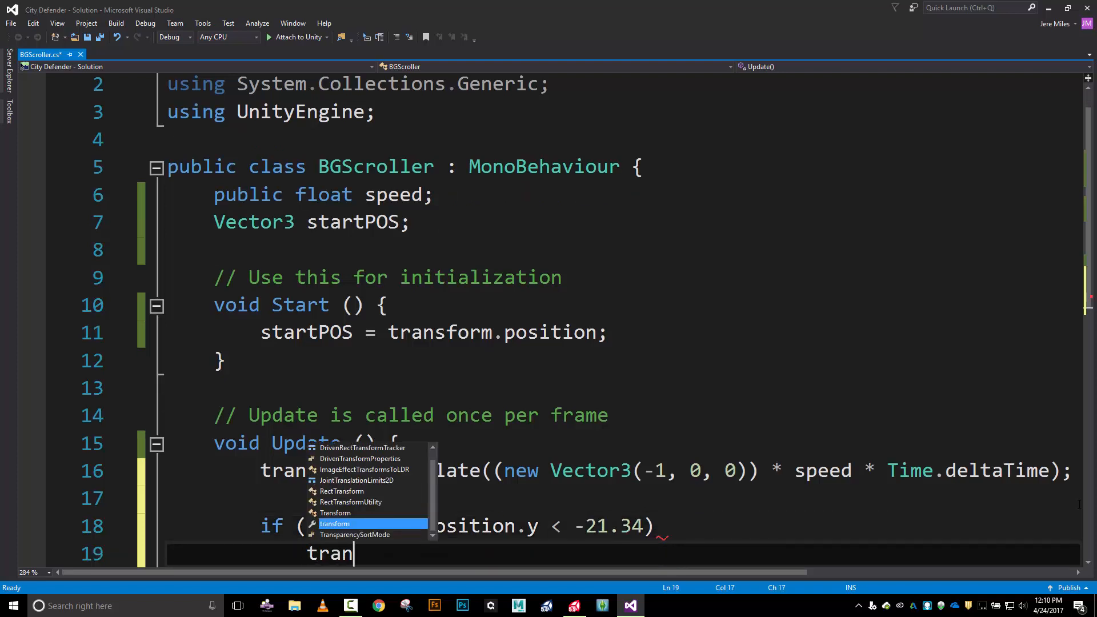
pyautogui.press('Tab')
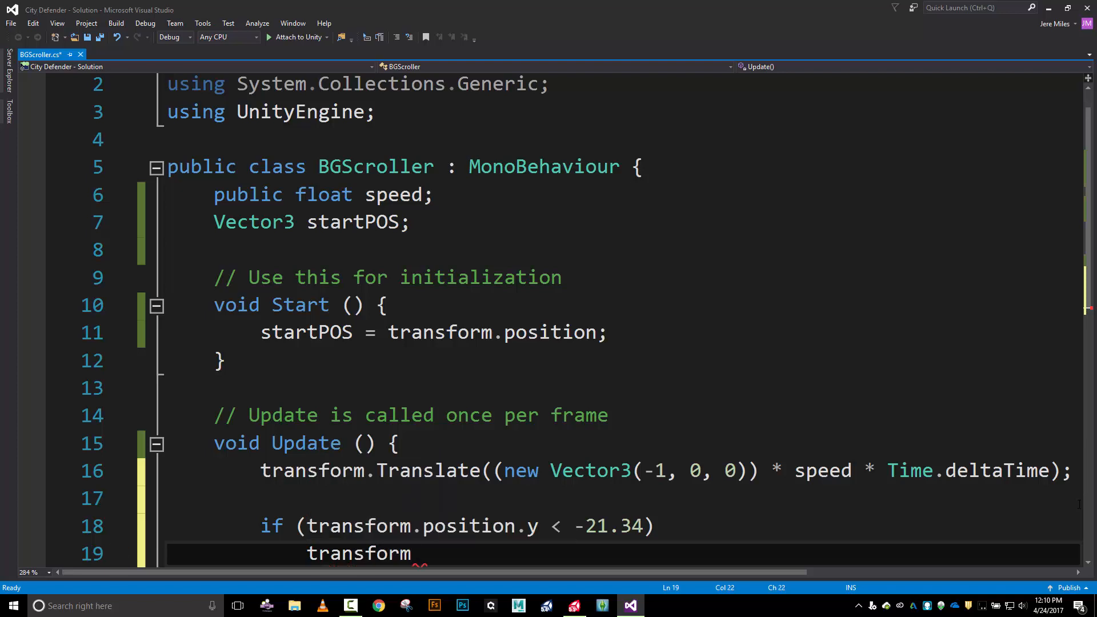
pyautogui.write('.position =')
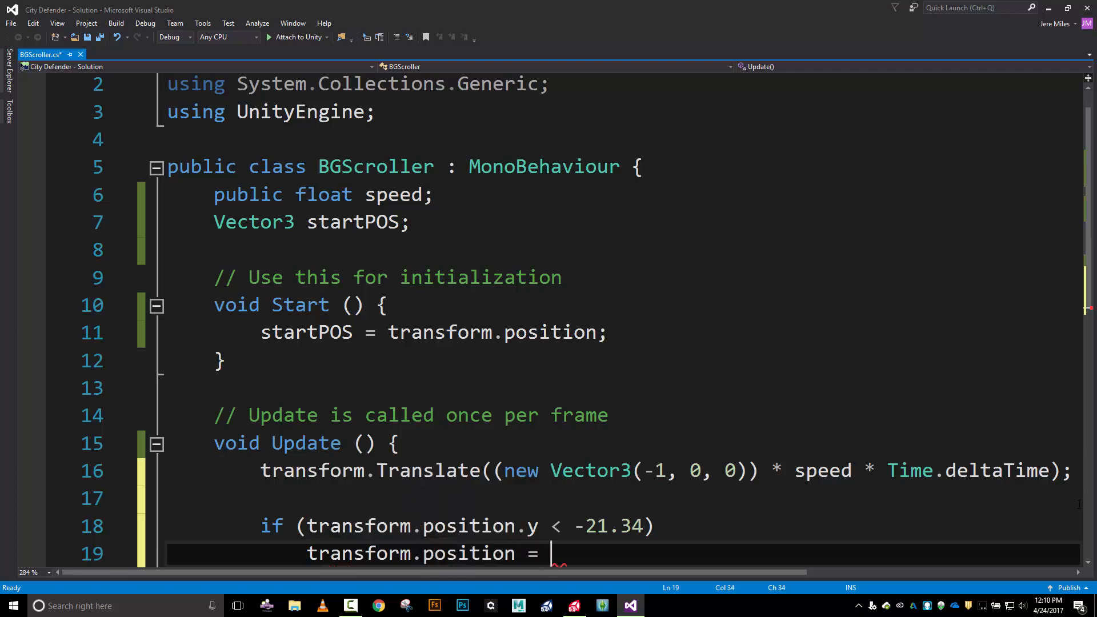
pyautogui.write('startPOS;')
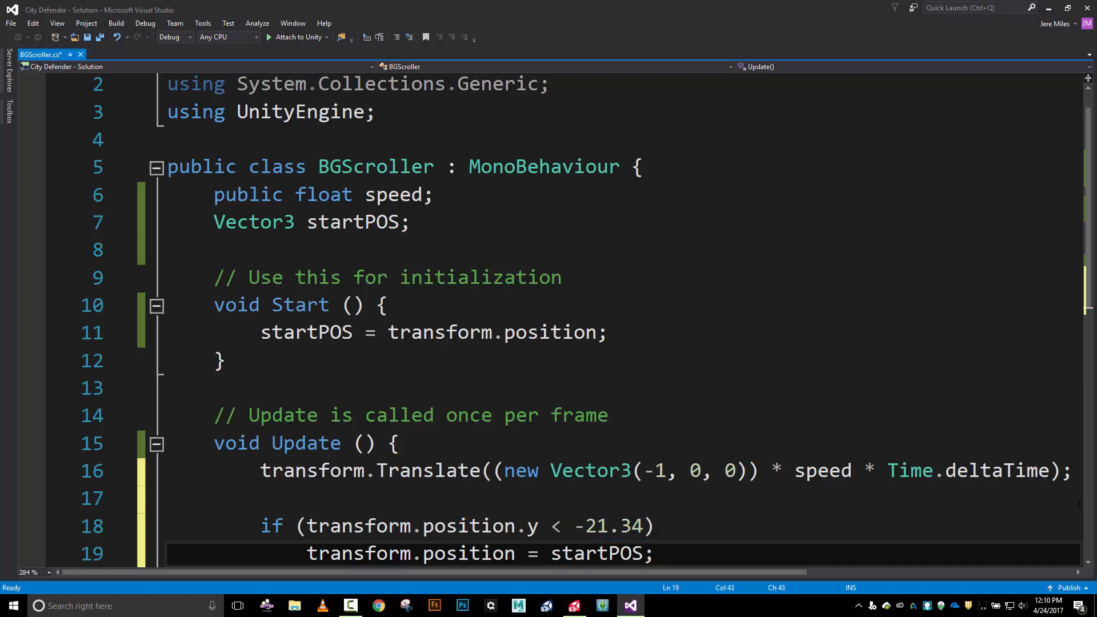
pyautogui.scroll(-3)
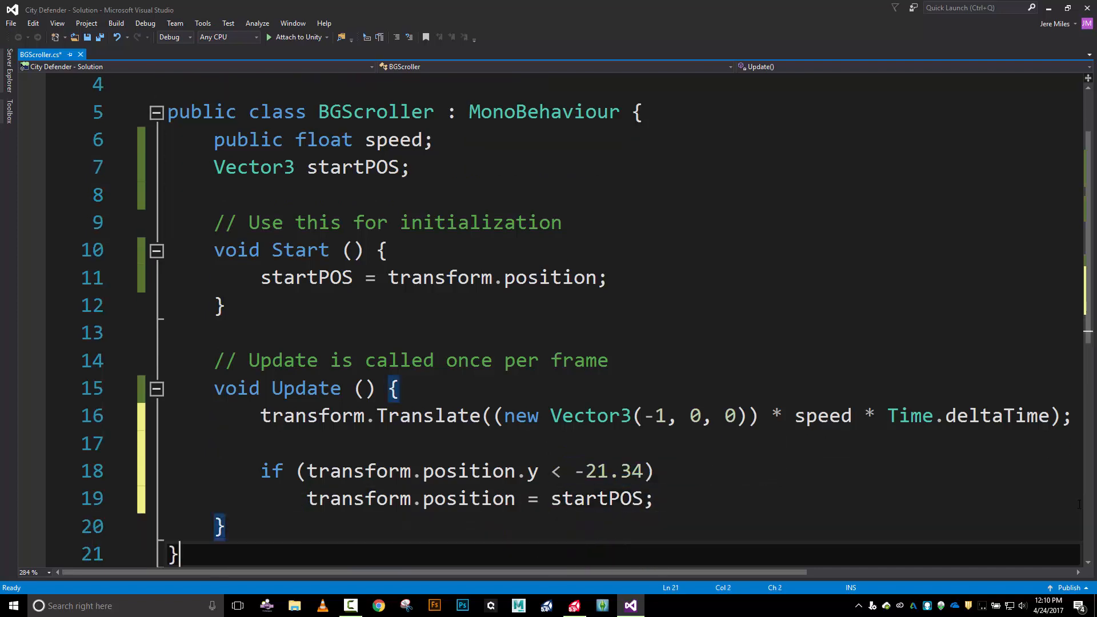
pyautogui.press('ctrl+s')
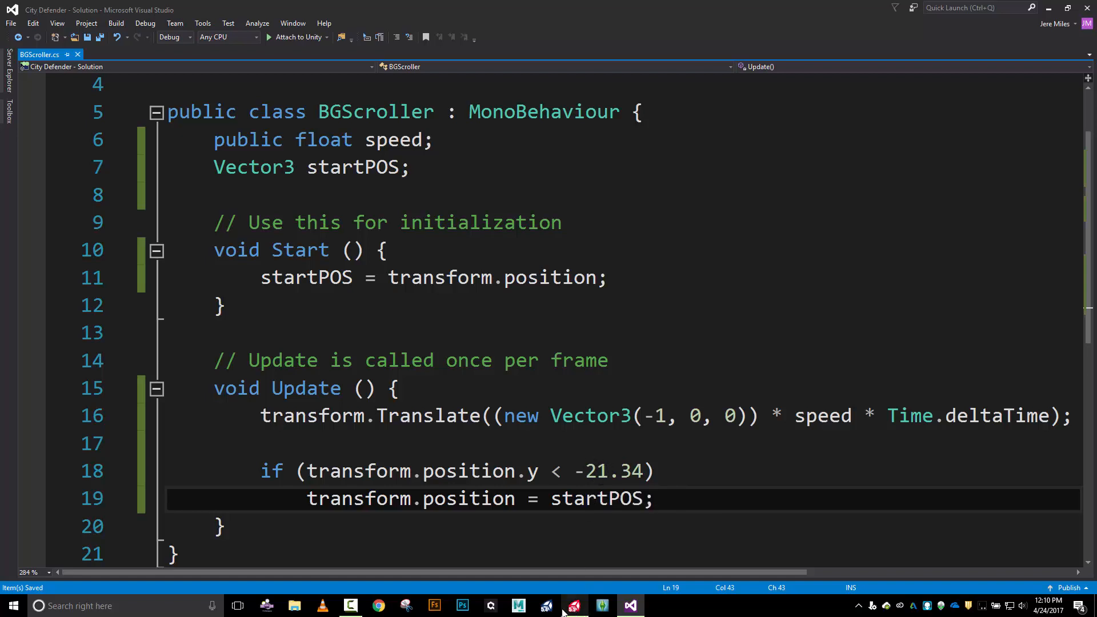
pyautogui.moveTo(573, 604)
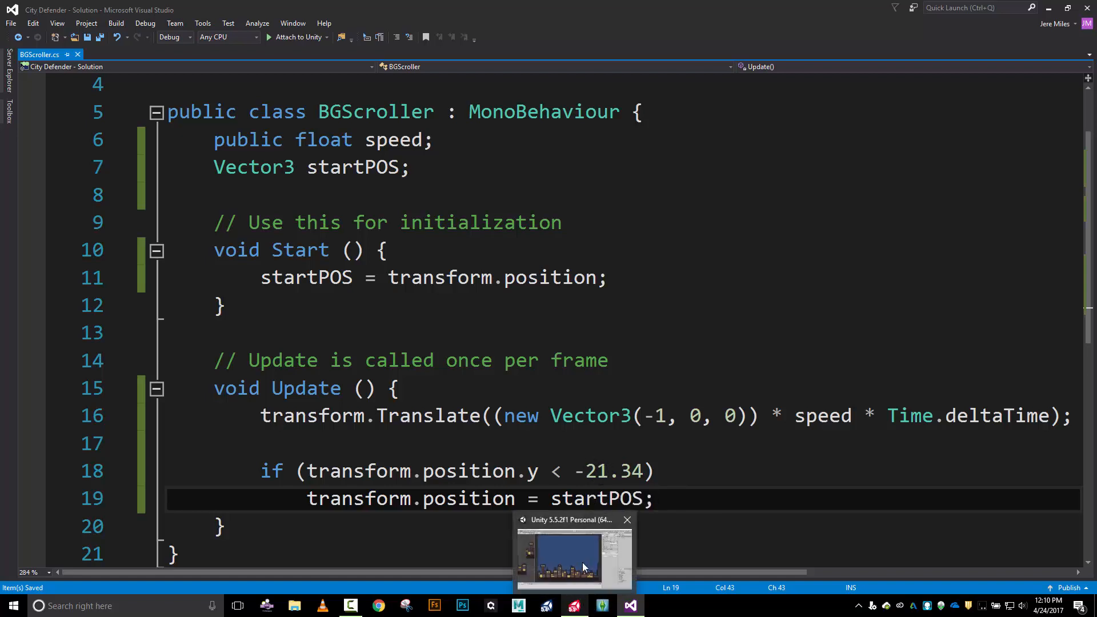
# - Briefly view the skyline scene in Unity, then return to the BGScroller script in Visual Studio
pyautogui.click(584, 565)
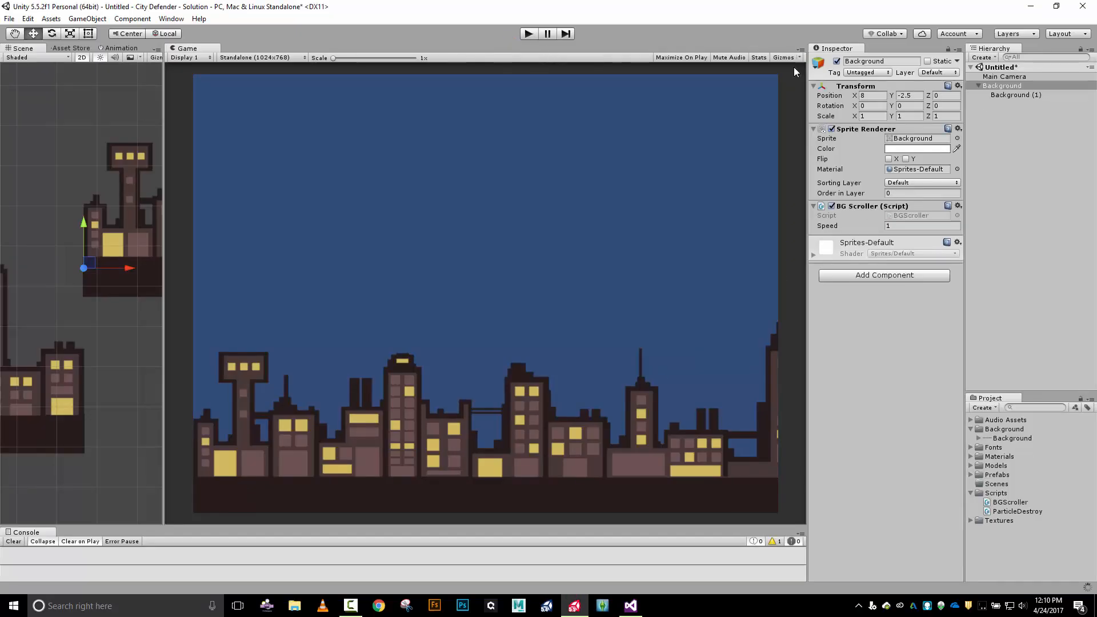
pyautogui.click(528, 33)
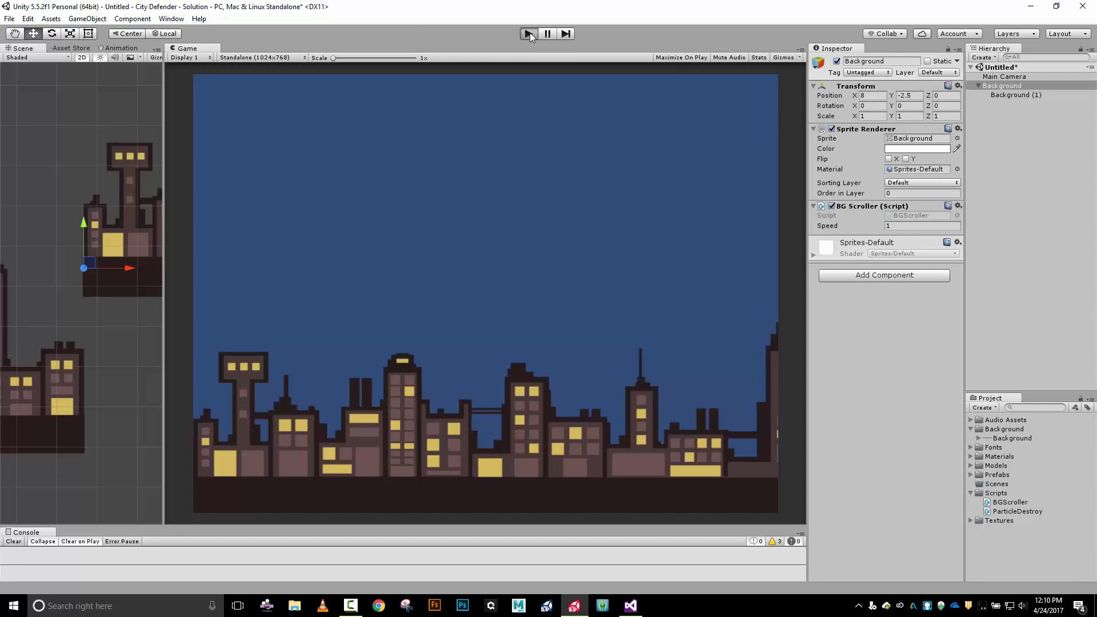
pyautogui.click(528, 33)
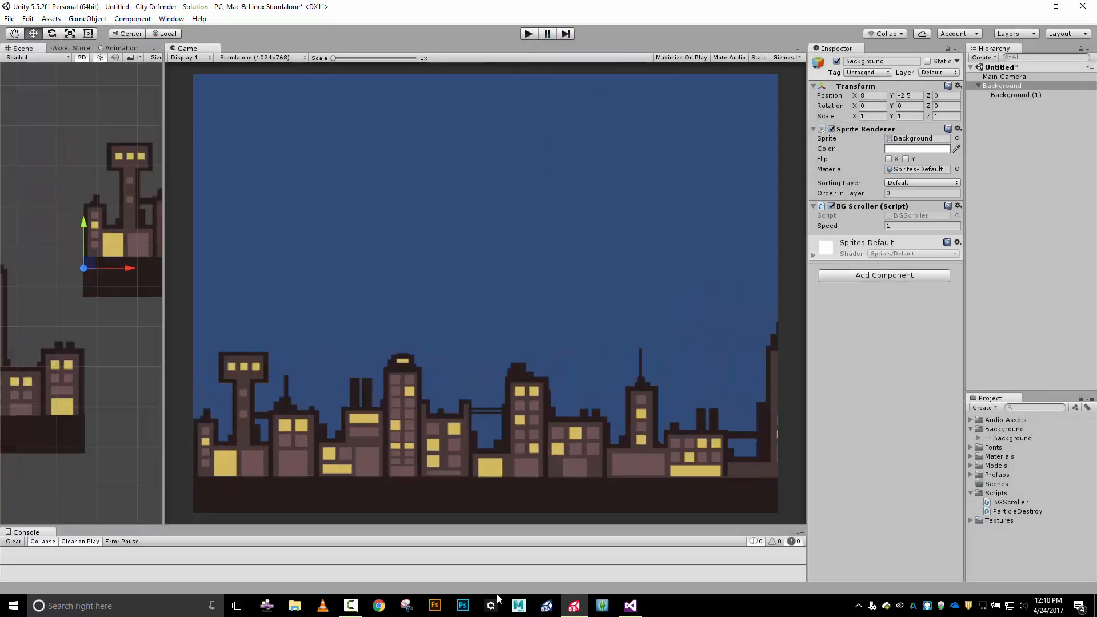
pyautogui.click(630, 605)
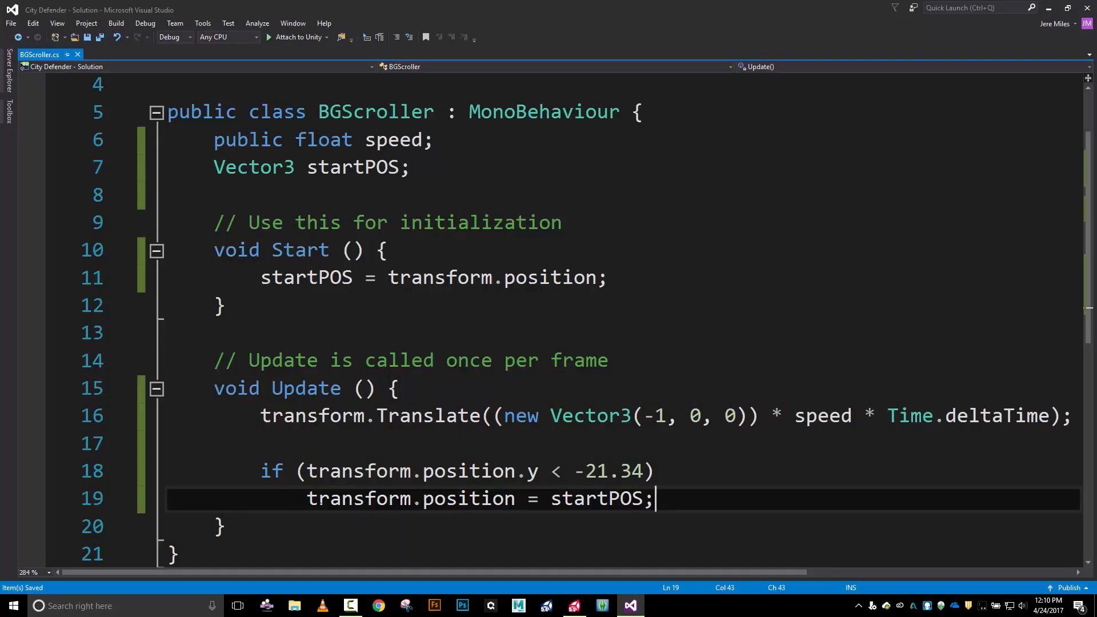
# - Change the reset condition to test transform.position.x instead of .y
pyautogui.click(540, 471)
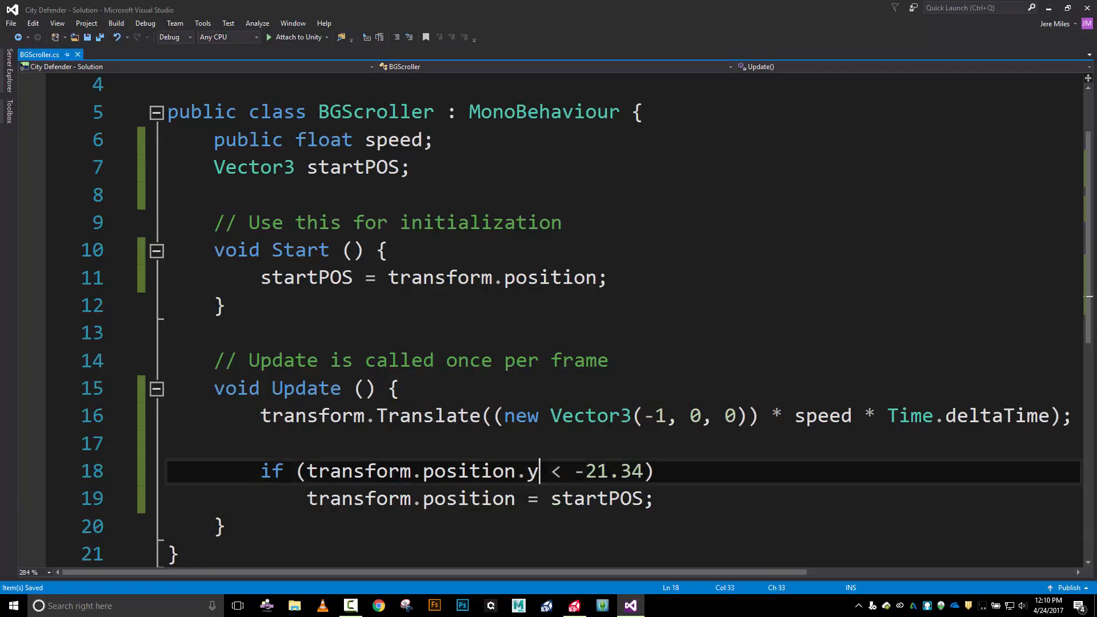
pyautogui.write('x')
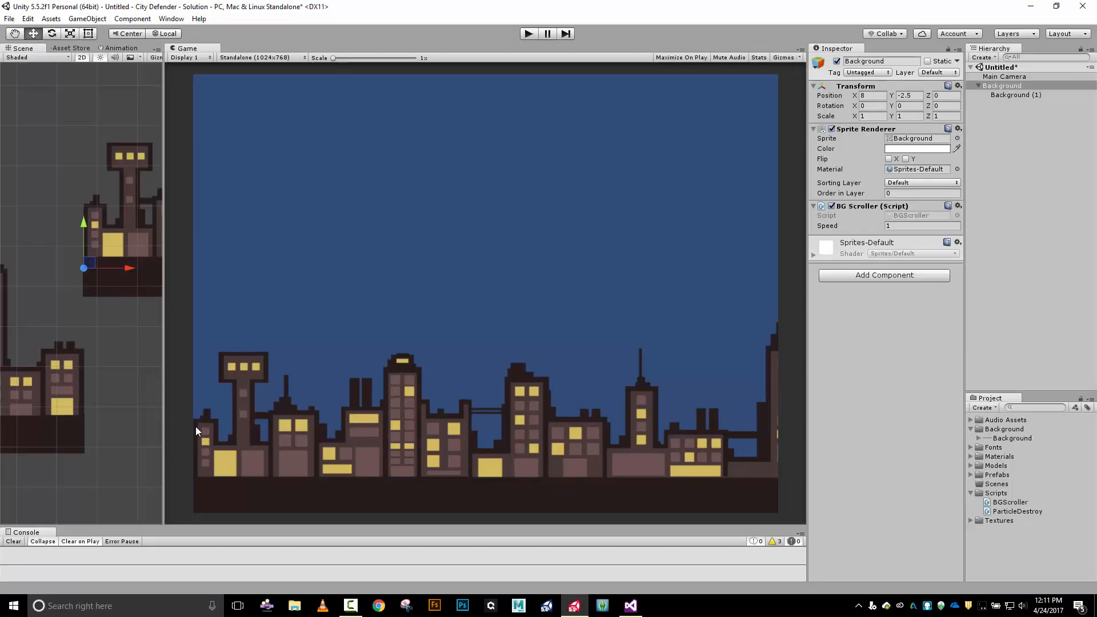
pyautogui.moveTo(132, 278)
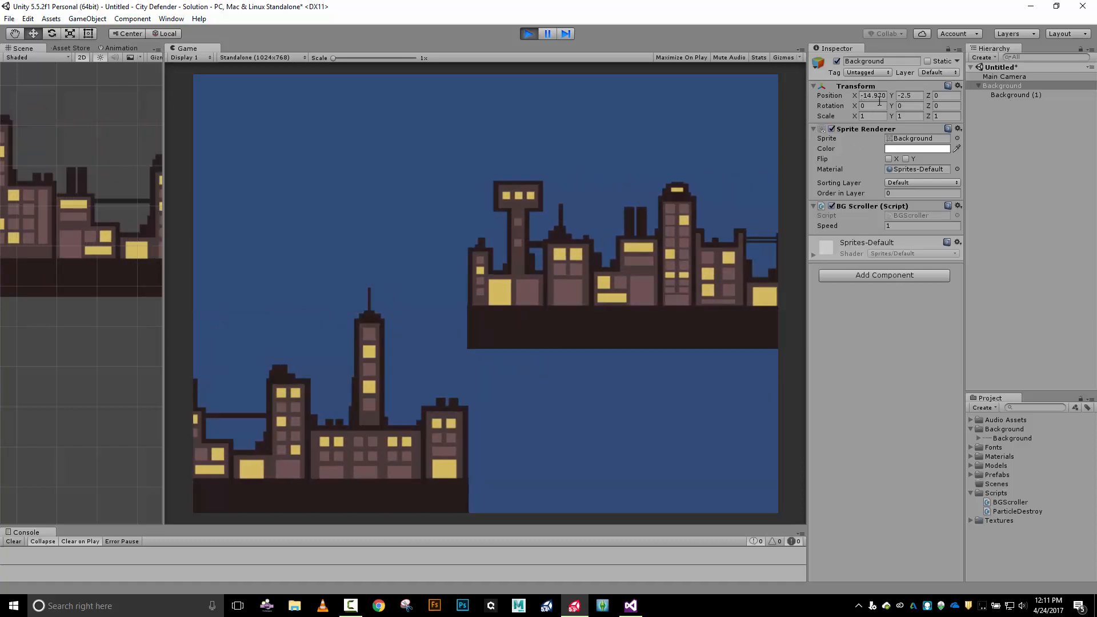
pyautogui.click(547, 33)
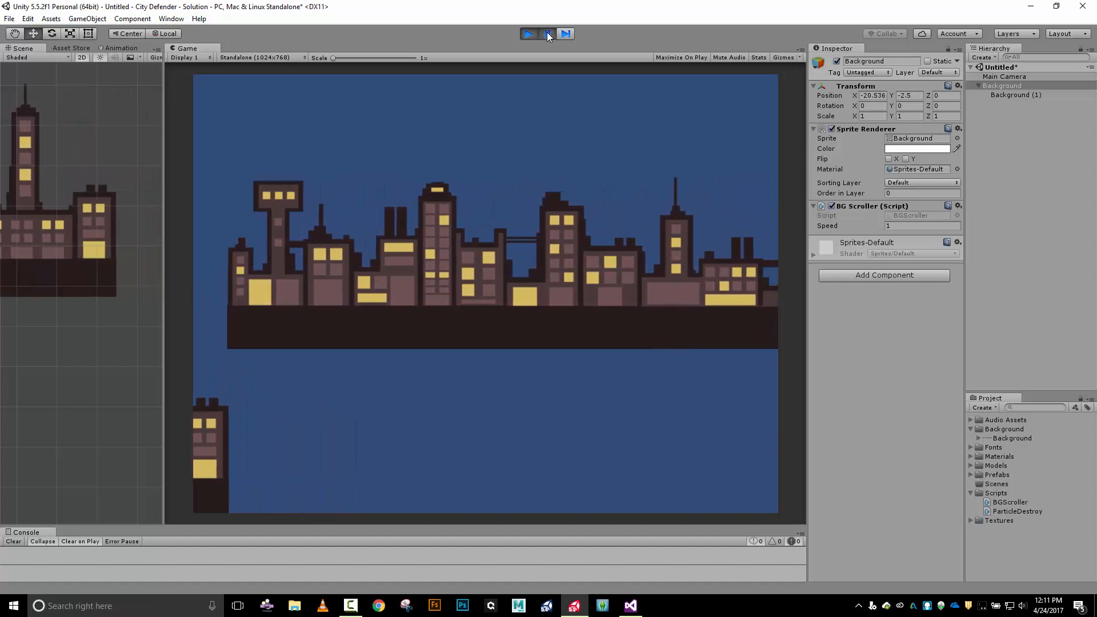
pyautogui.click(567, 33)
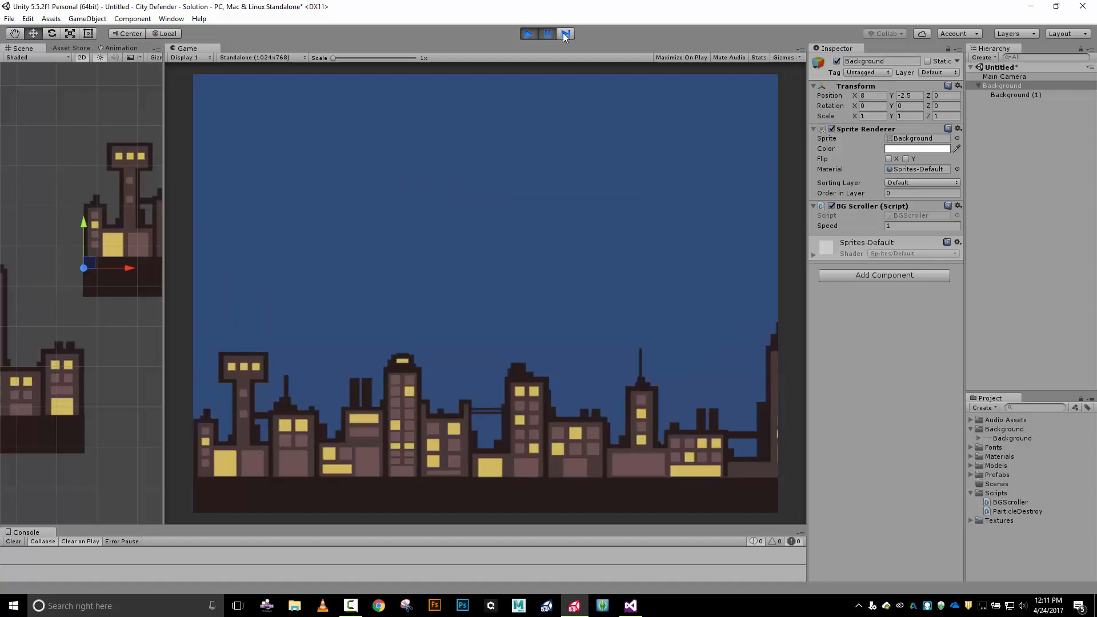
pyautogui.click(528, 33)
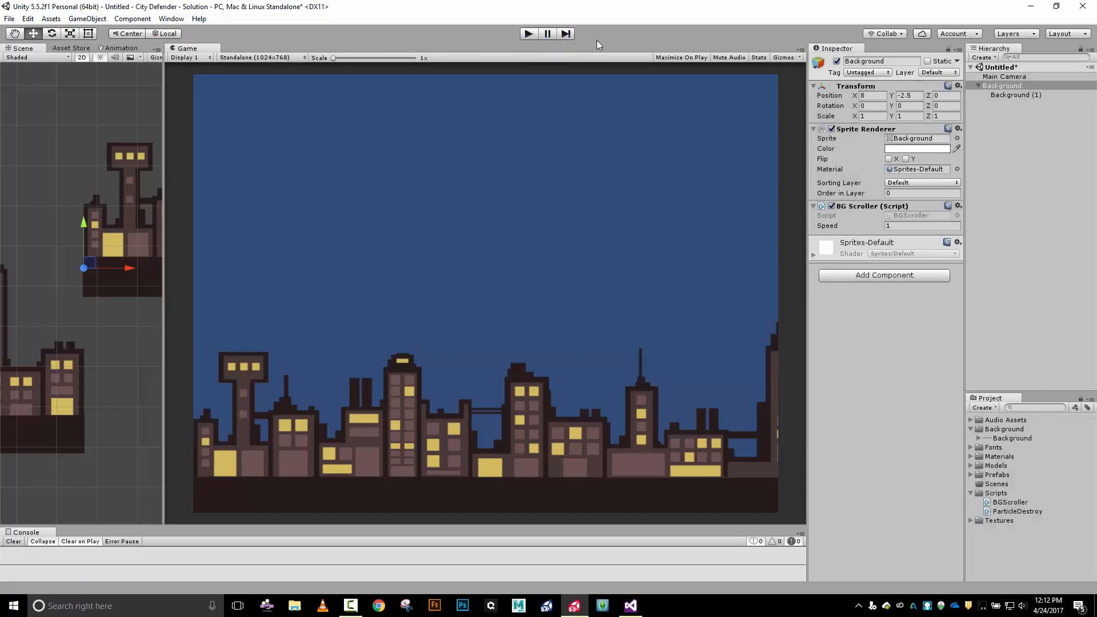
# - Select Background (1) to show its Transform at X 29.33 in the Inspector
pyautogui.click(1015, 95)
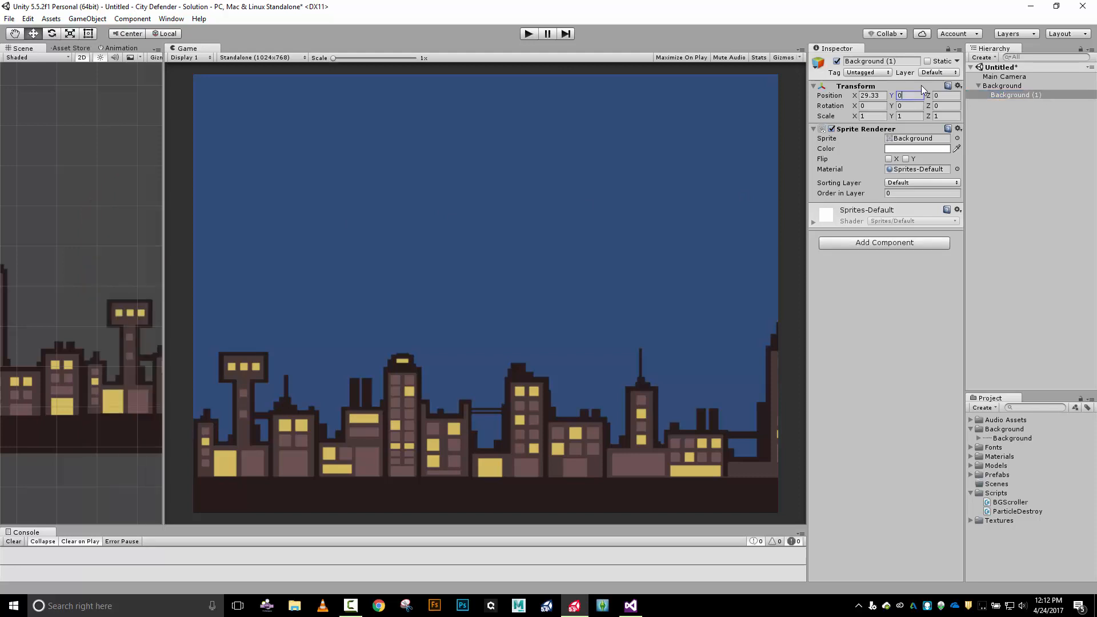
pyautogui.moveTo(528, 35)
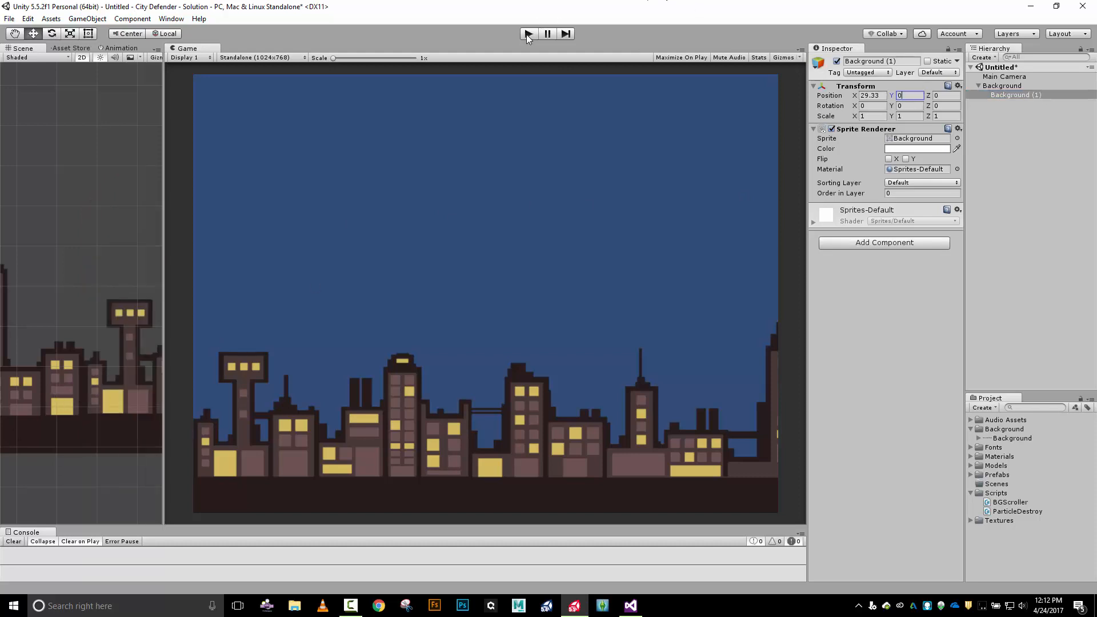